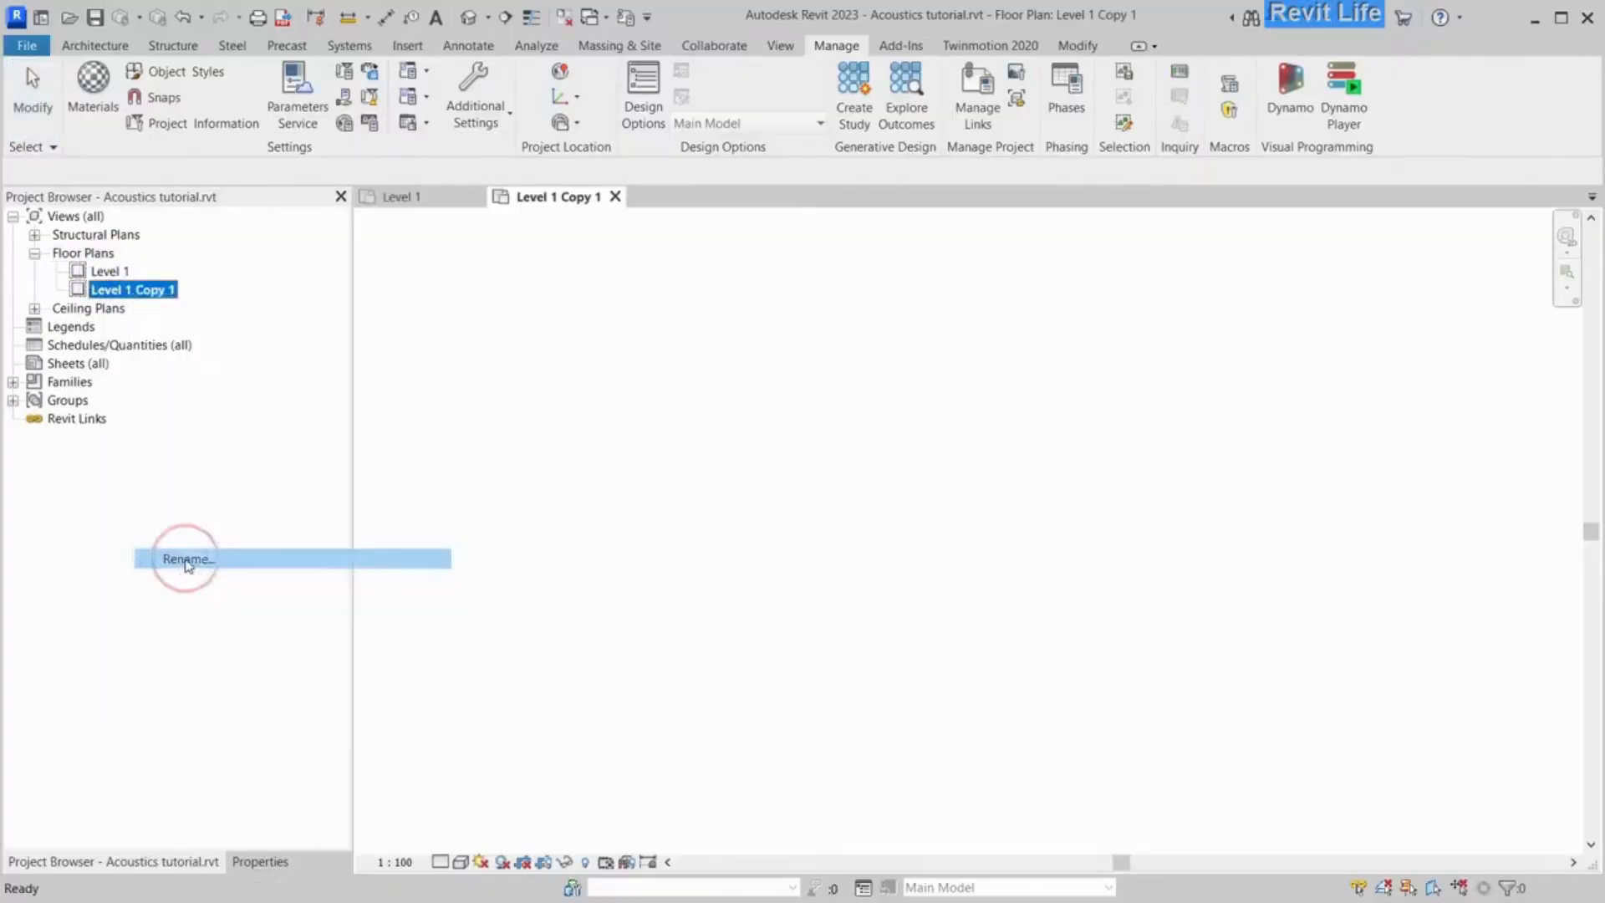
Rename the Level 1 Copy 1 floor plan to Acoustics and open Line Styles
click(185, 559)
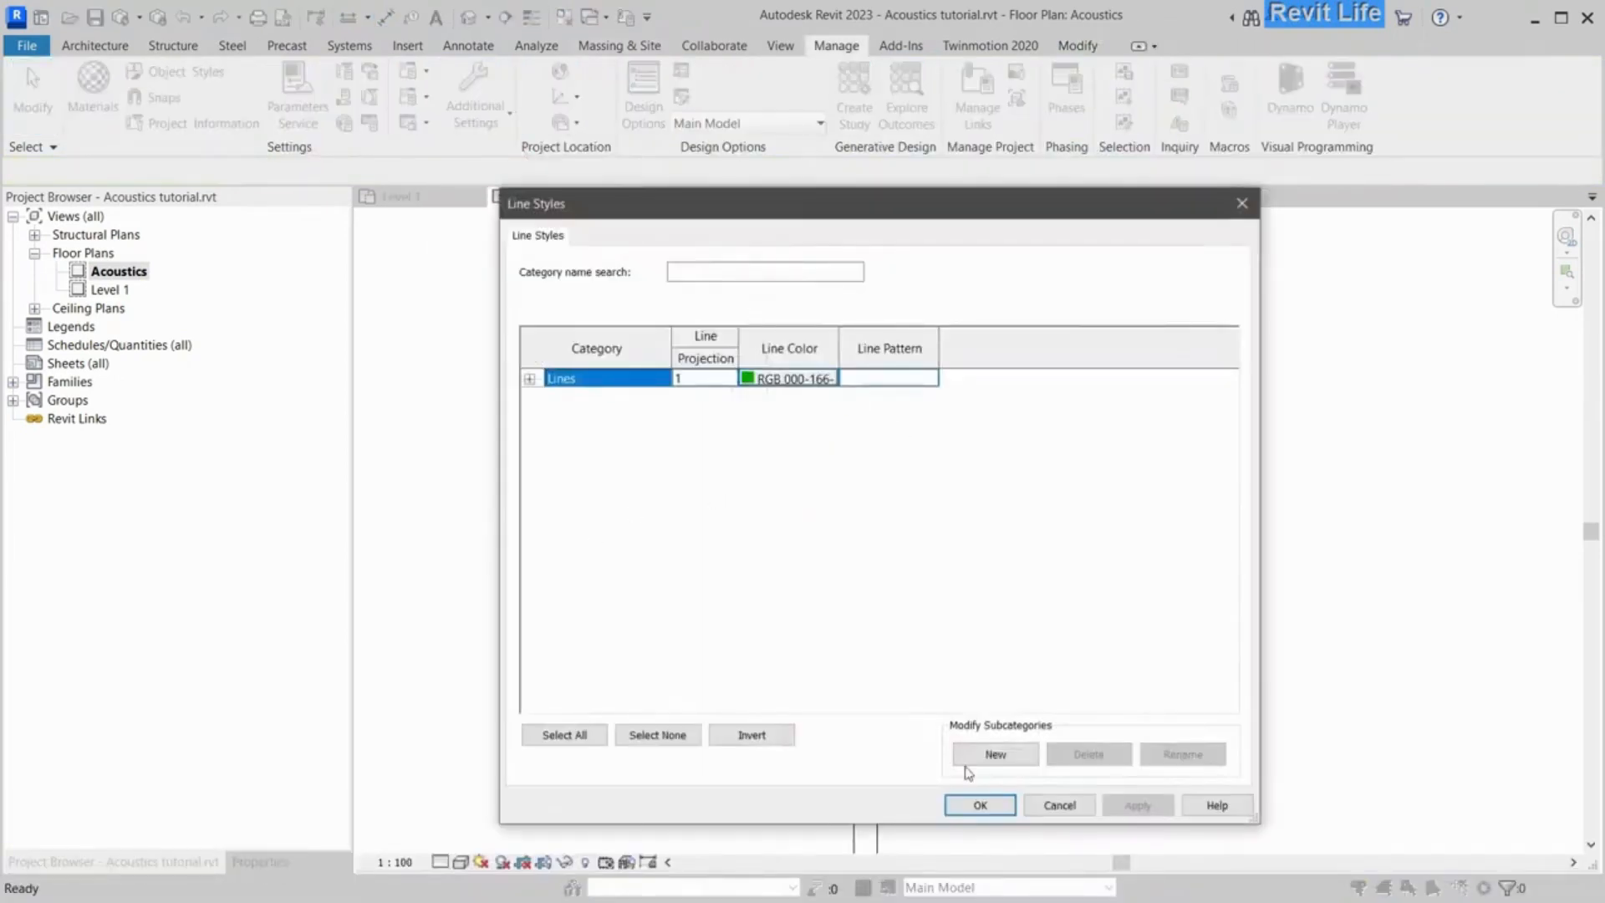
Create a Sound source line subcategory under Lines and close Line Styles
click(529, 378)
text(Sound s)
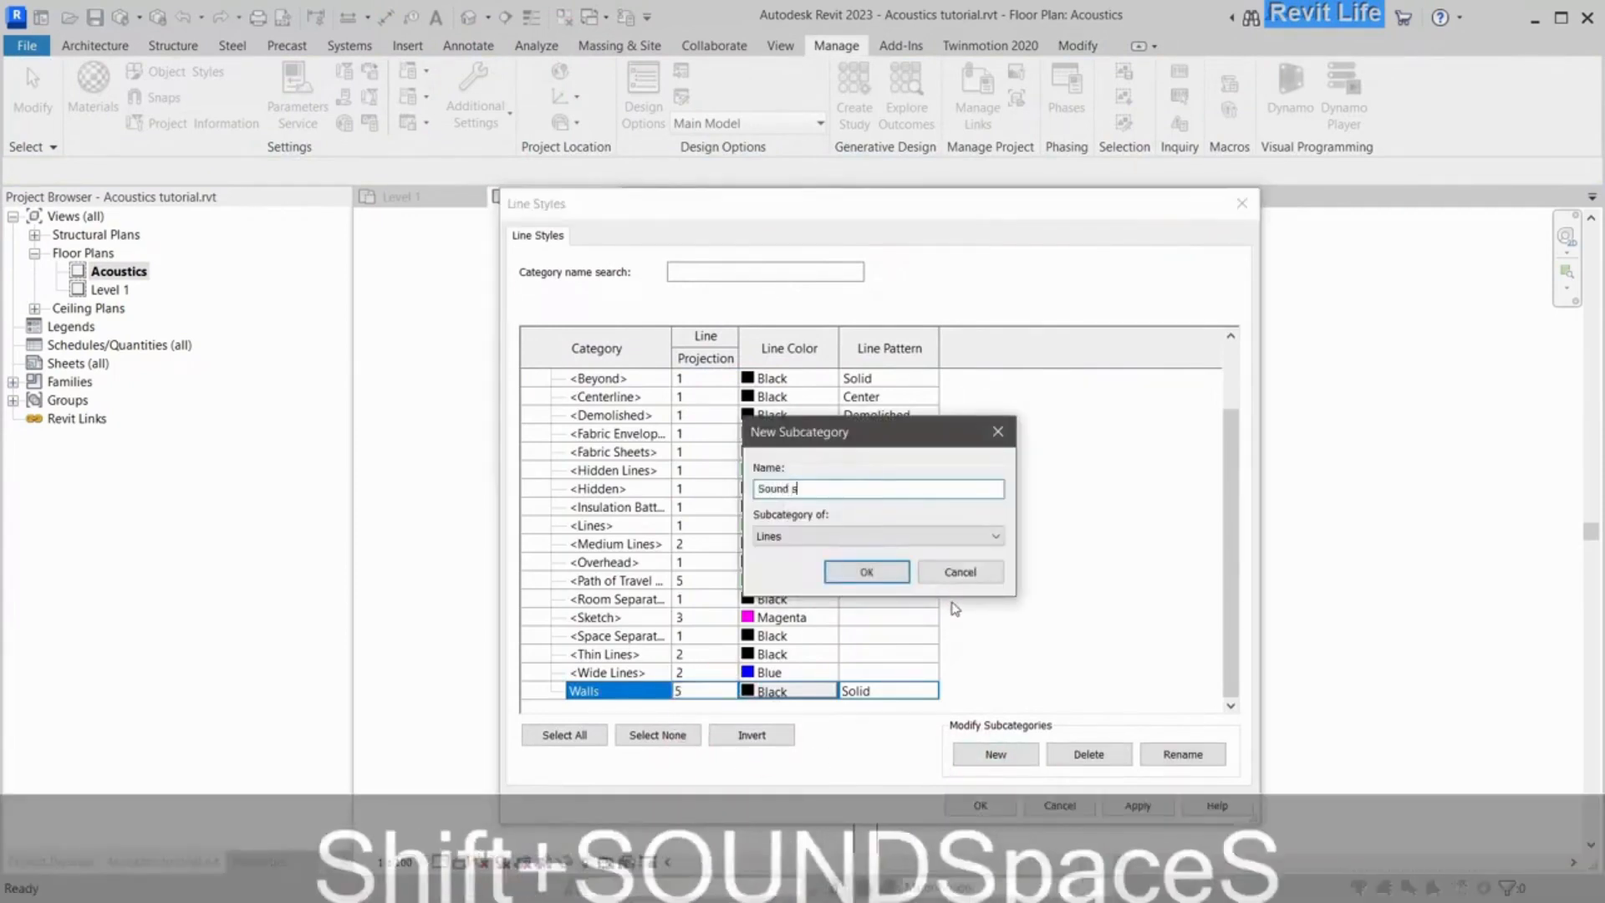
click(865, 571)
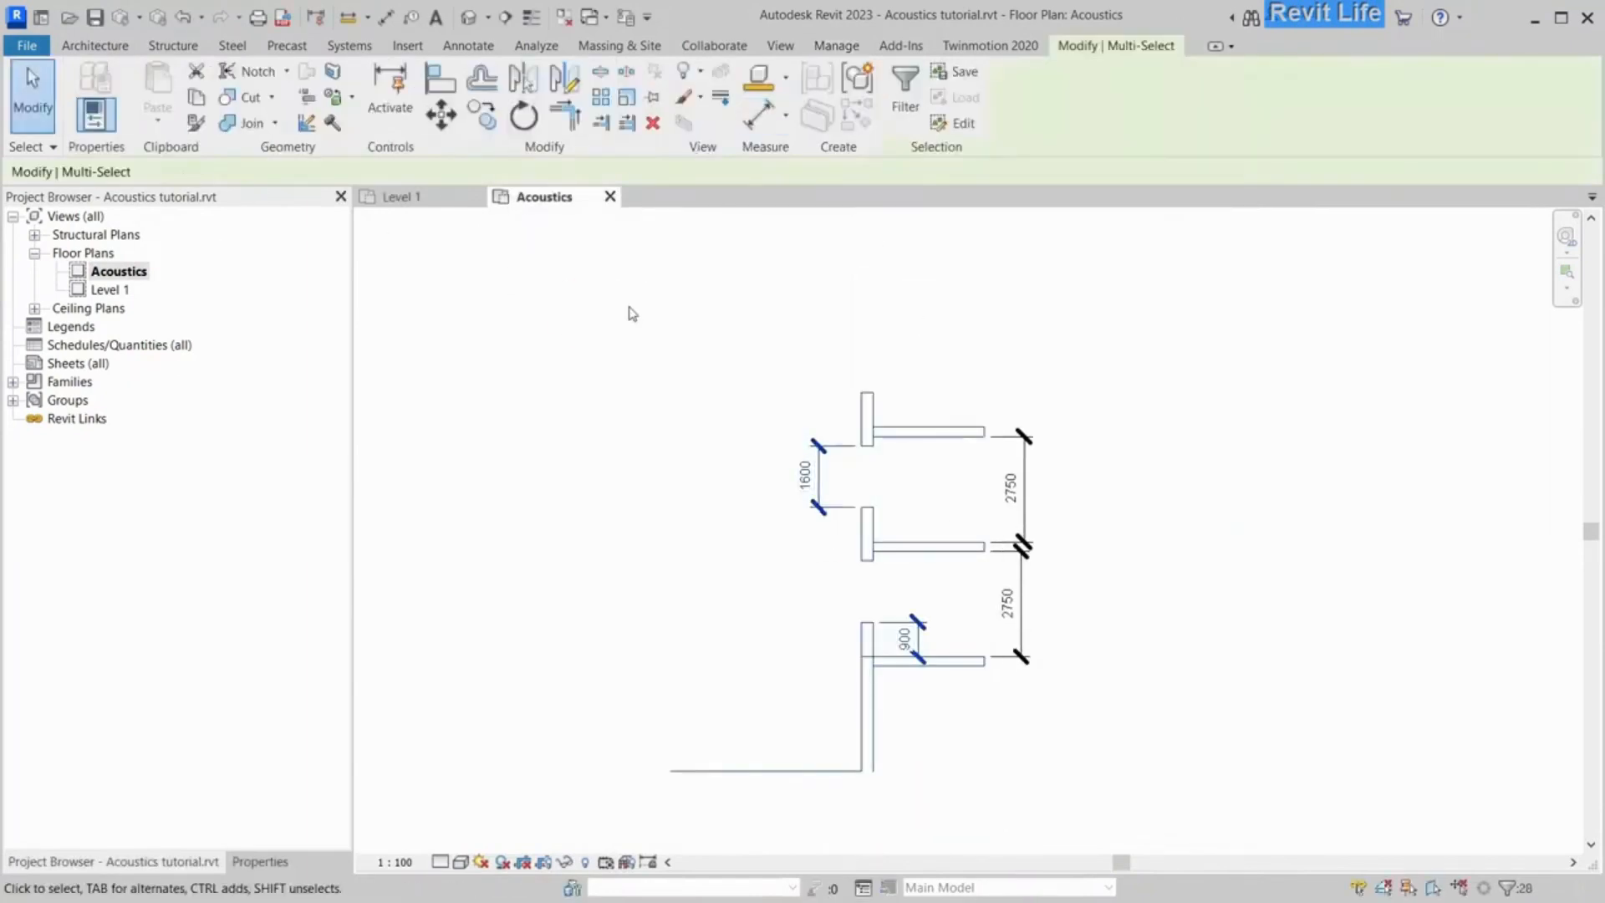
Filter the selection to lines and draw small Sound volume circles at the sound sources
click(259, 861)
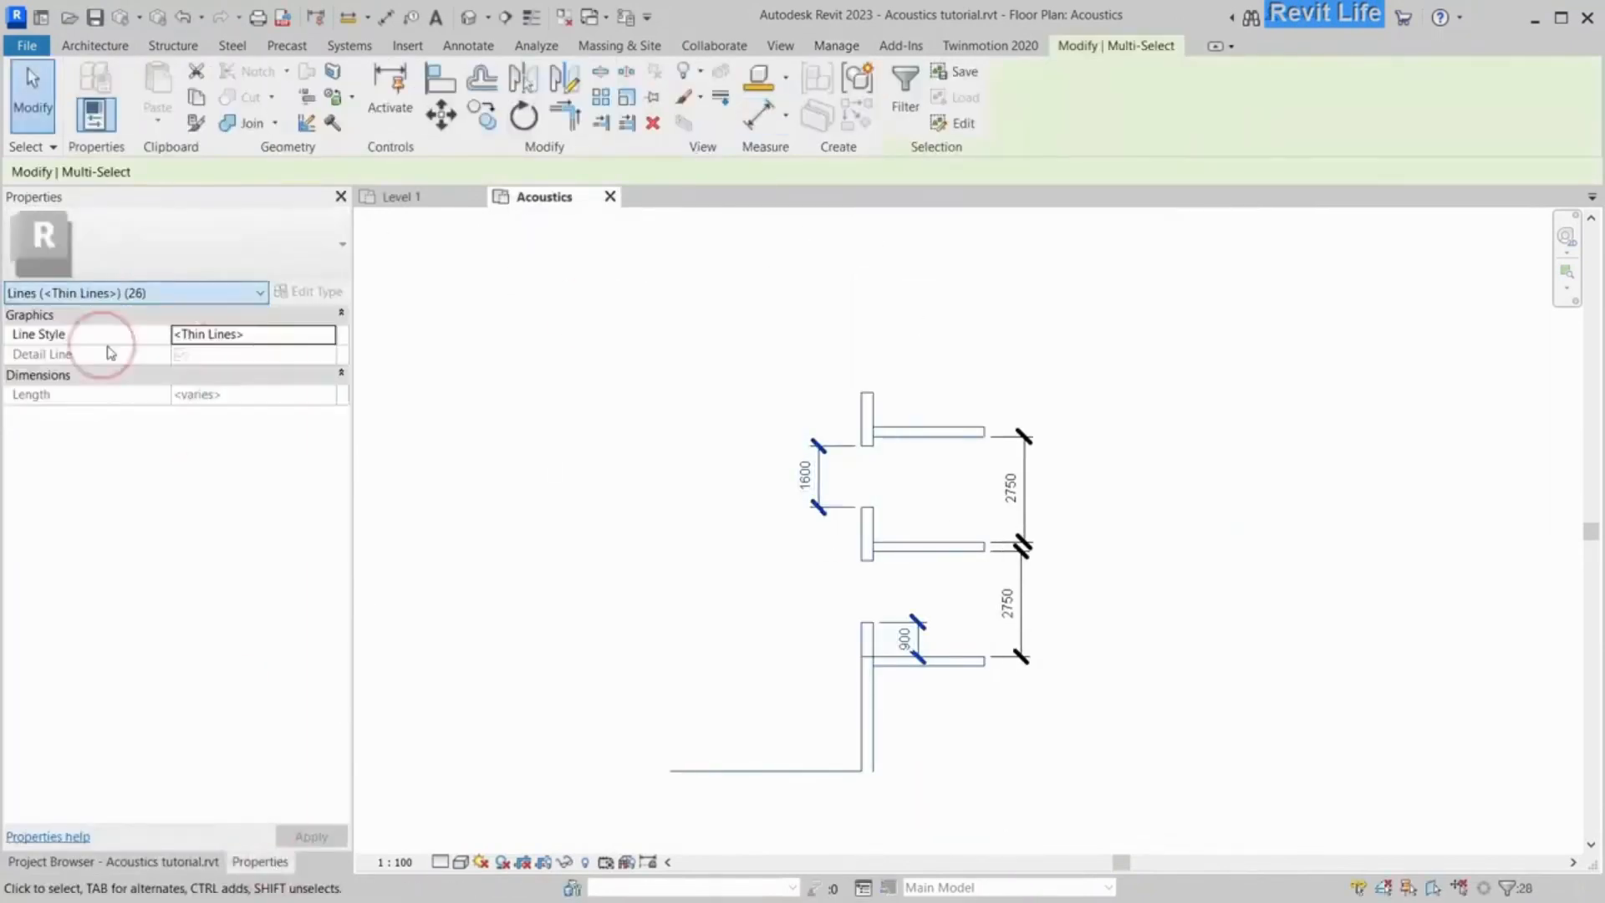
click(904, 90)
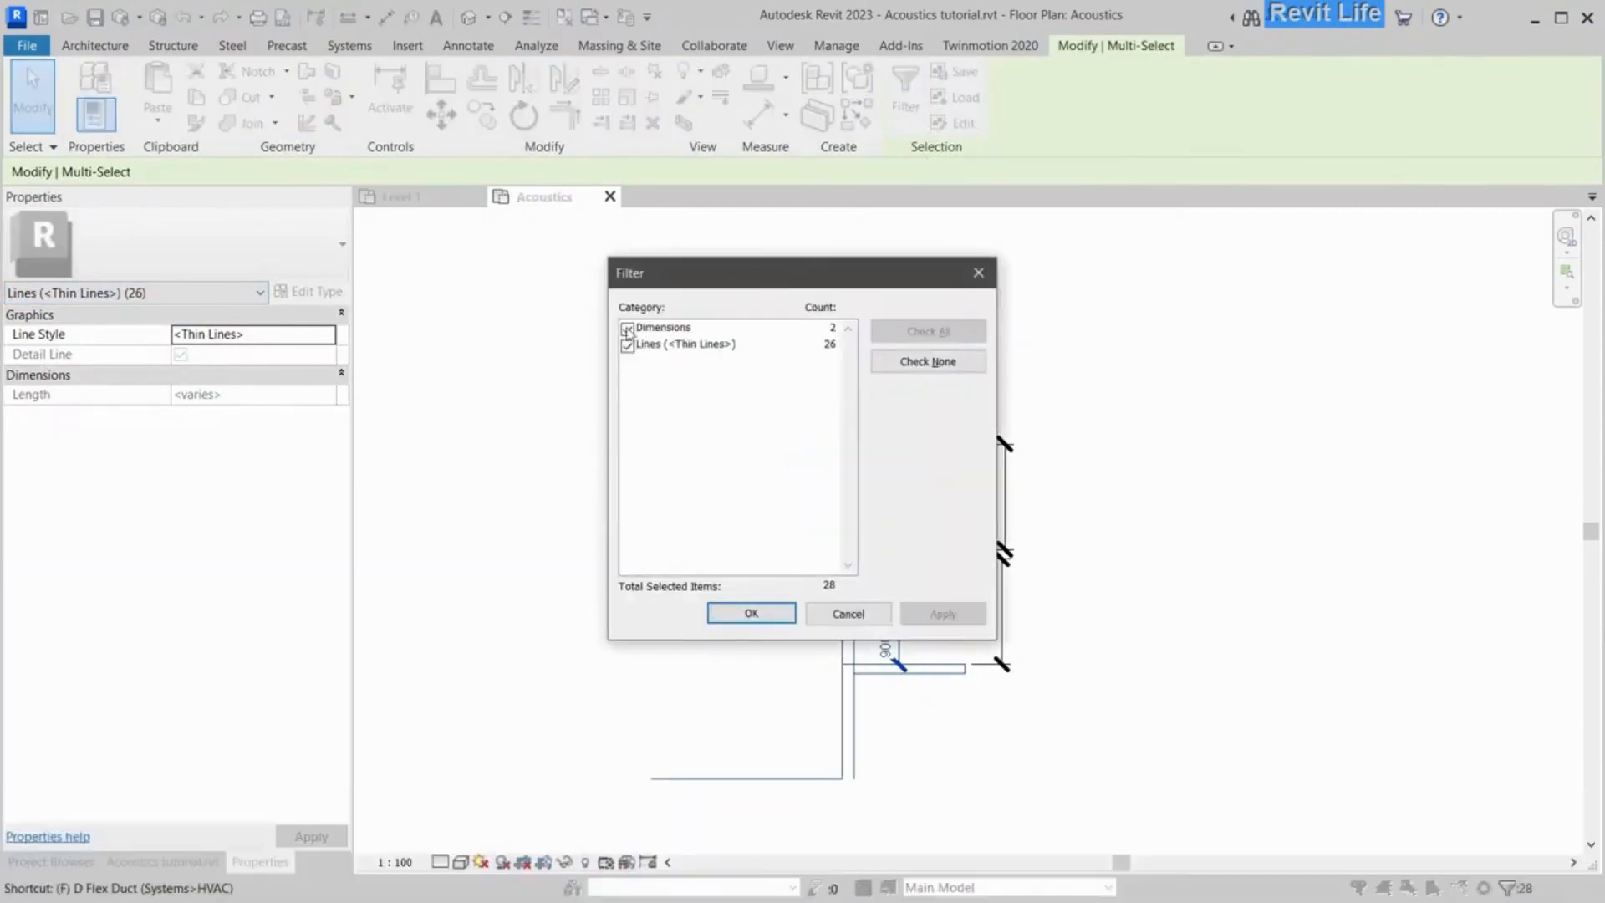
click(751, 613)
text(1)
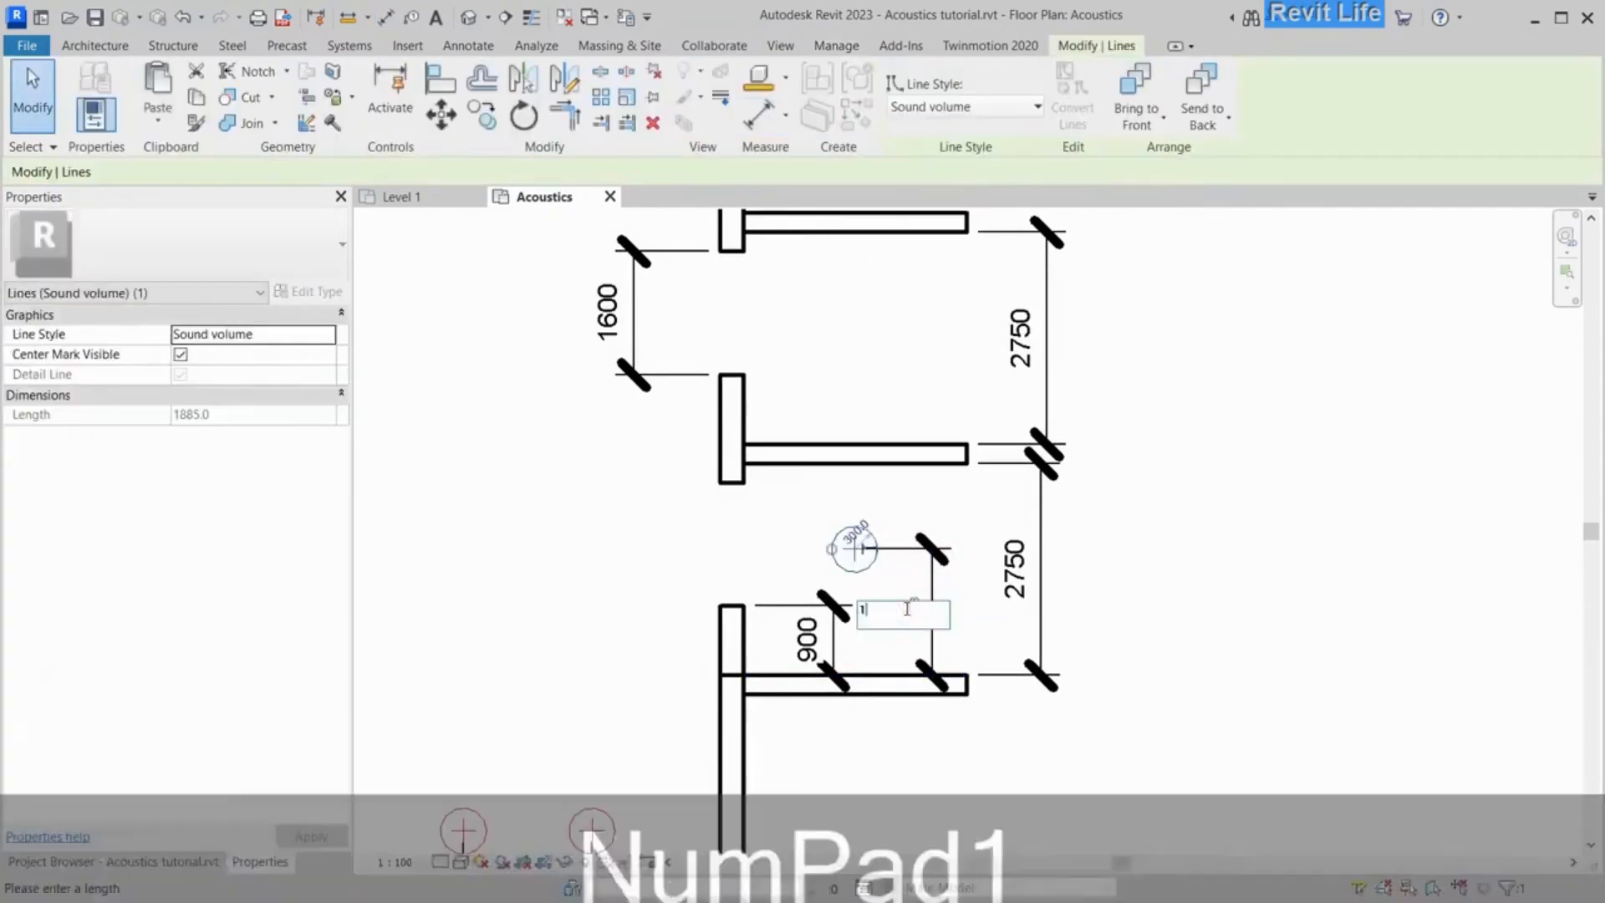
key(escape)
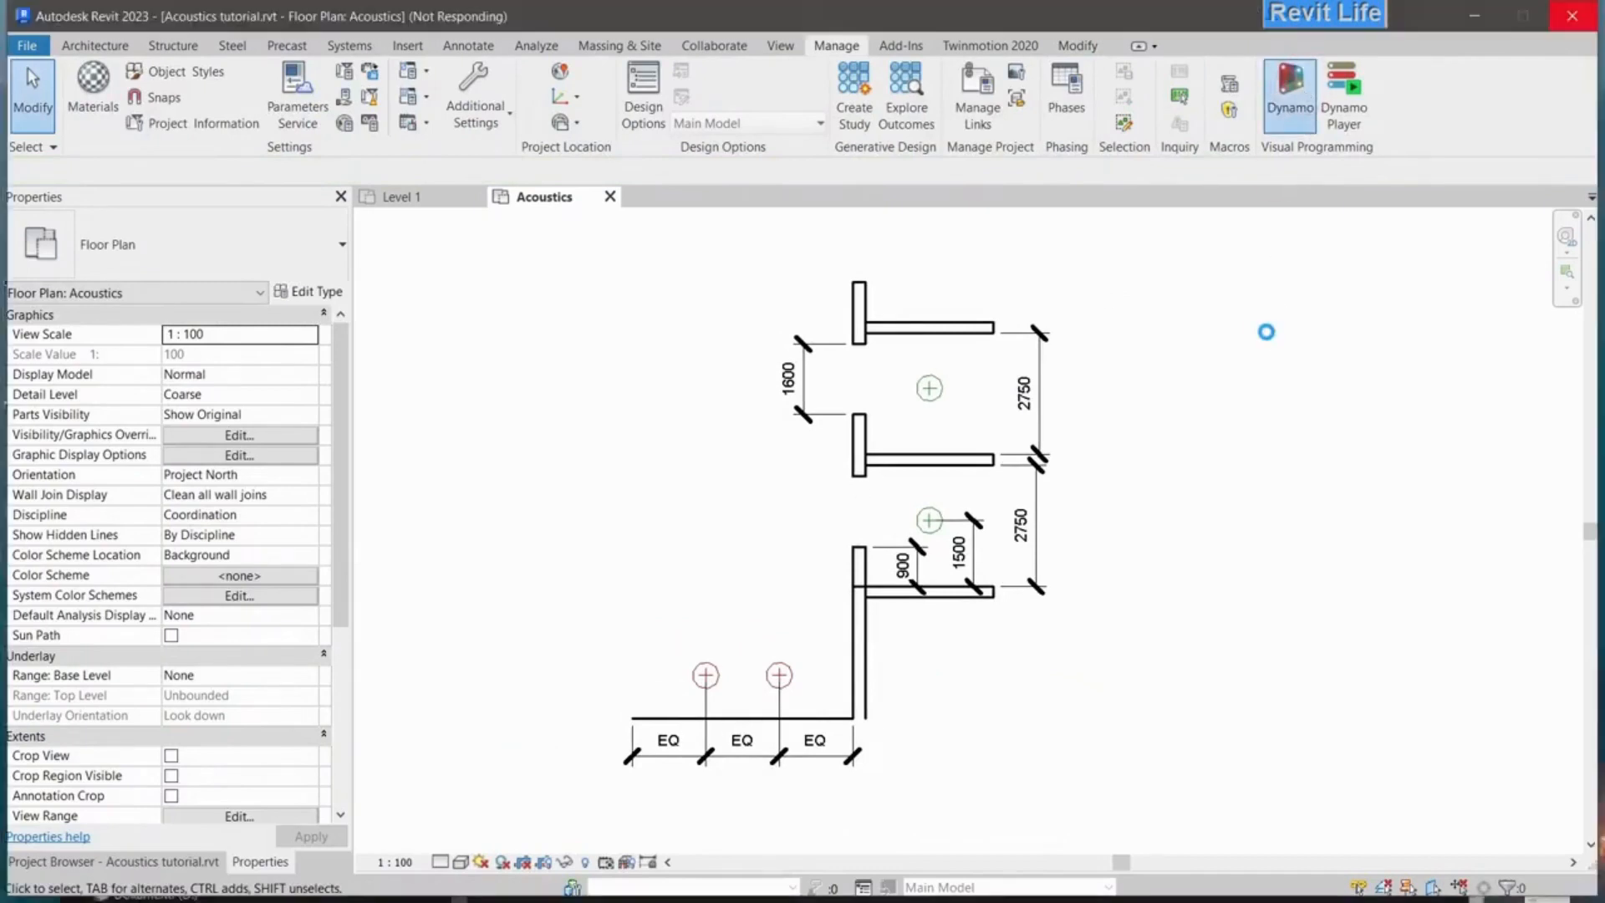
Start a new Dynamo graph that collects Lines in a chosen view and searches for ParameterByName
click(1289, 91)
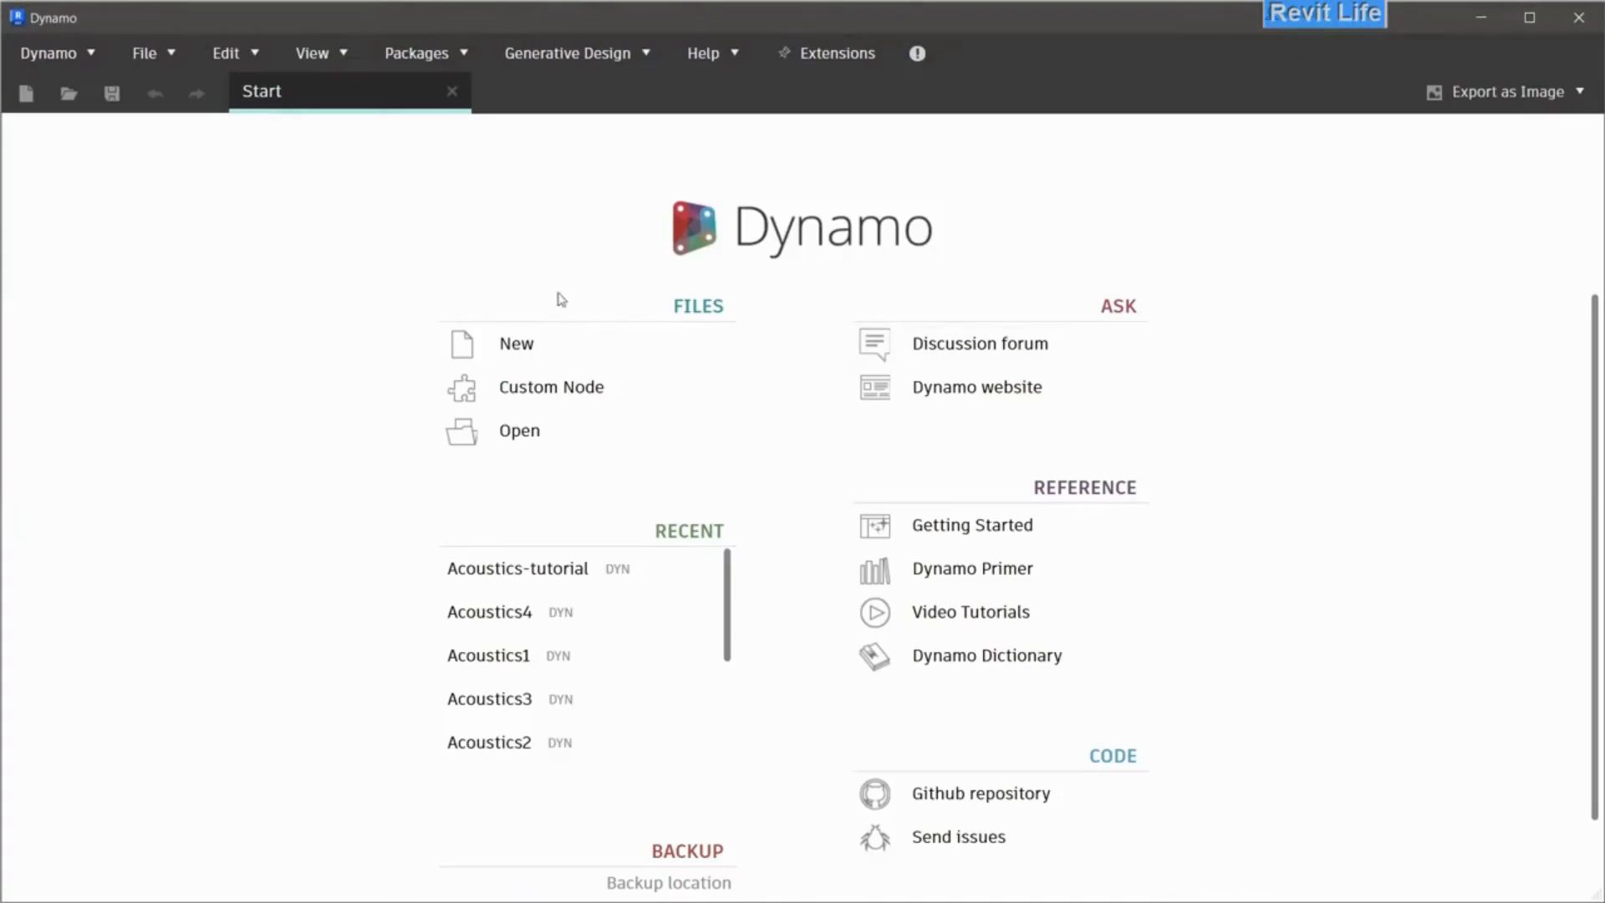
click(516, 342)
text(all e)
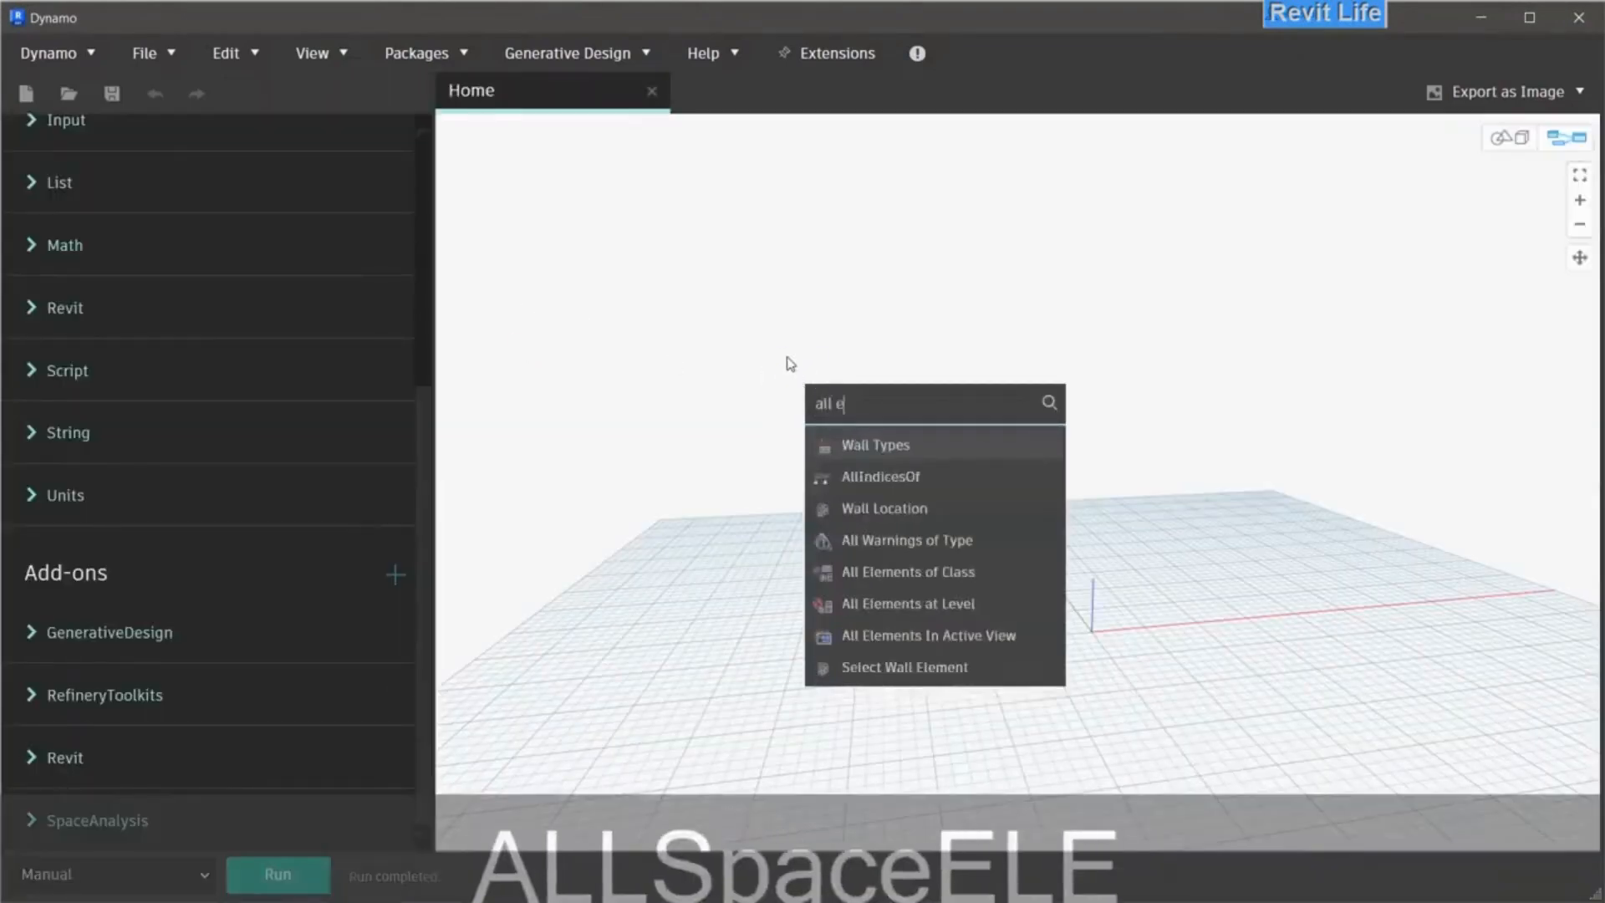
click(929, 635)
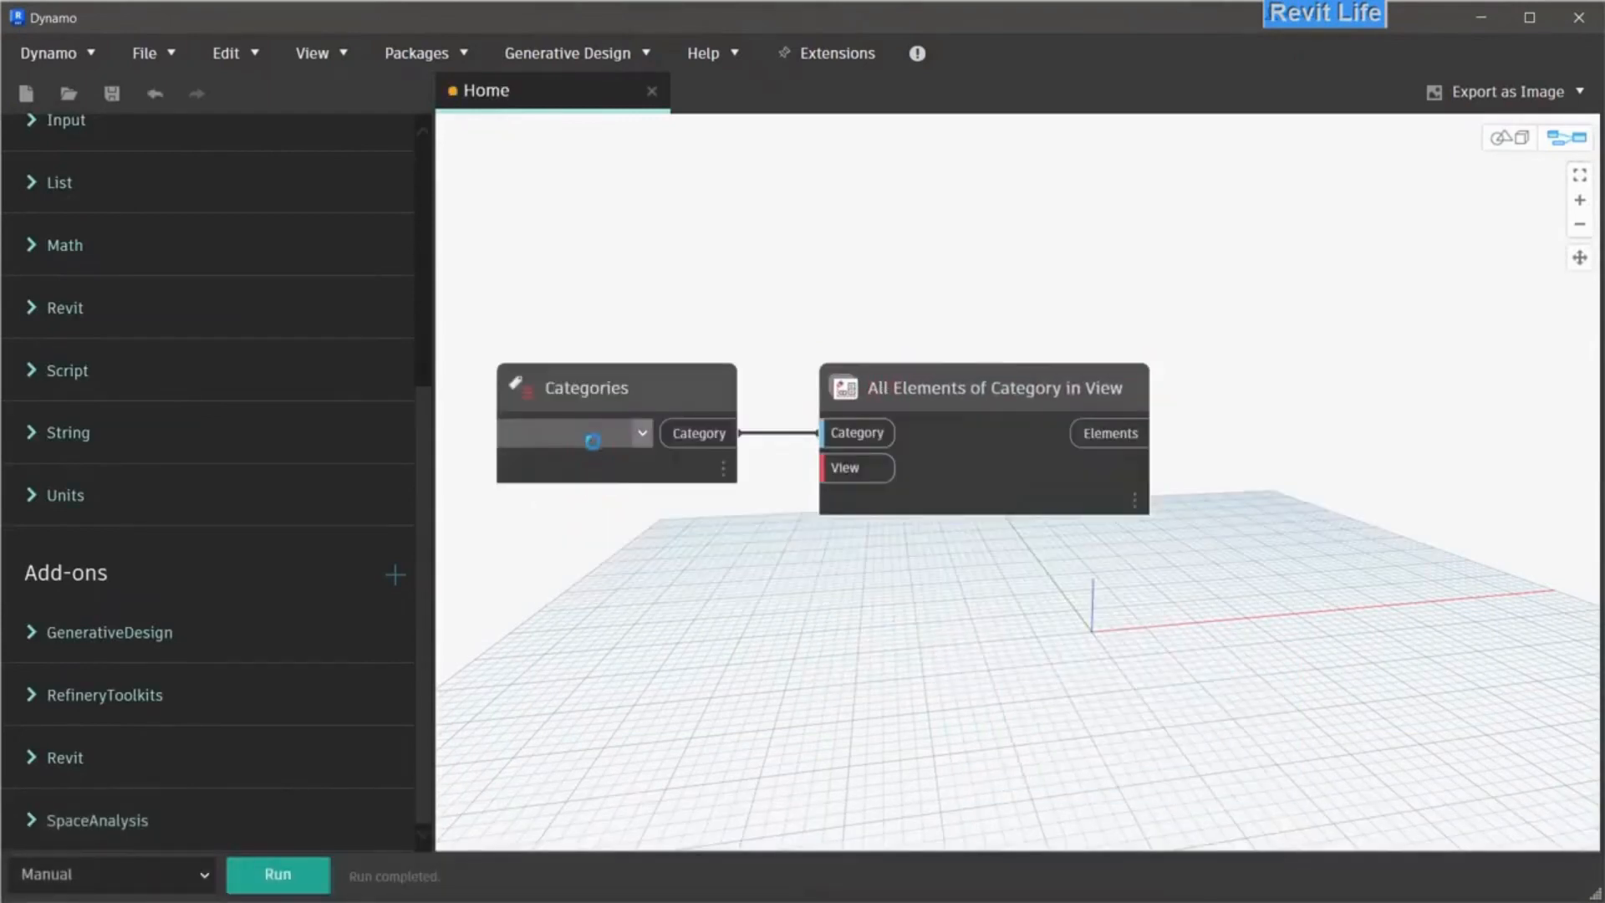
drag(615, 387, 628, 324)
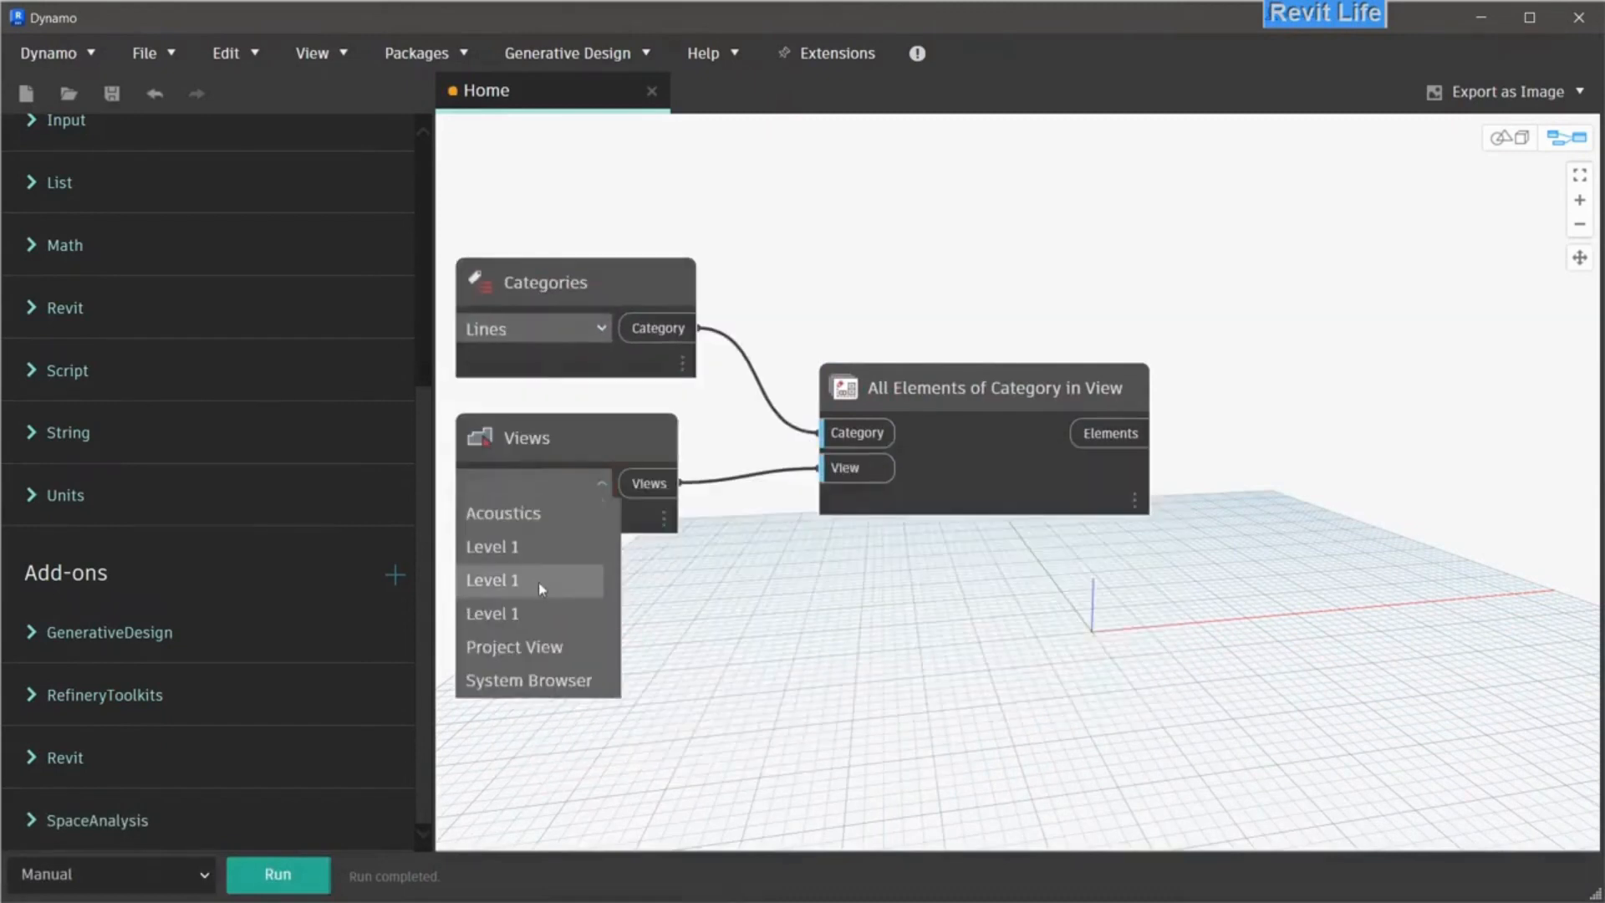
click(502, 512)
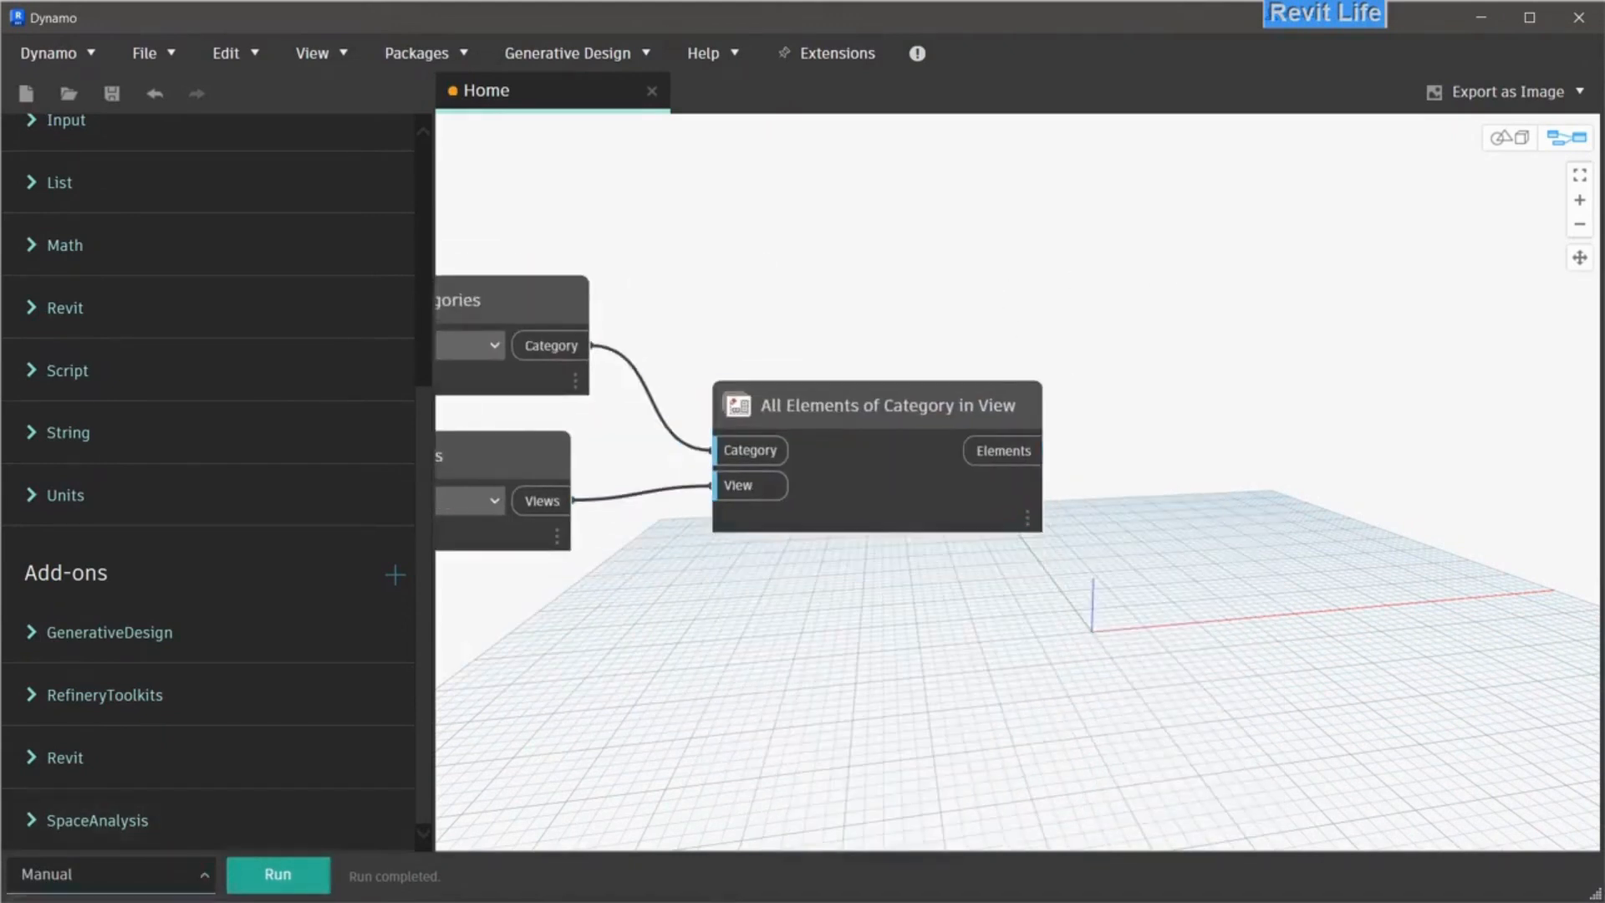
right_click(972, 430)
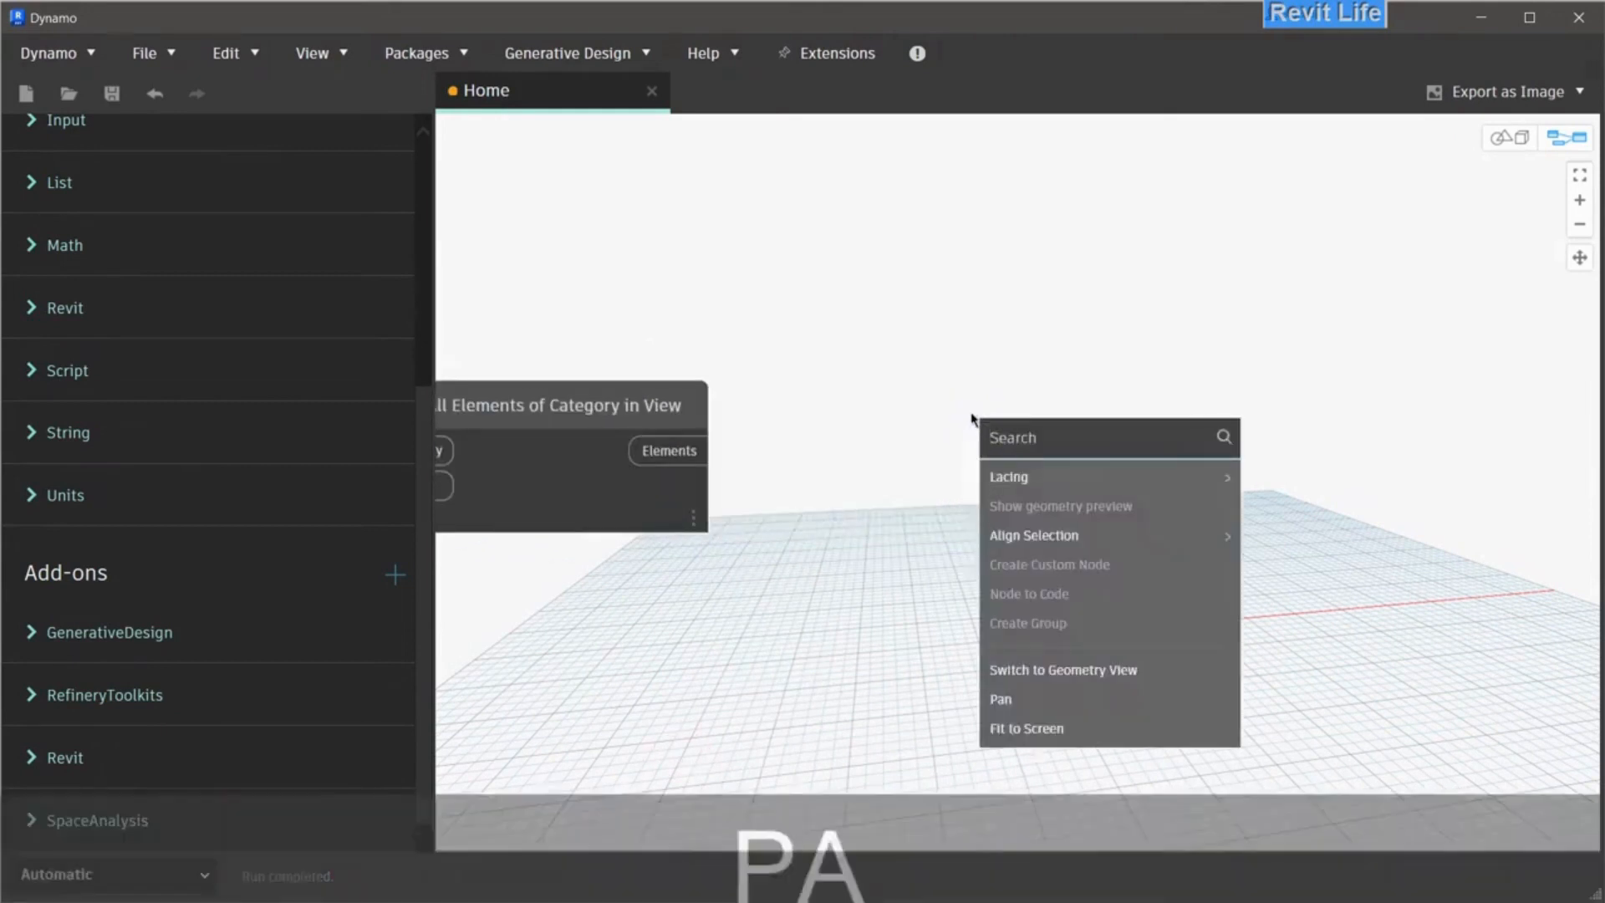
text(parameterb)
text(string from)
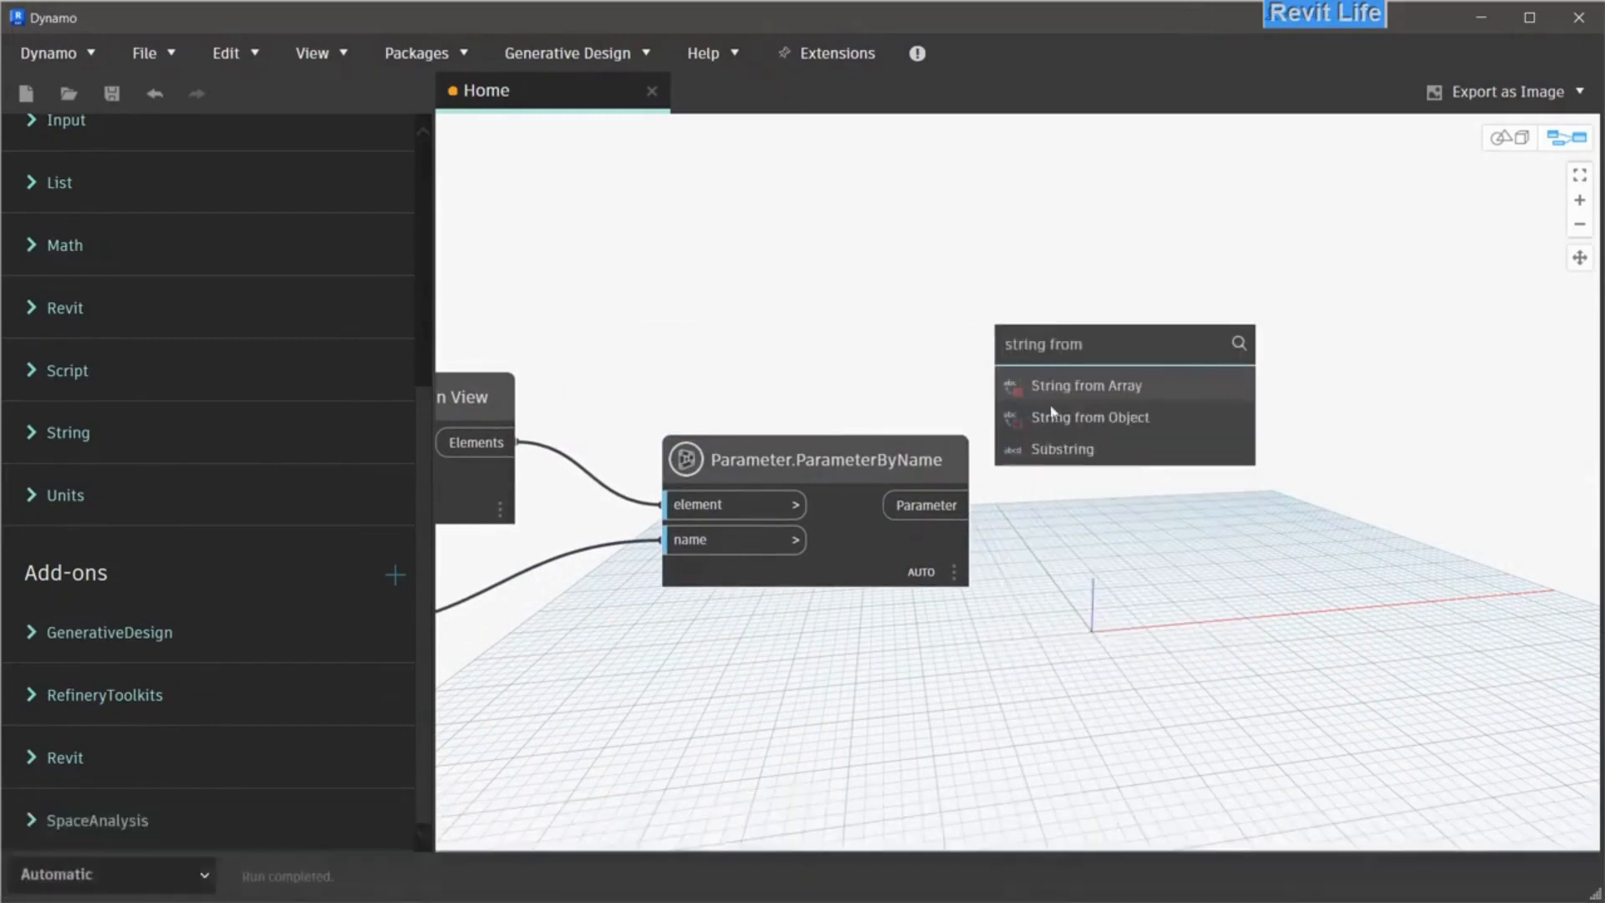
Add String from Object and String.Contains to test parameter text for 'Walls'
click(1089, 416)
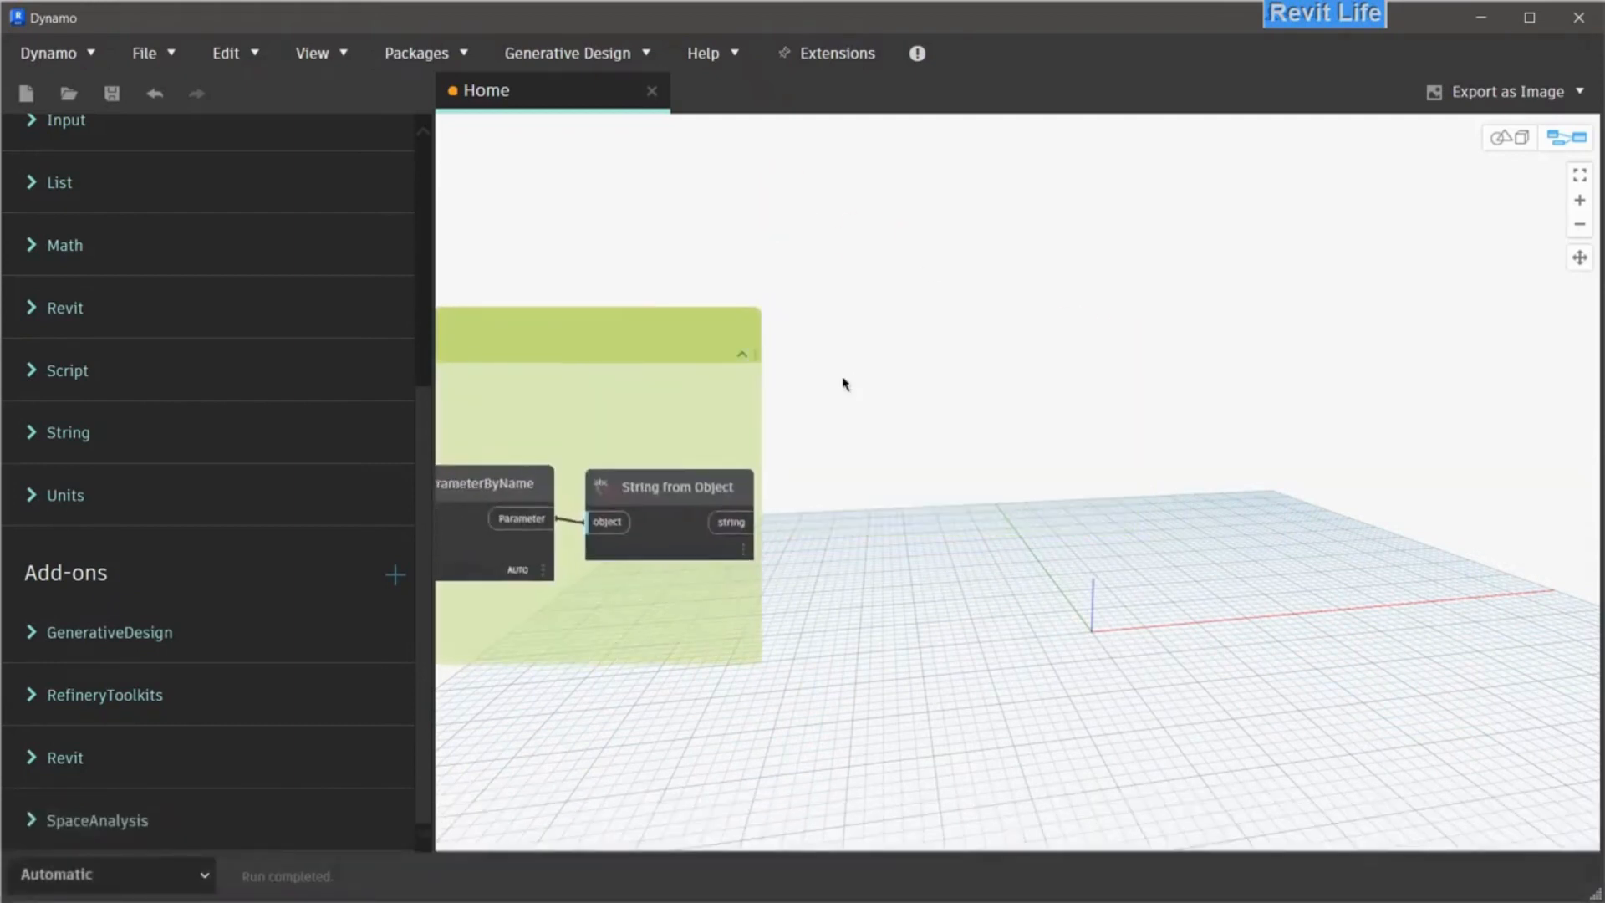
right_click(890, 407)
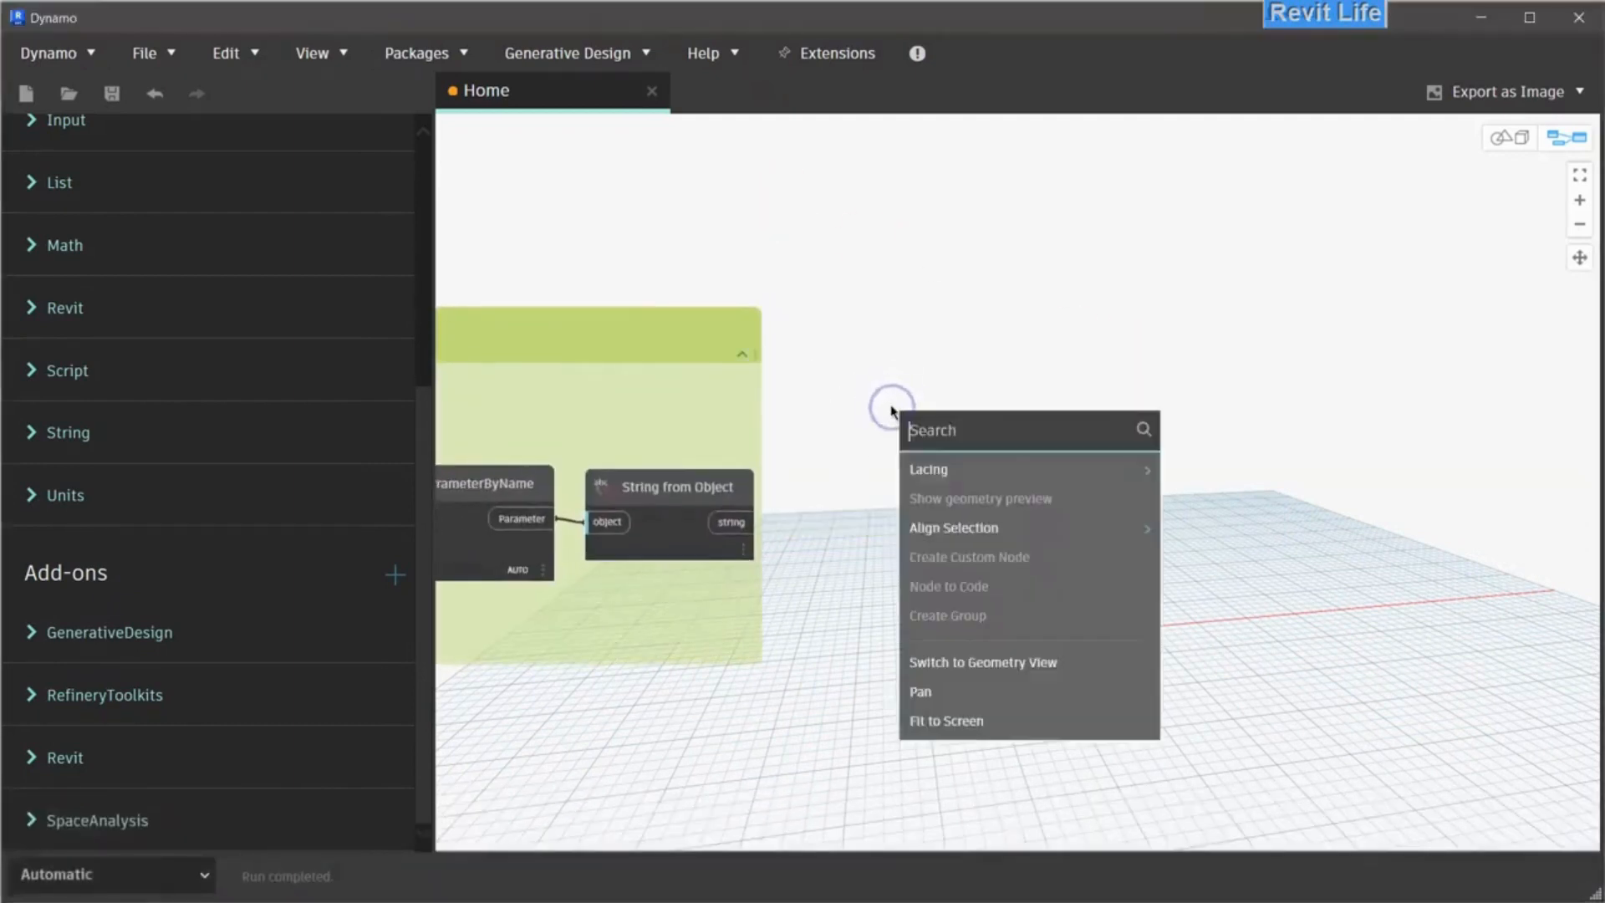
text(string con)
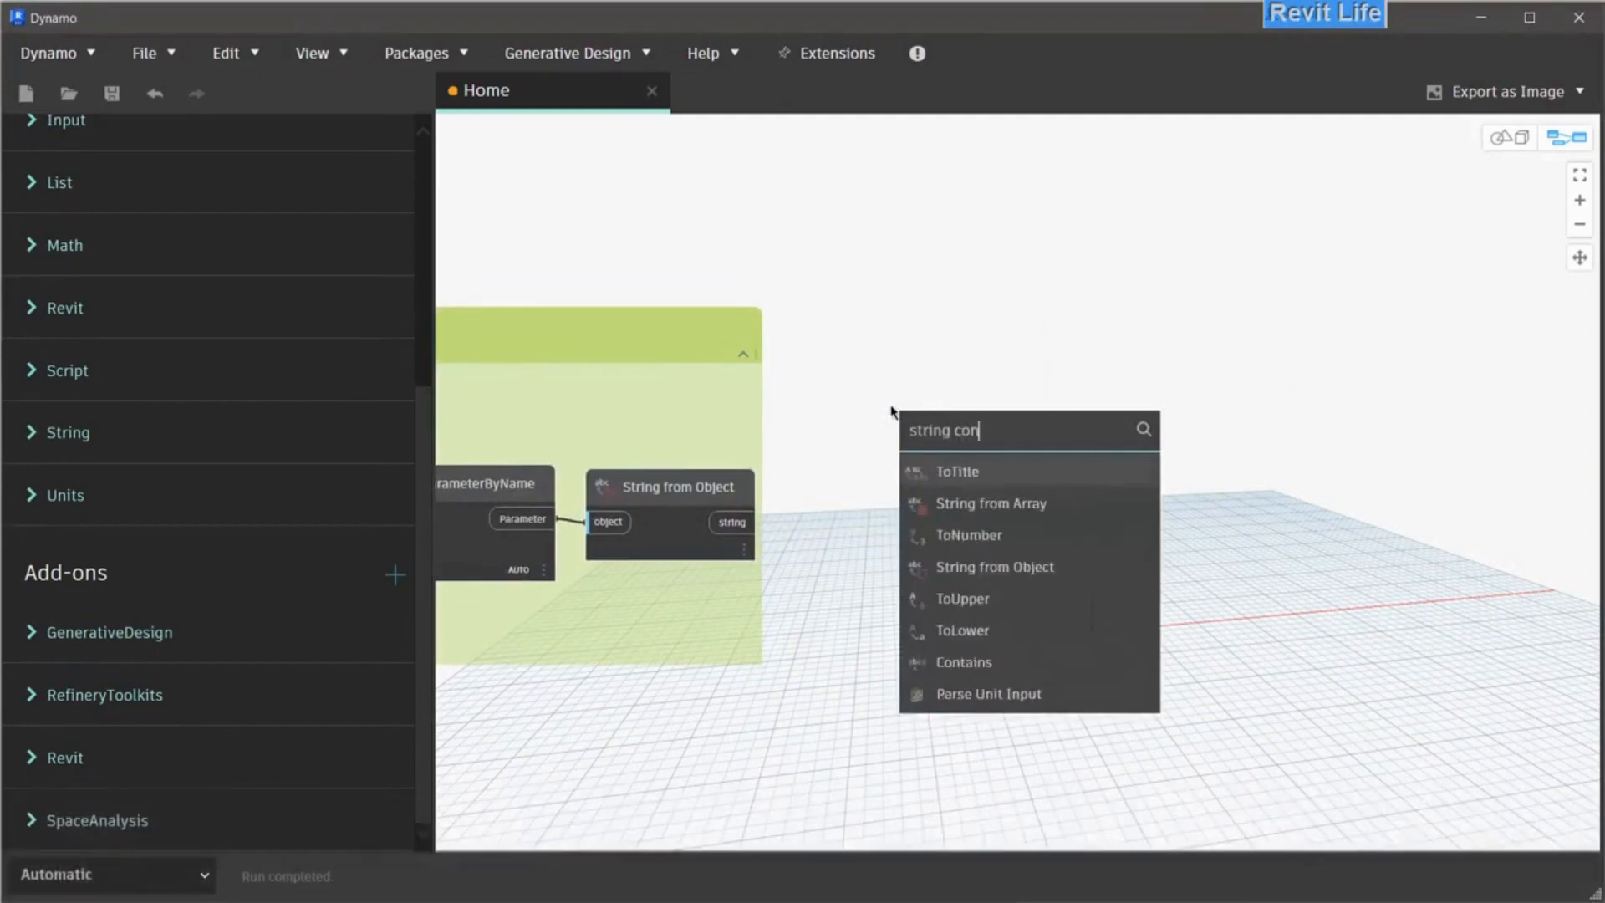
click(963, 662)
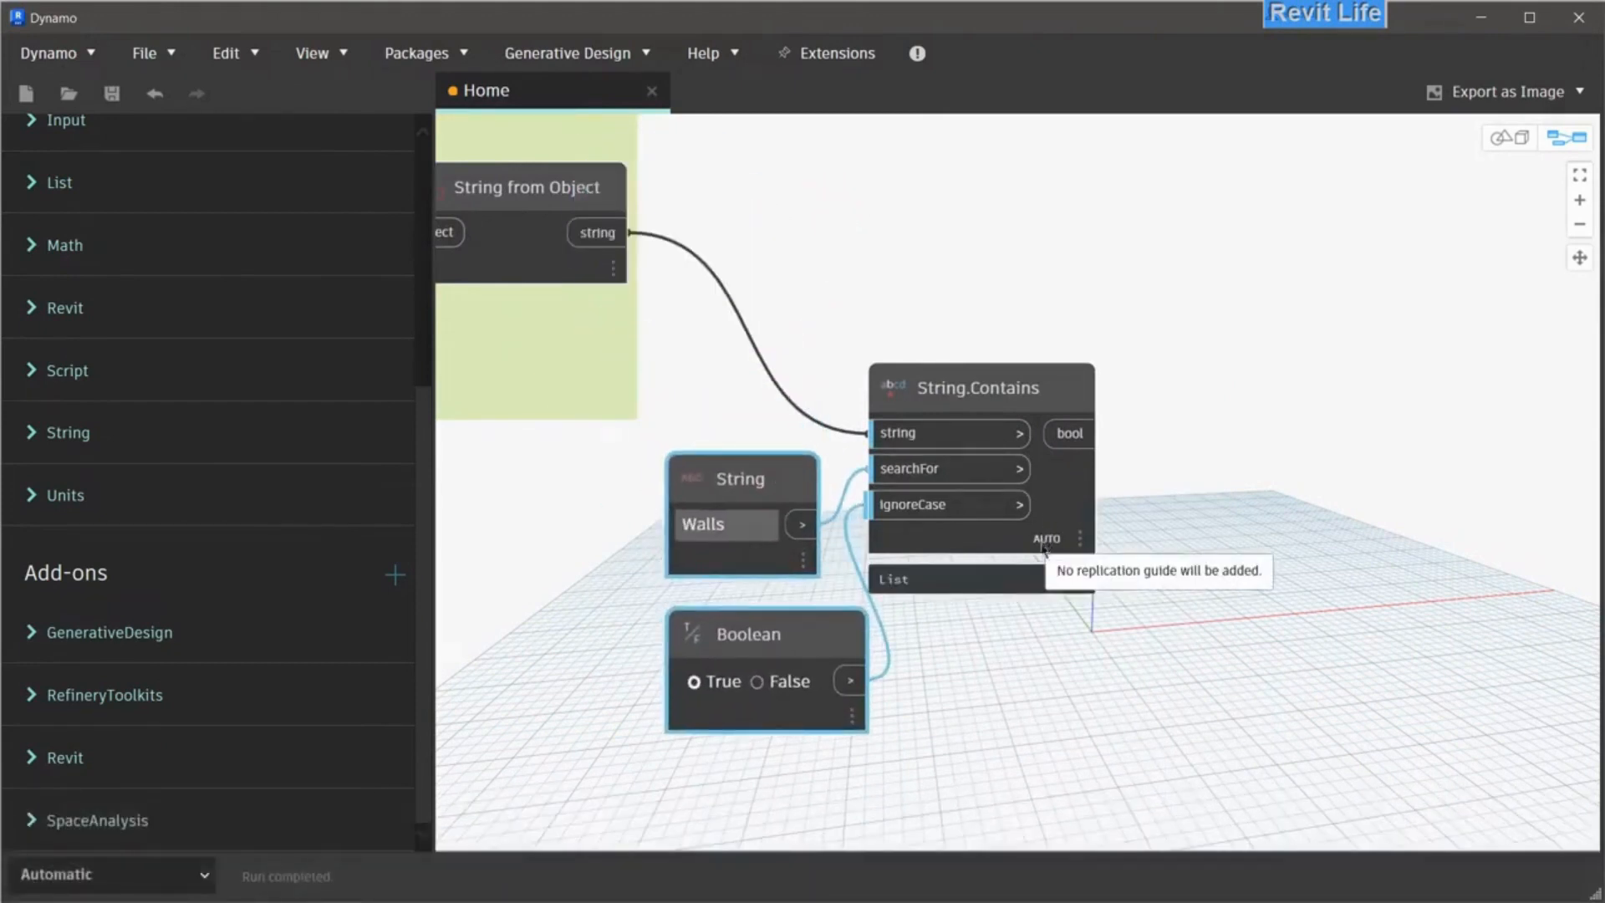
mouse_move(1078, 539)
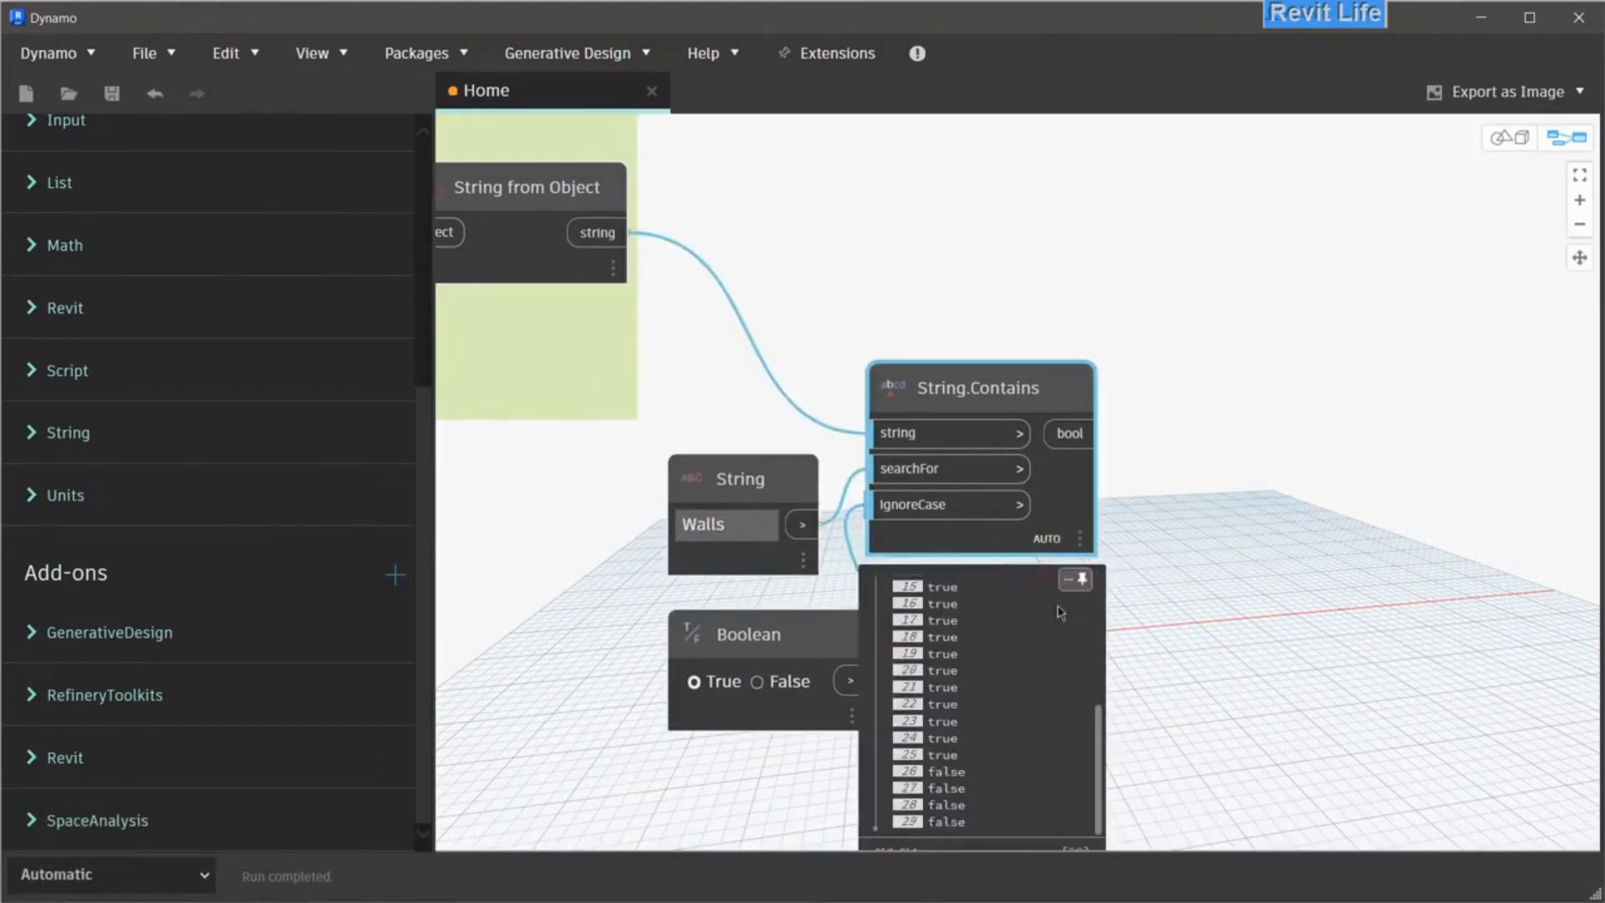
right_click(923, 387)
text(curv)
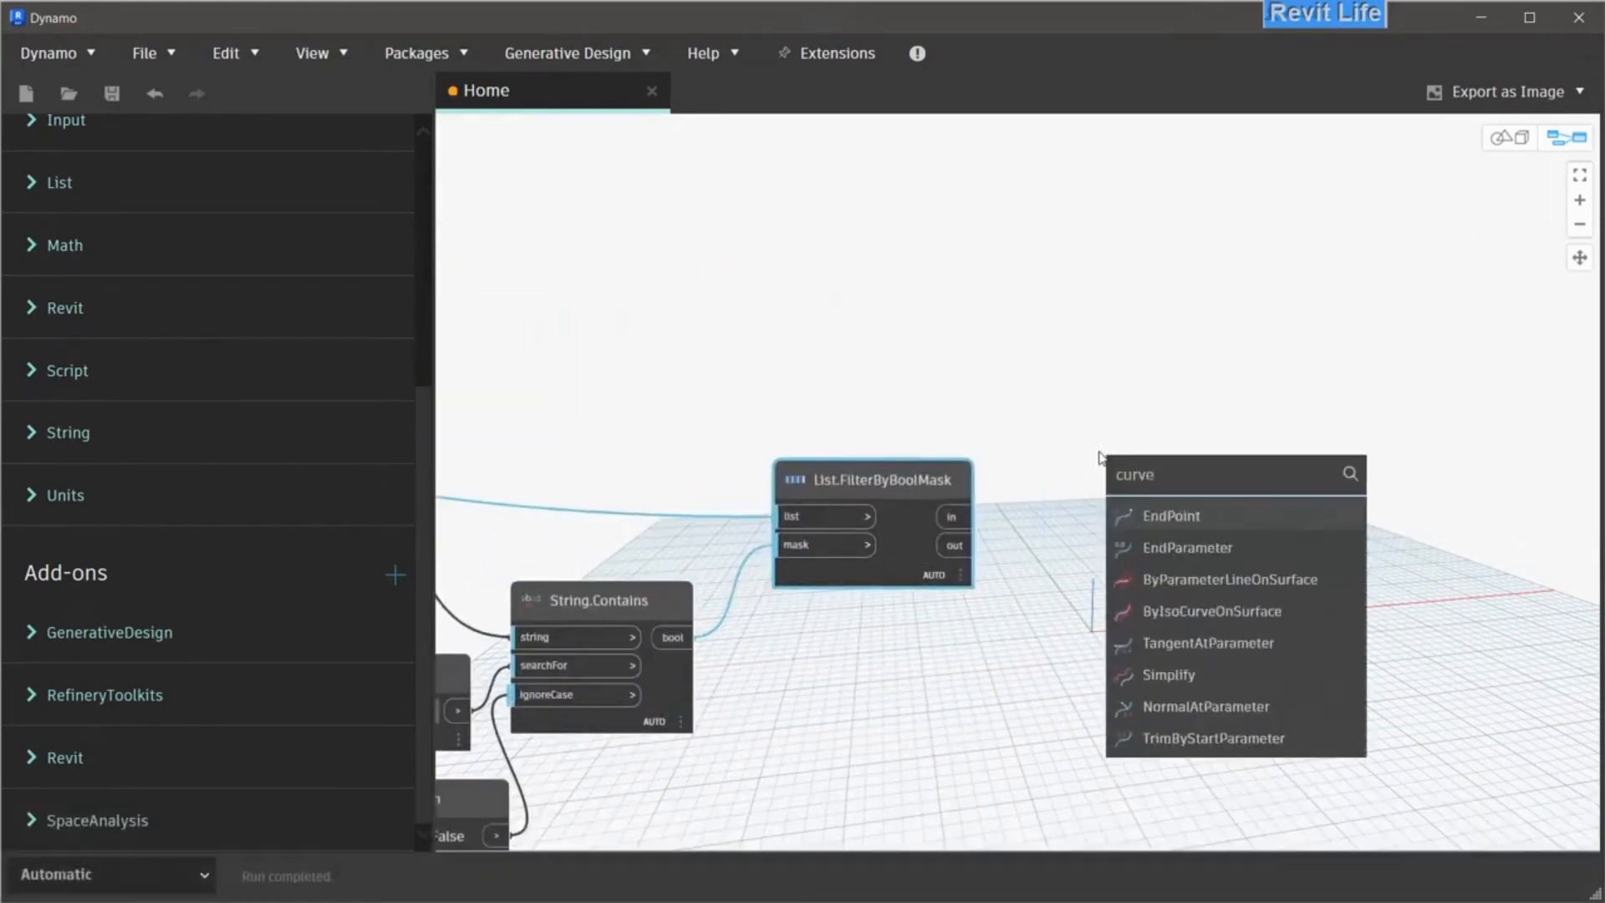
Add CurveElement.Curve and Circle.CenterPoint nodes and build the grouped Walls and Sound source branches
text(element)
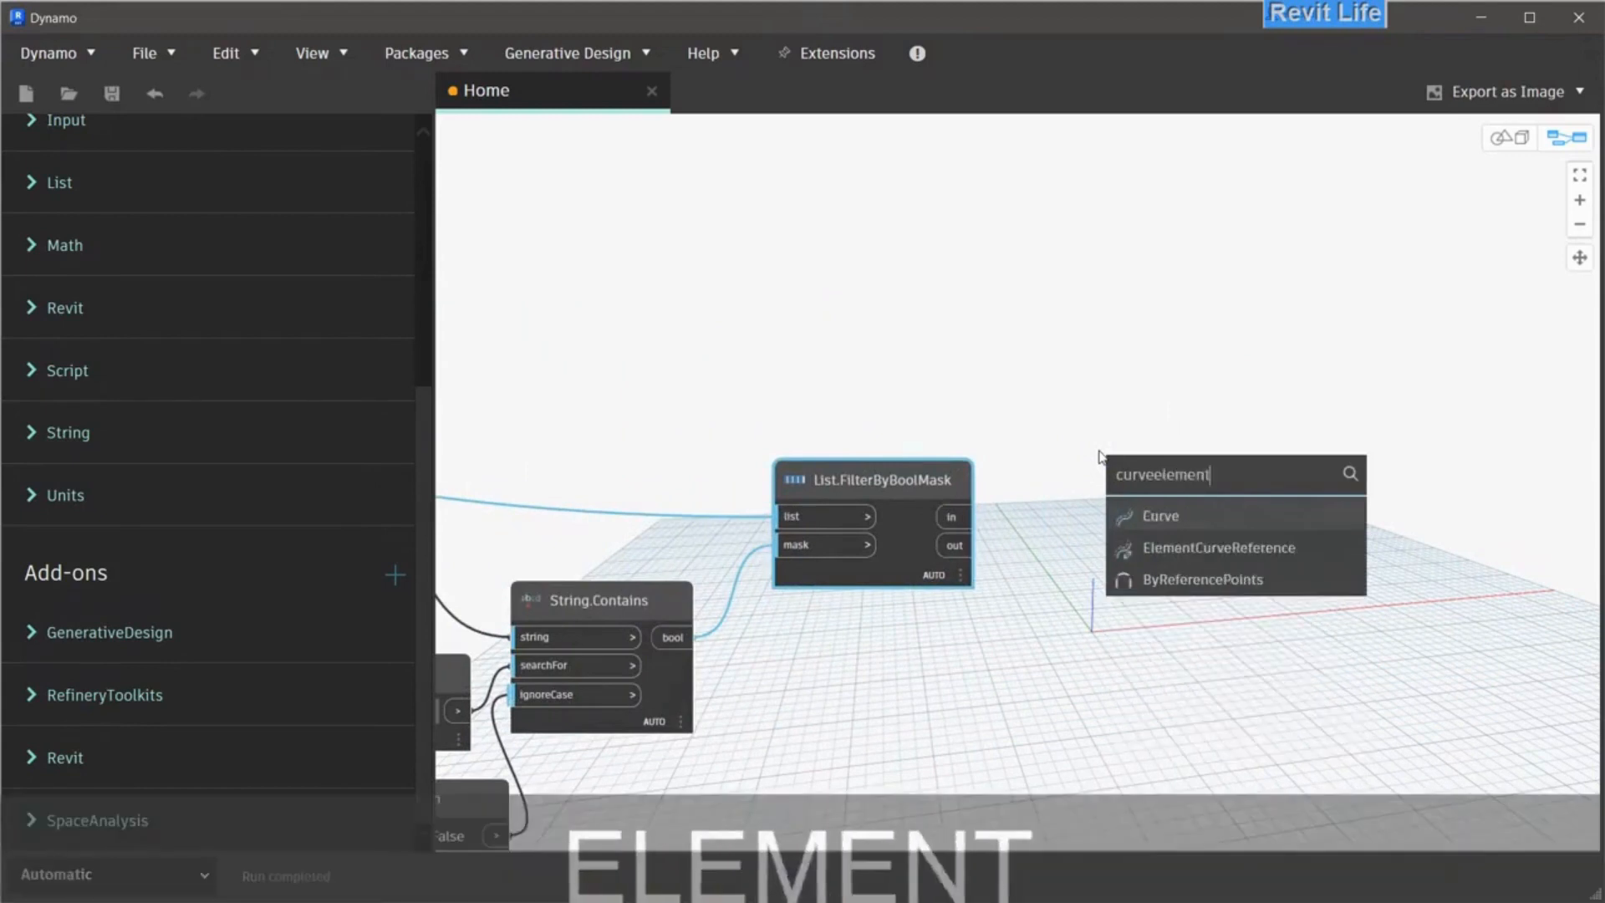
click(1195, 492)
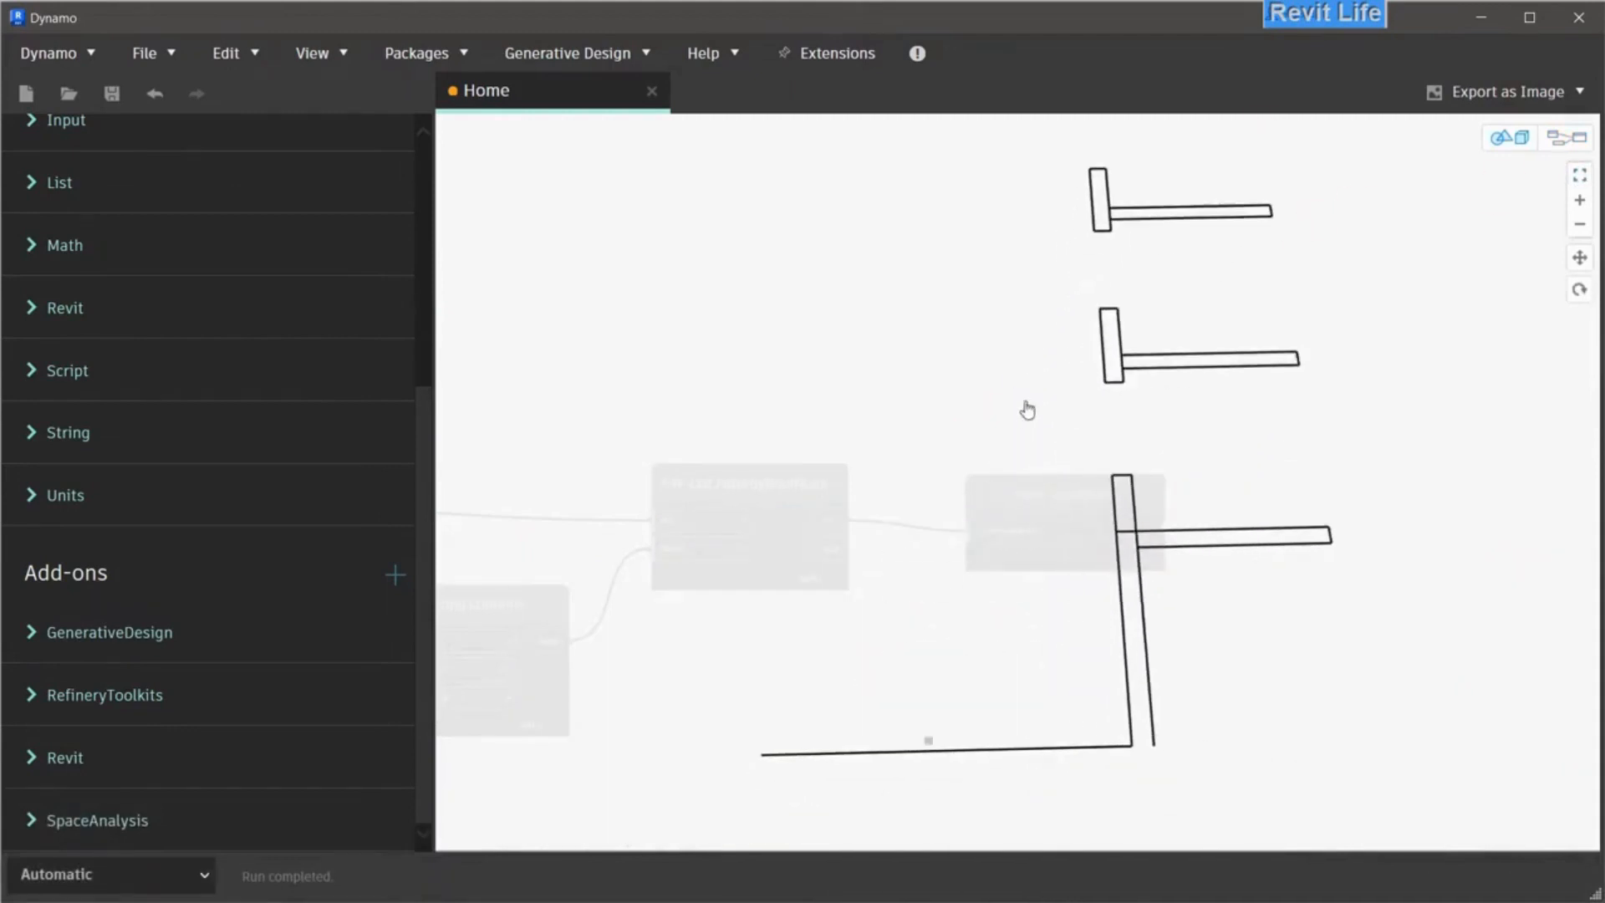
key(ctrl+b)
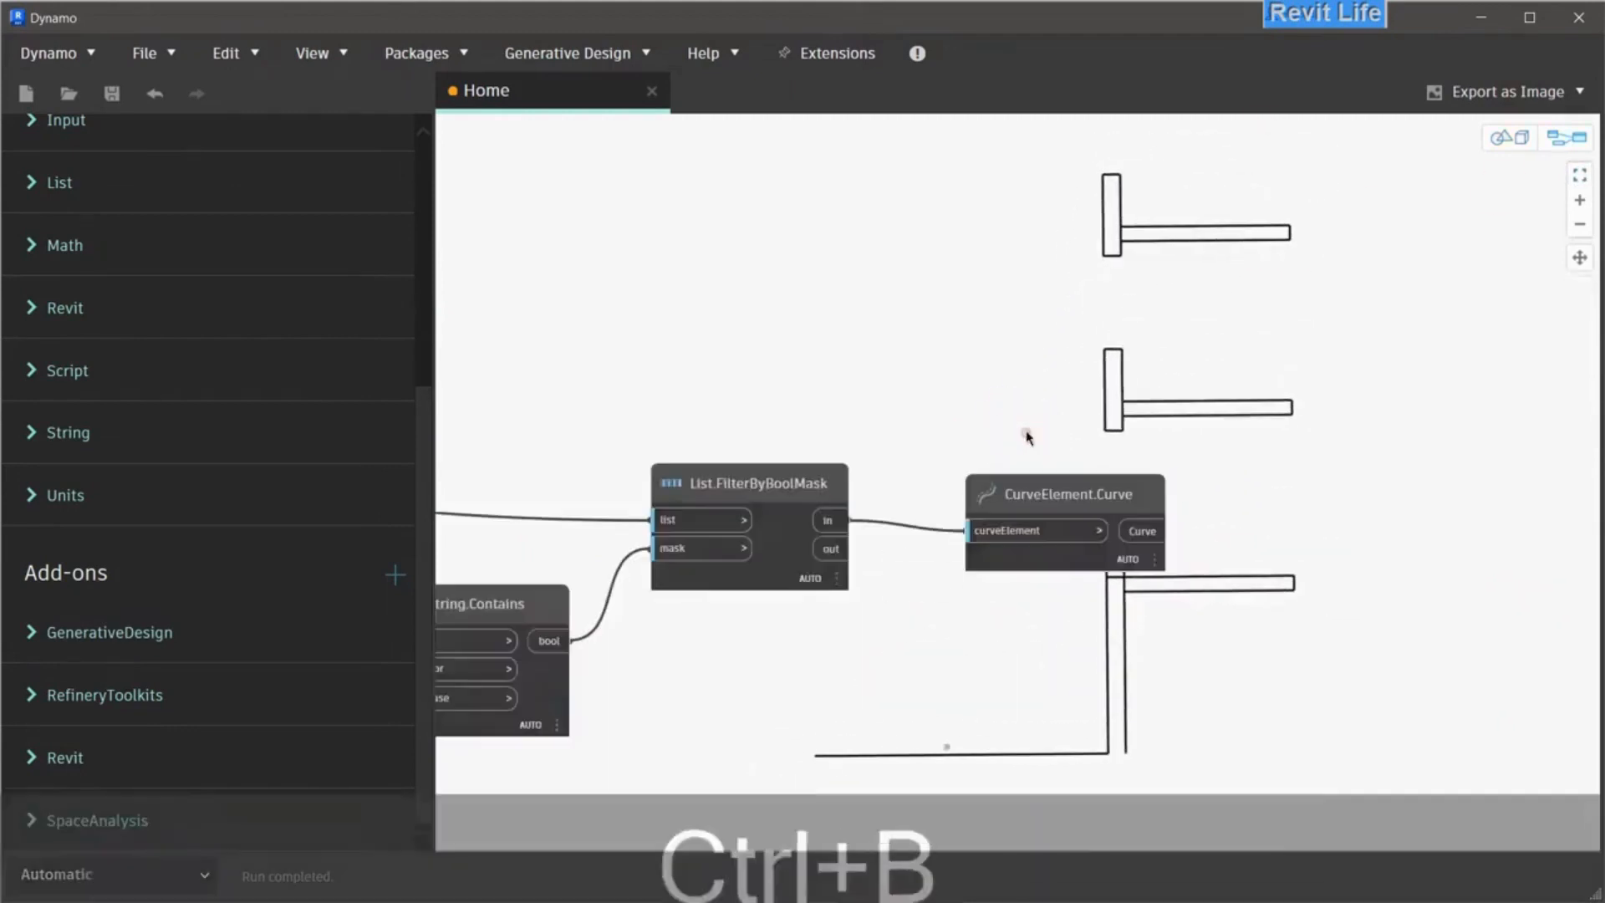
right_click(1139, 389)
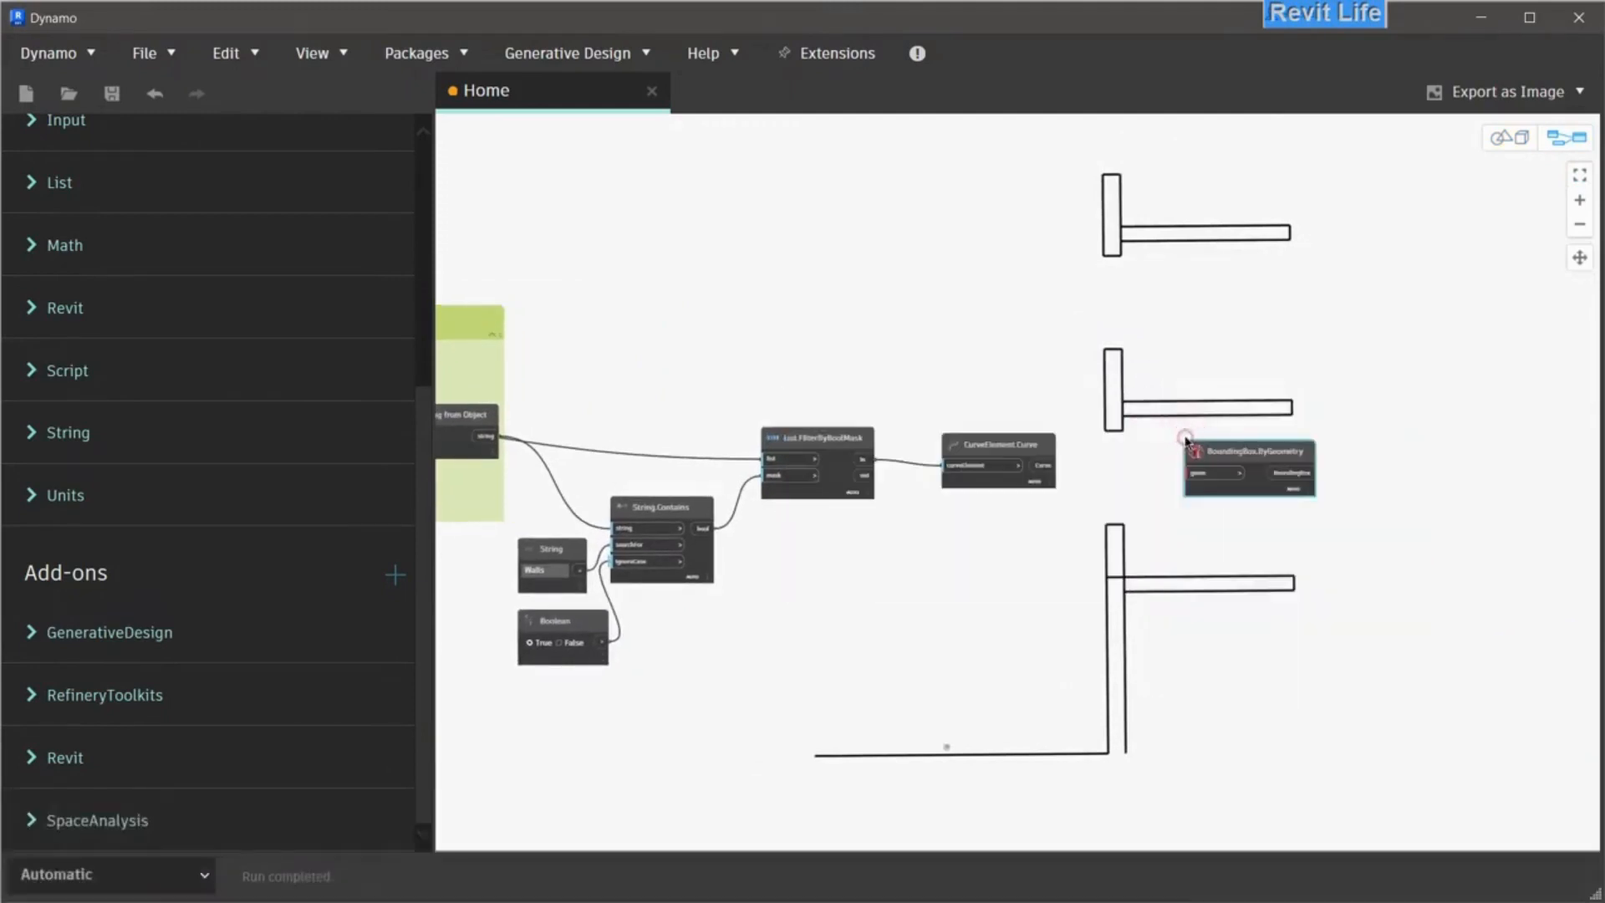
key(ctrl)
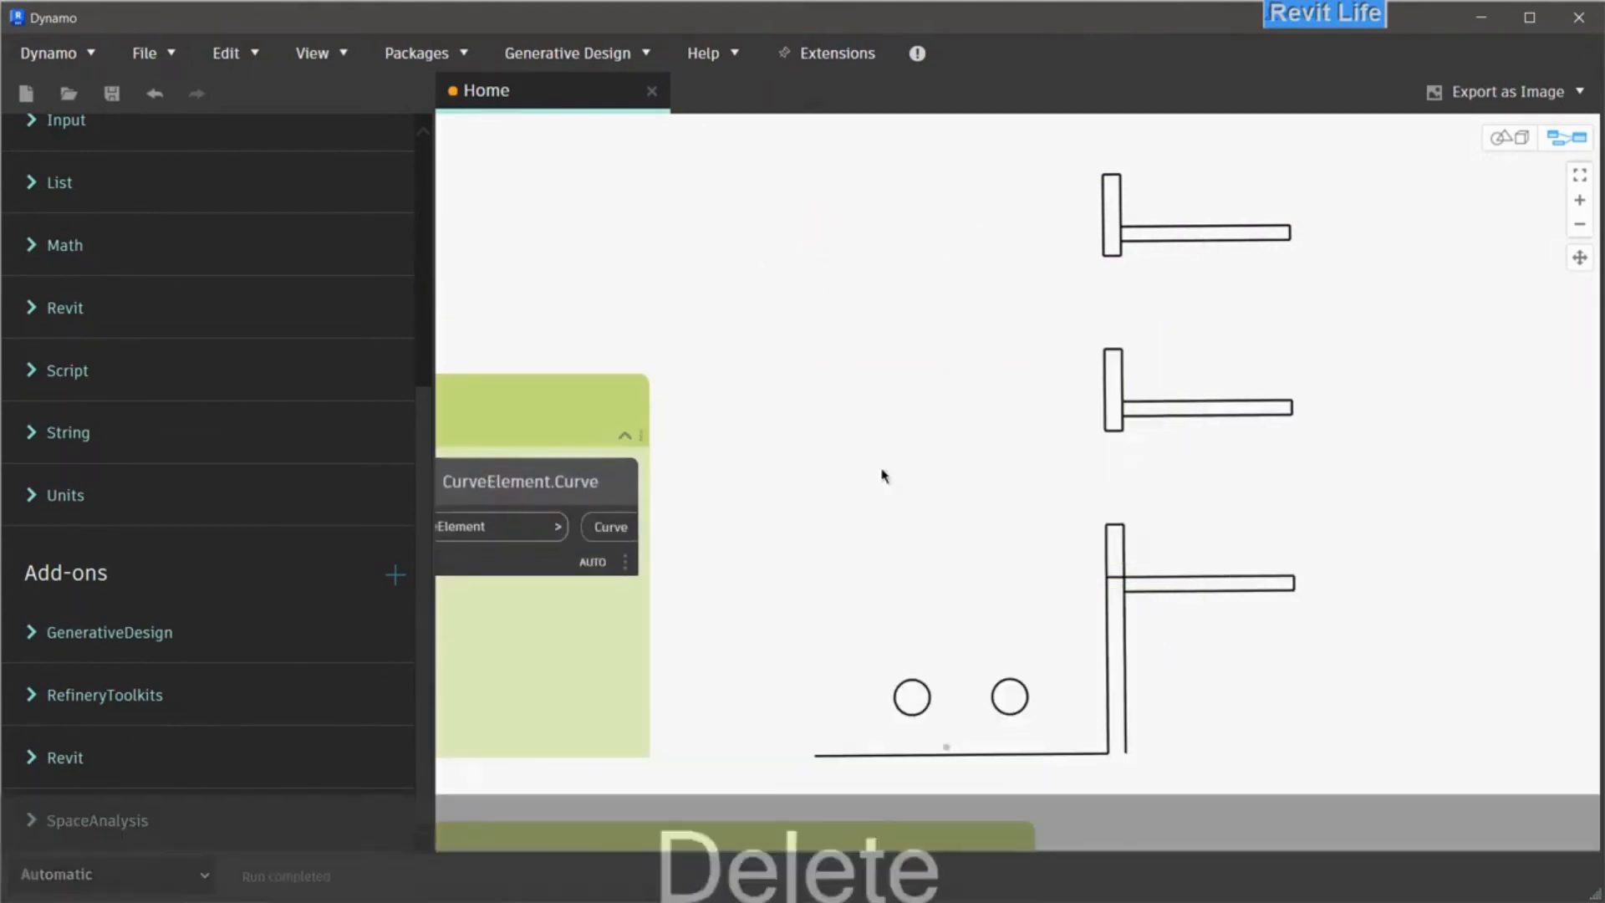
text(center)
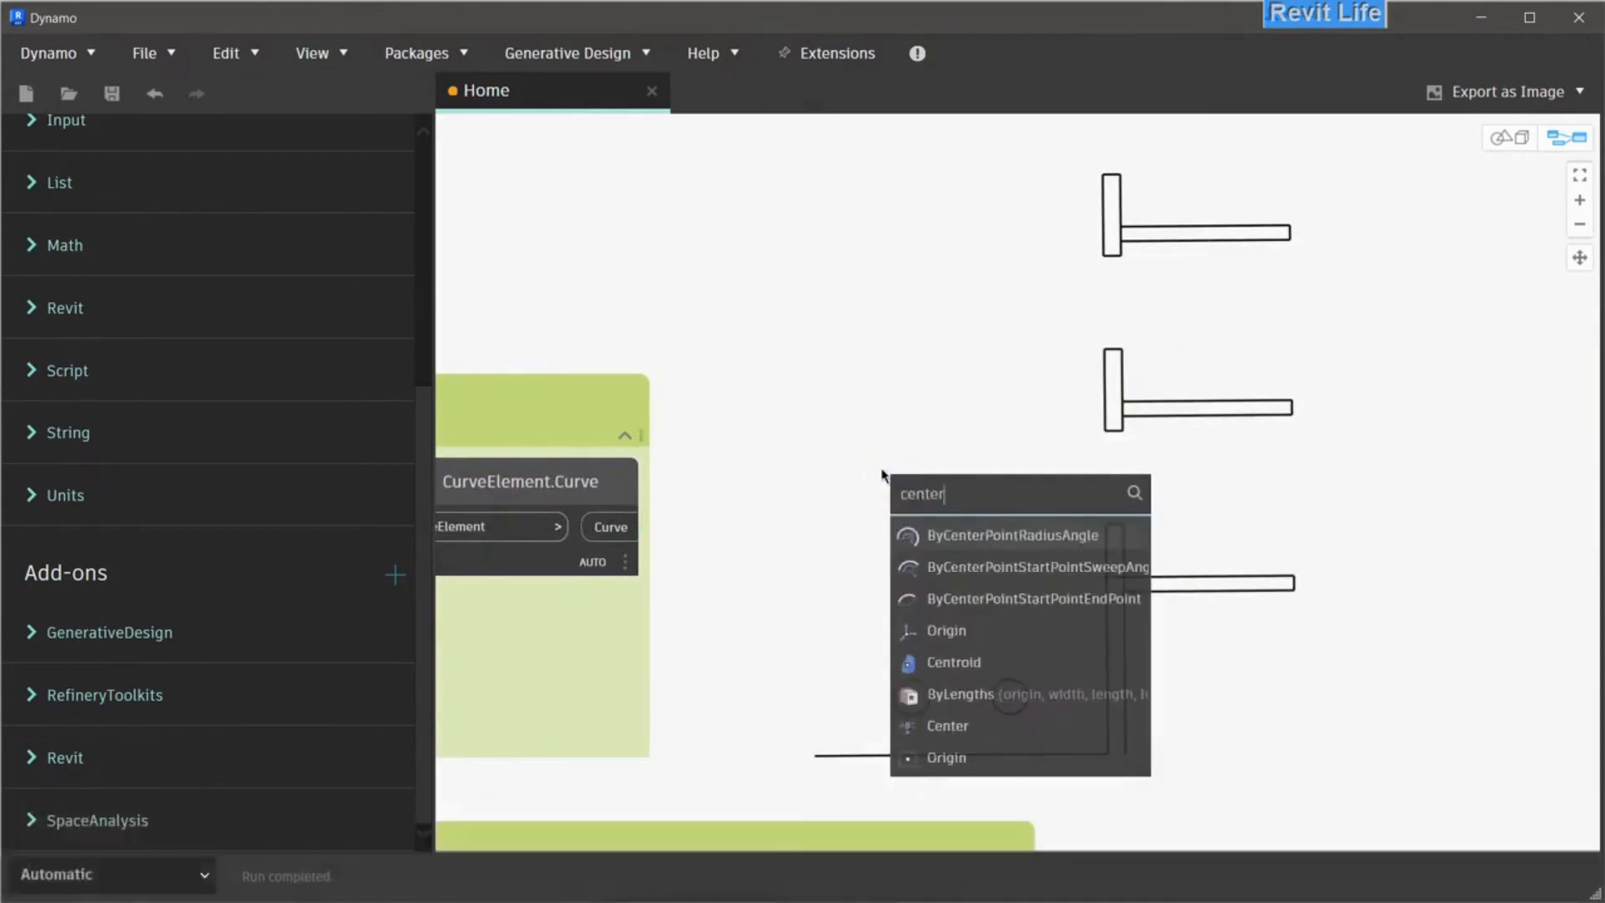
click(945, 725)
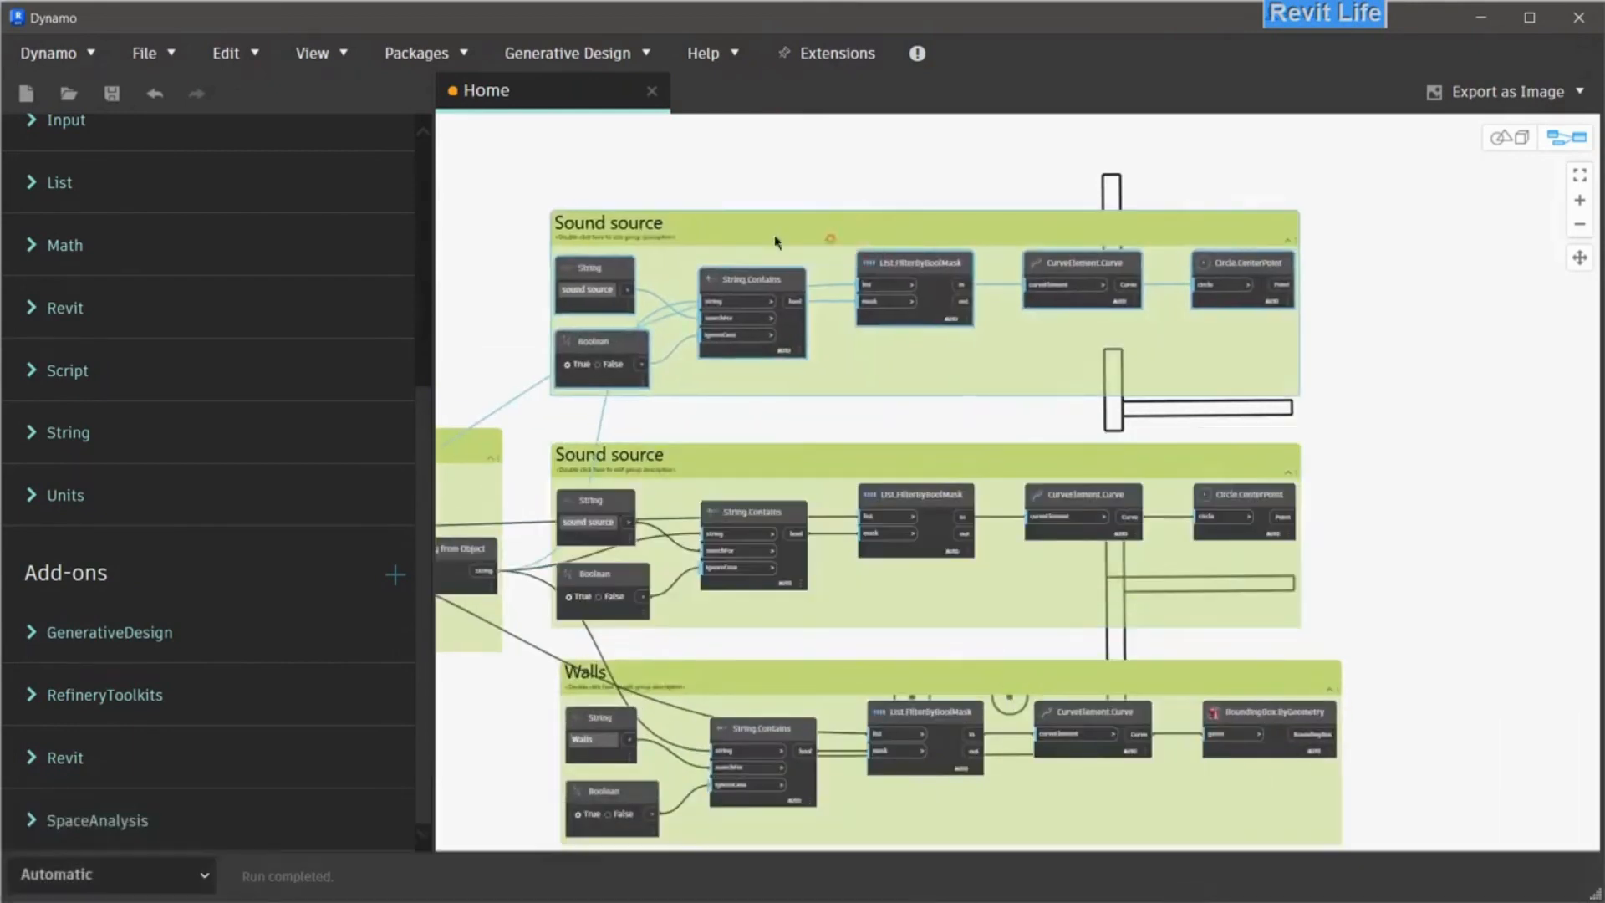
Title the first group 'Sound volume' and turn off the CurveElement.Curve preview
text(volume)
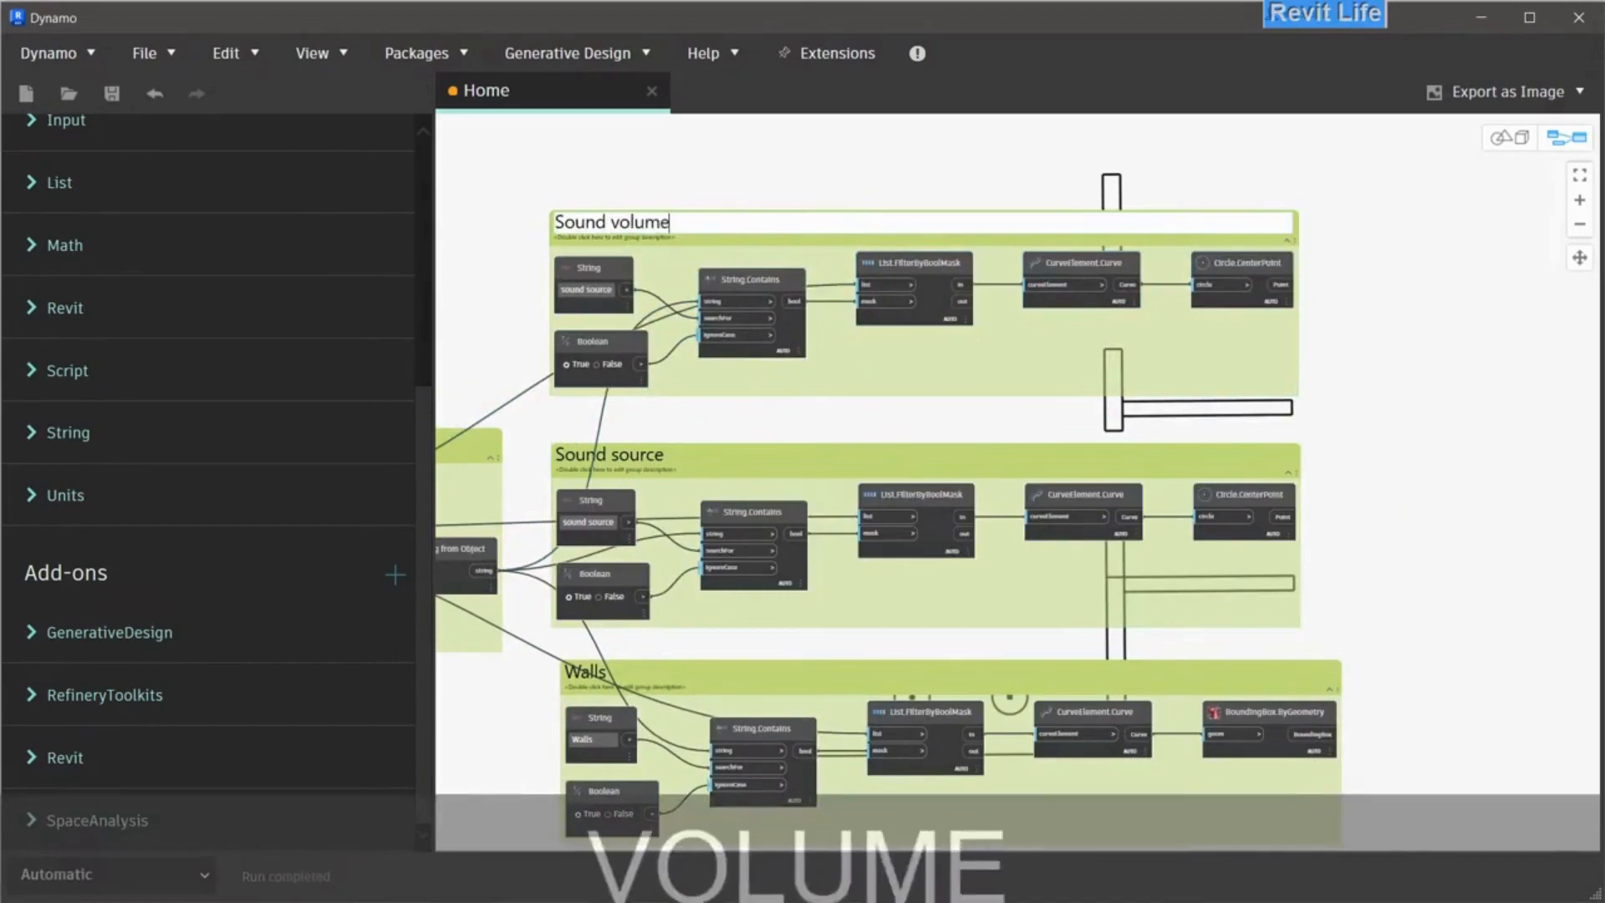
scroll(up, 3)
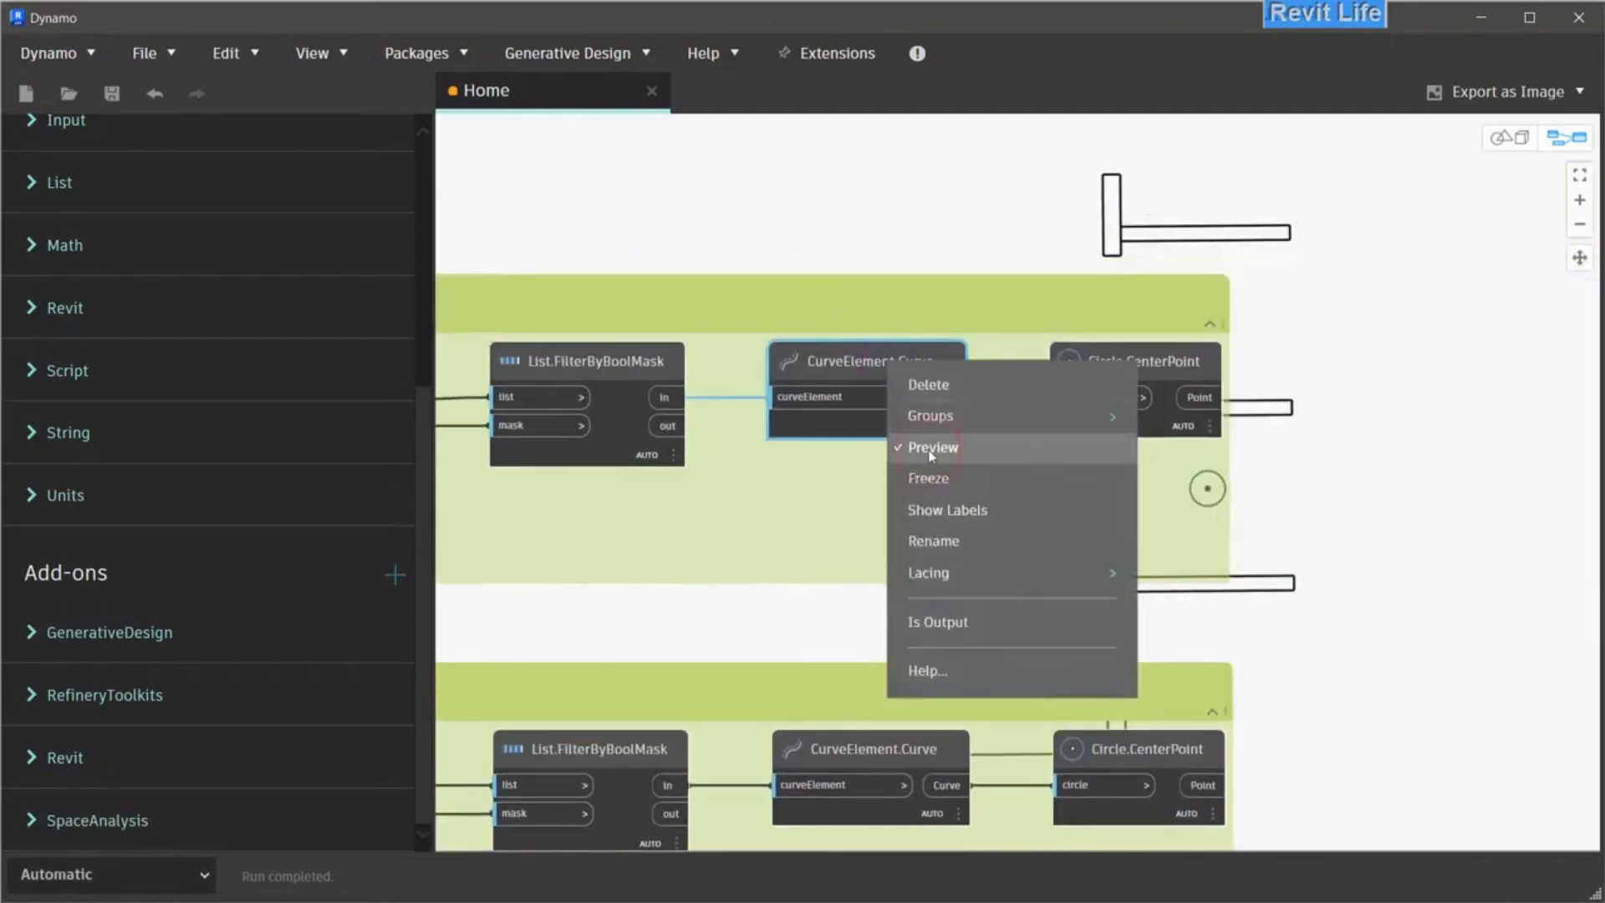
click(931, 447)
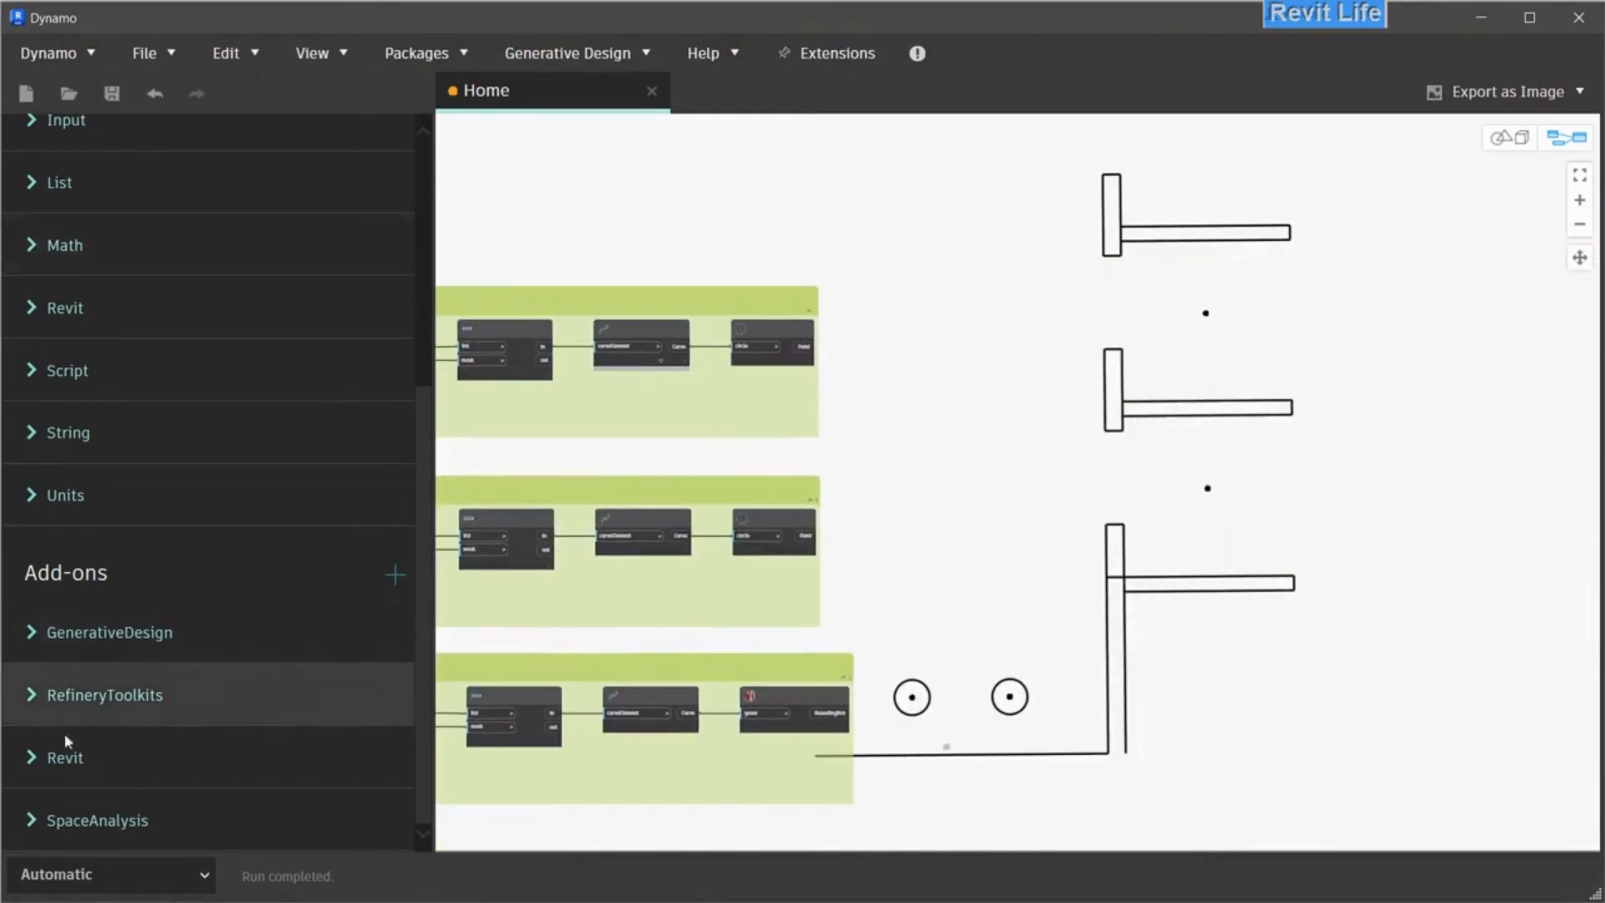
Search packages for 'spa' and confirm SpaceAnalysis is installed
click(415, 52)
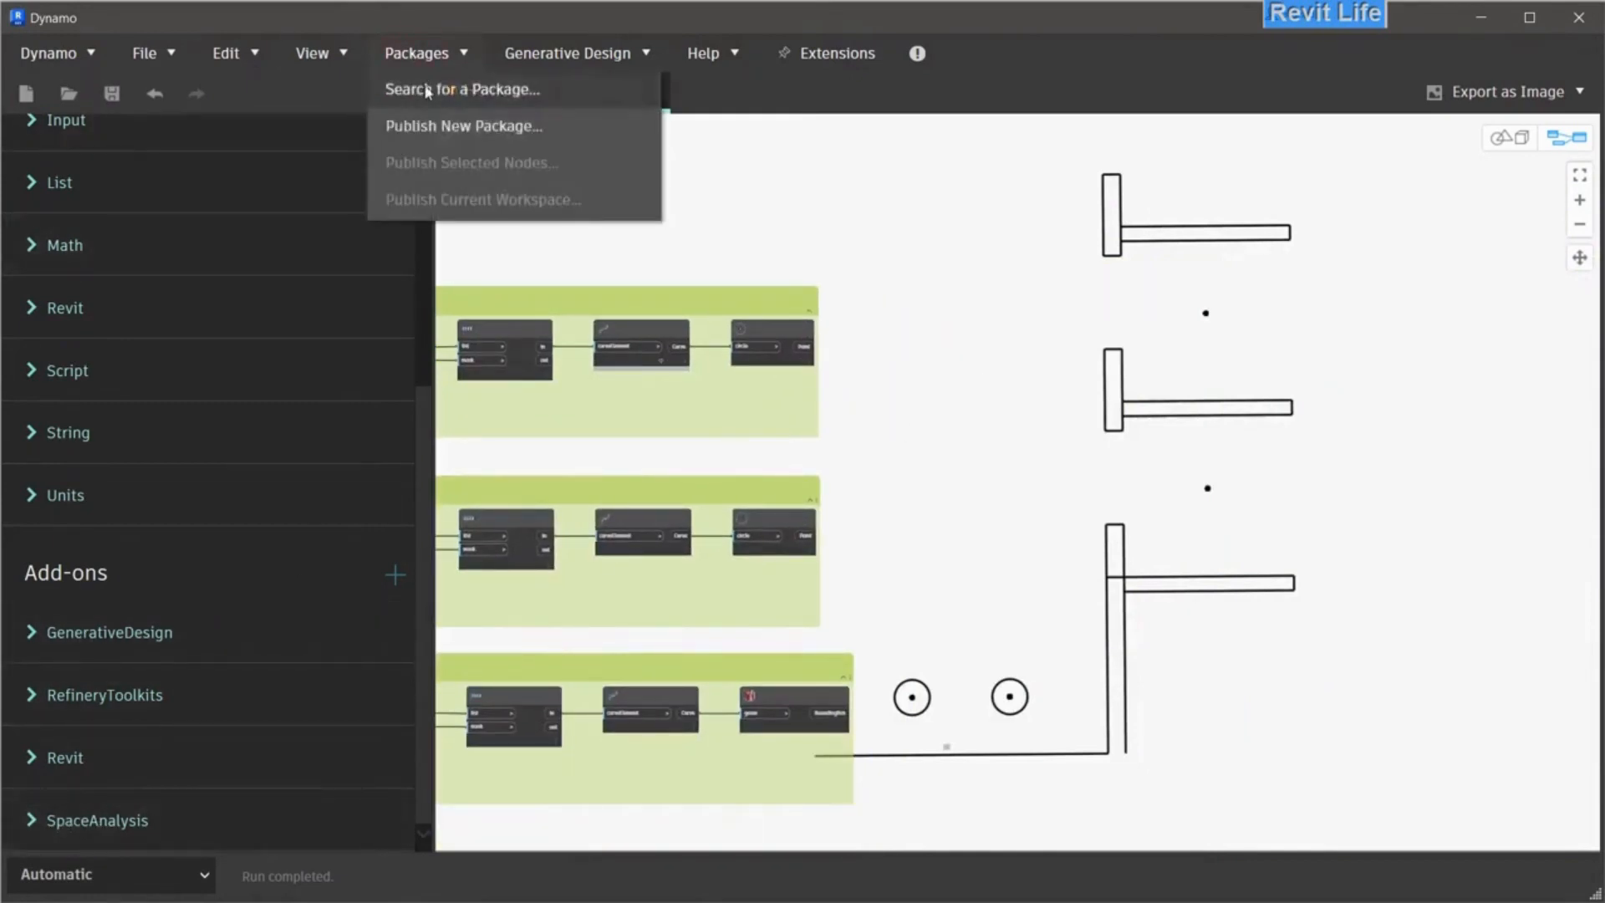
click(461, 90)
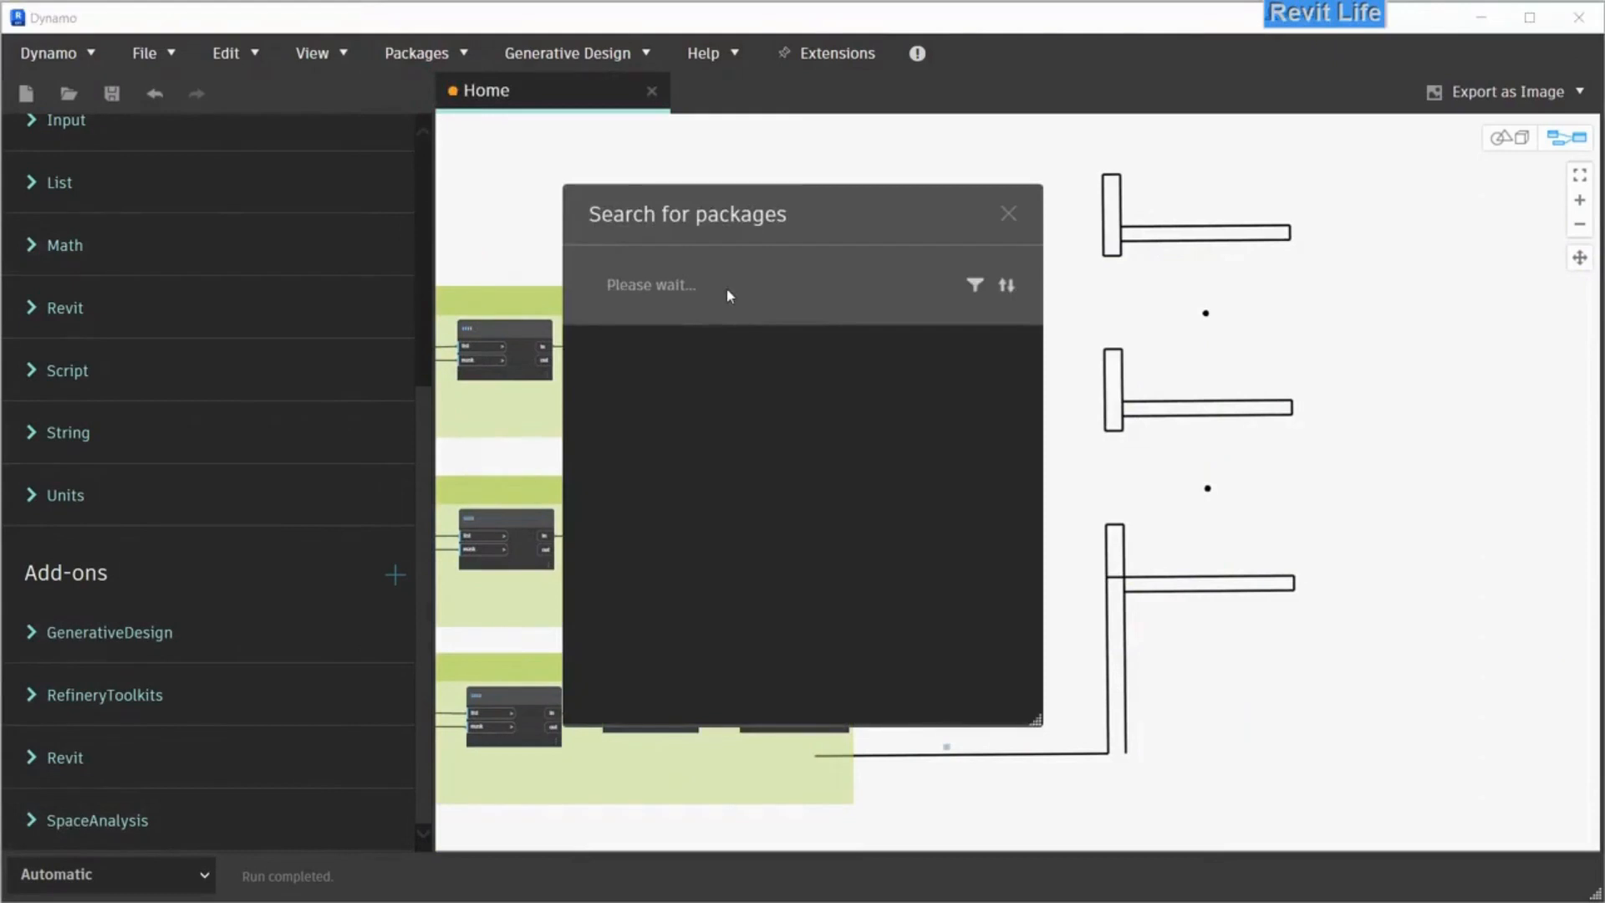
text(space ana)
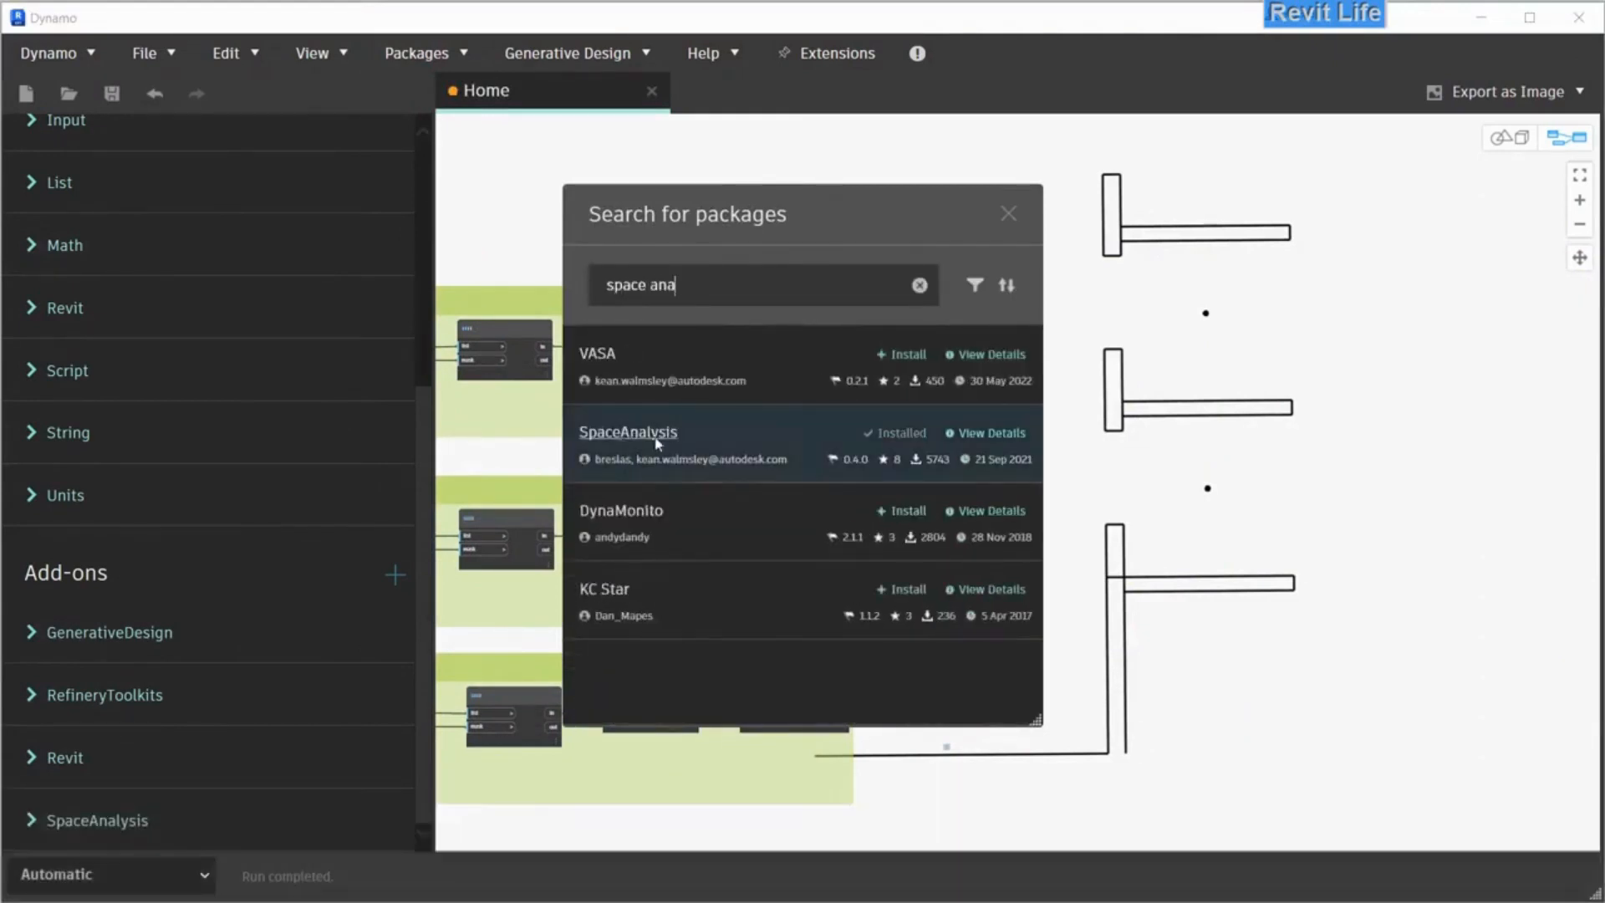
click(1006, 213)
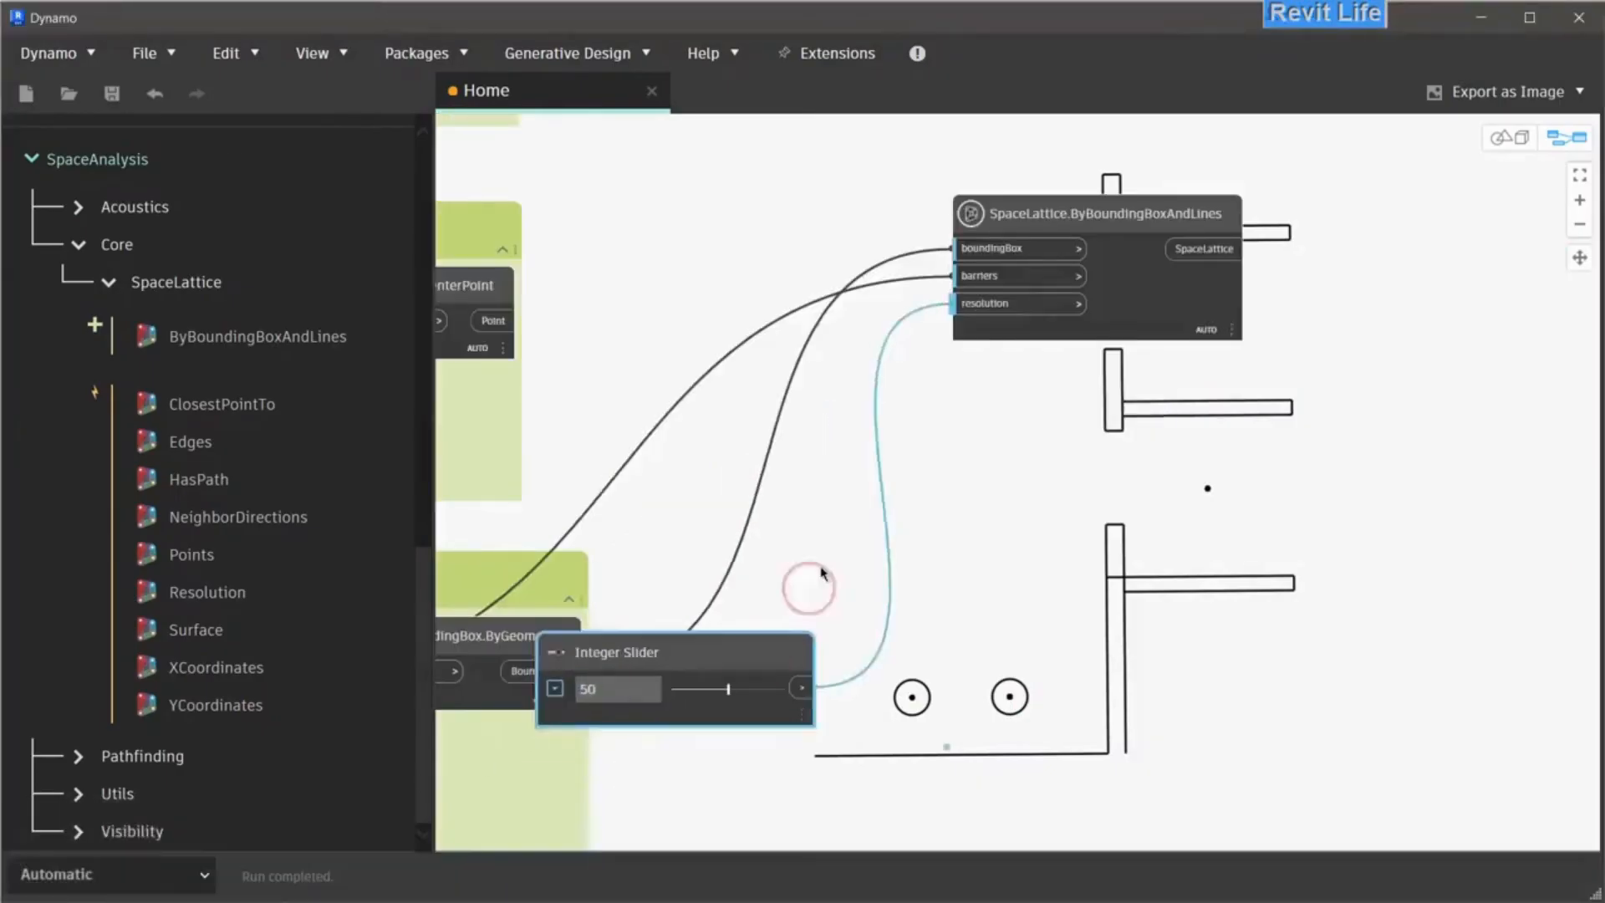
Pan the graph and add a List Create collecting the sound source points
drag(616, 652, 724, 309)
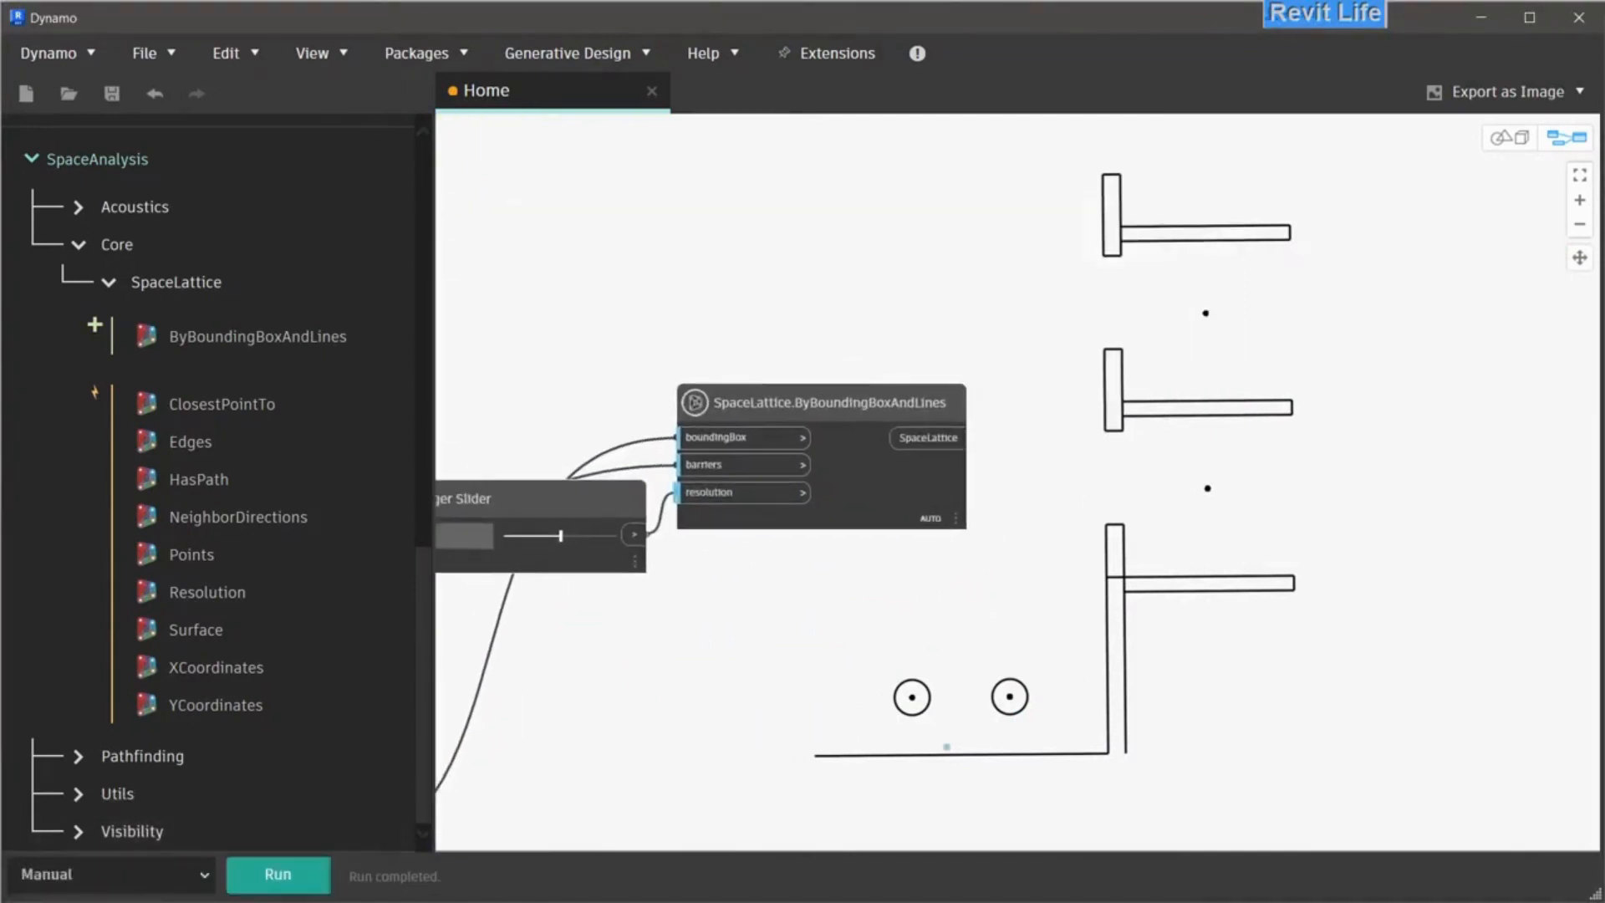
mouse_move(134, 206)
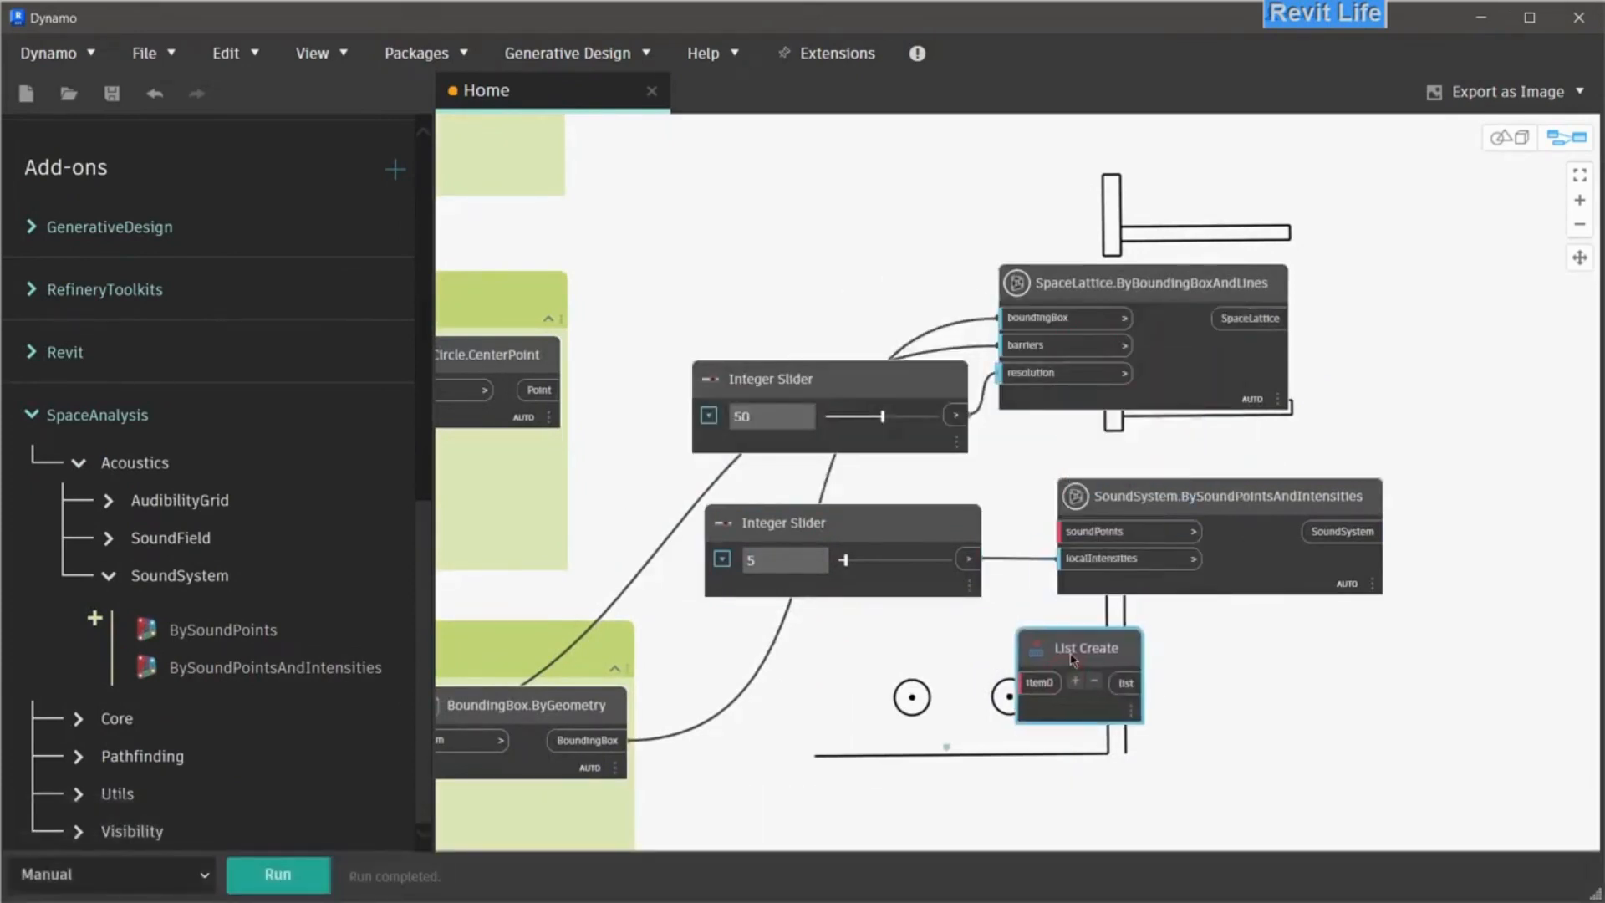
click(1075, 683)
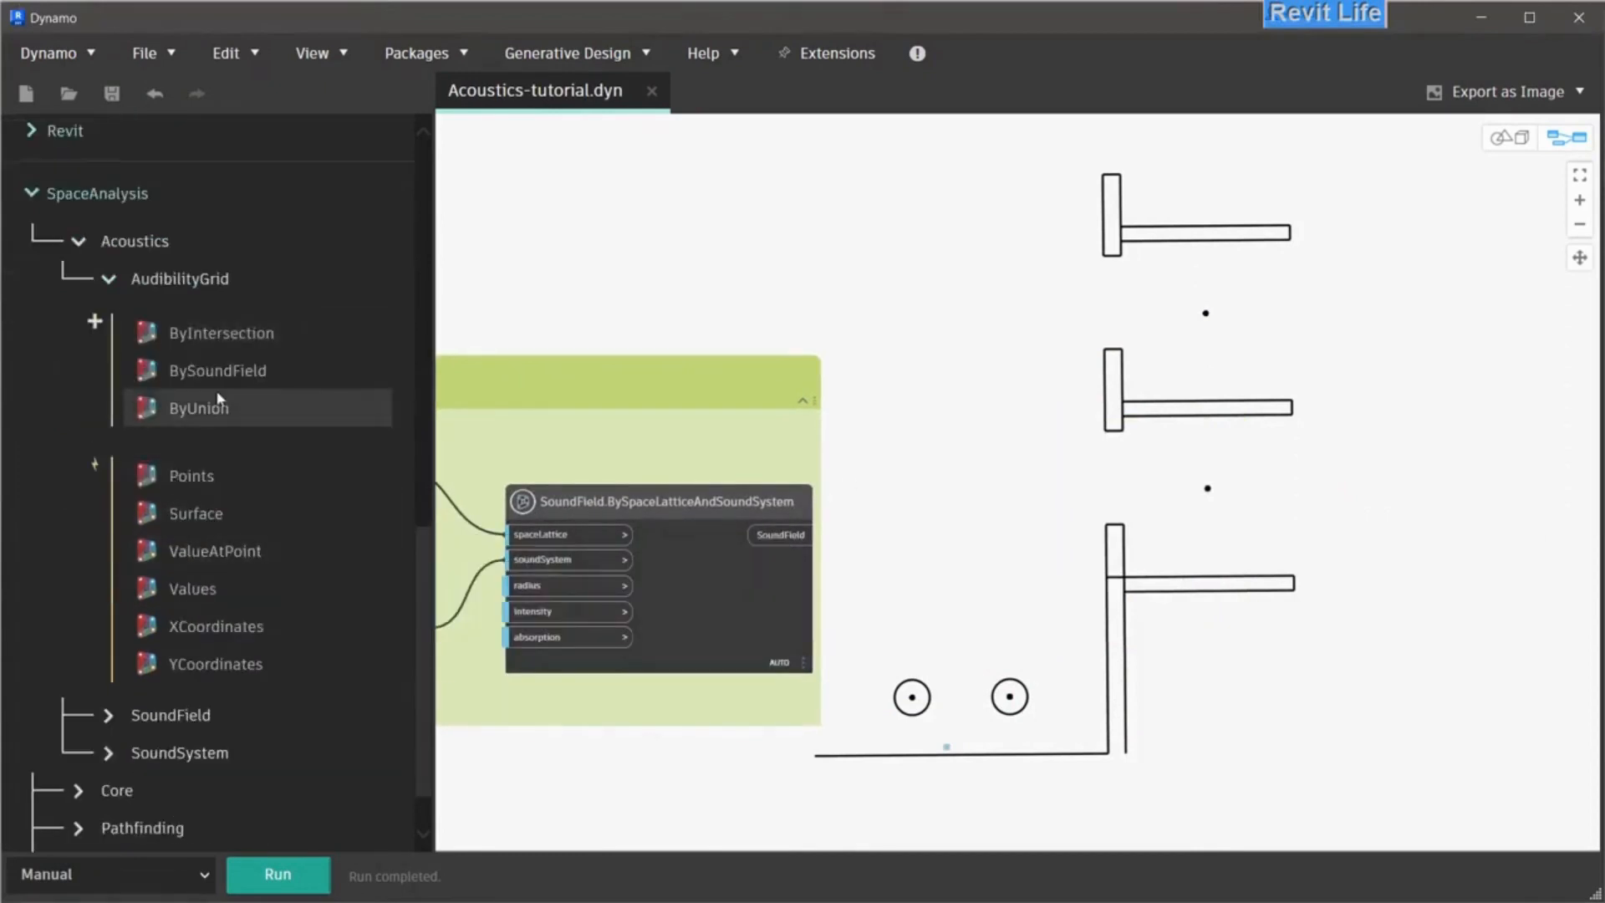
Add AudibilityGrid.ValueAtPoint fed by the sample points and round its results
double_click(217, 370)
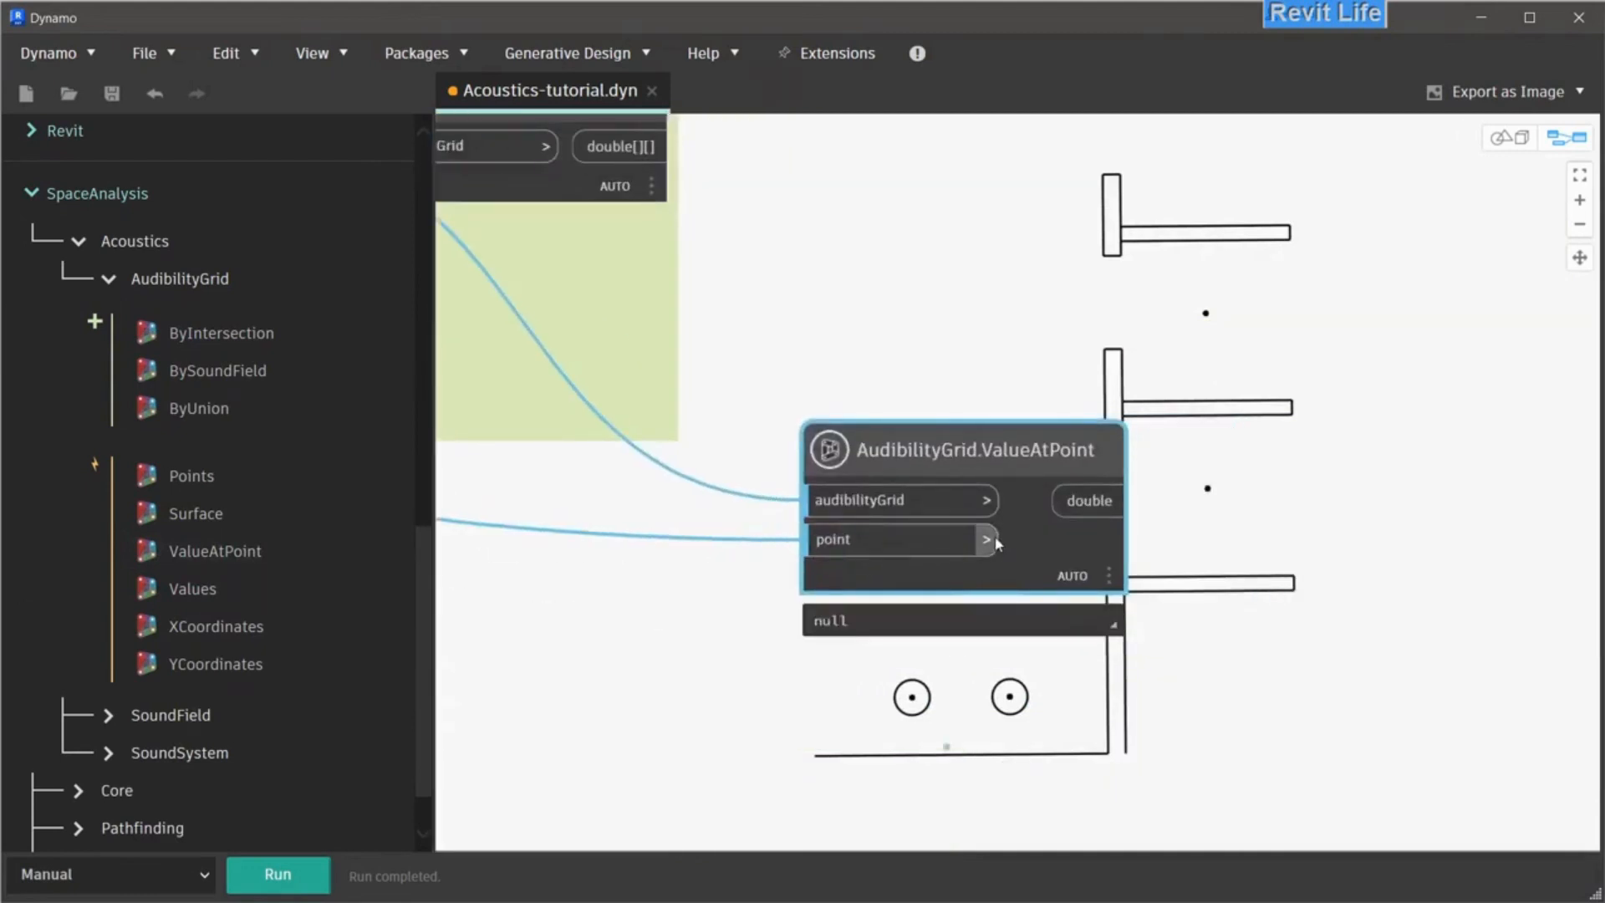
click(1108, 621)
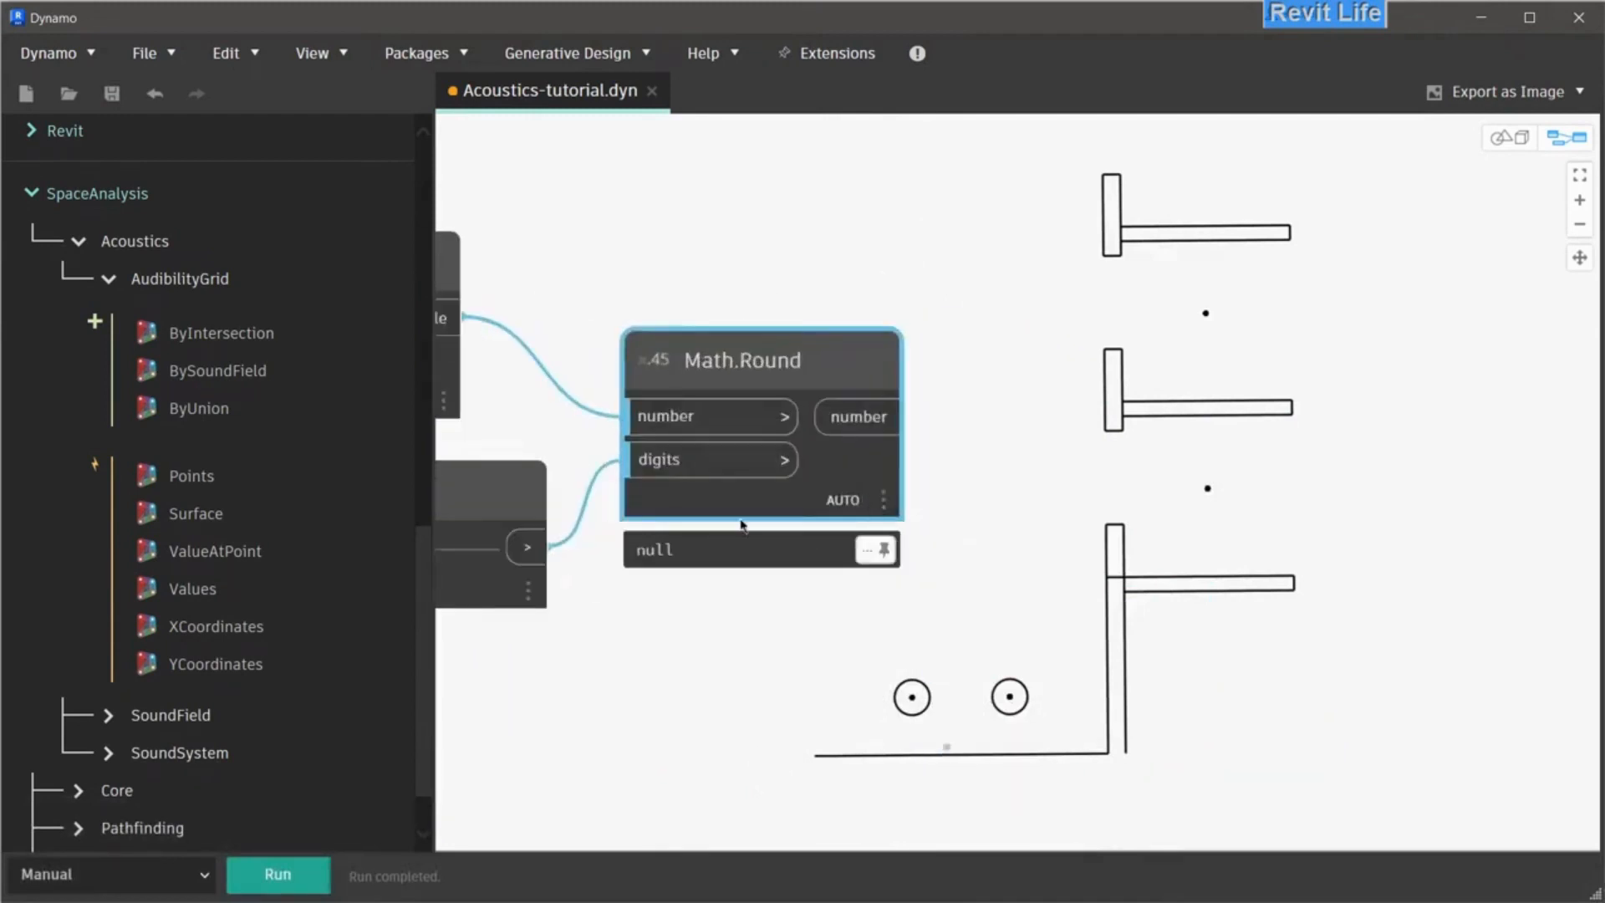
click(876, 550)
text(string)
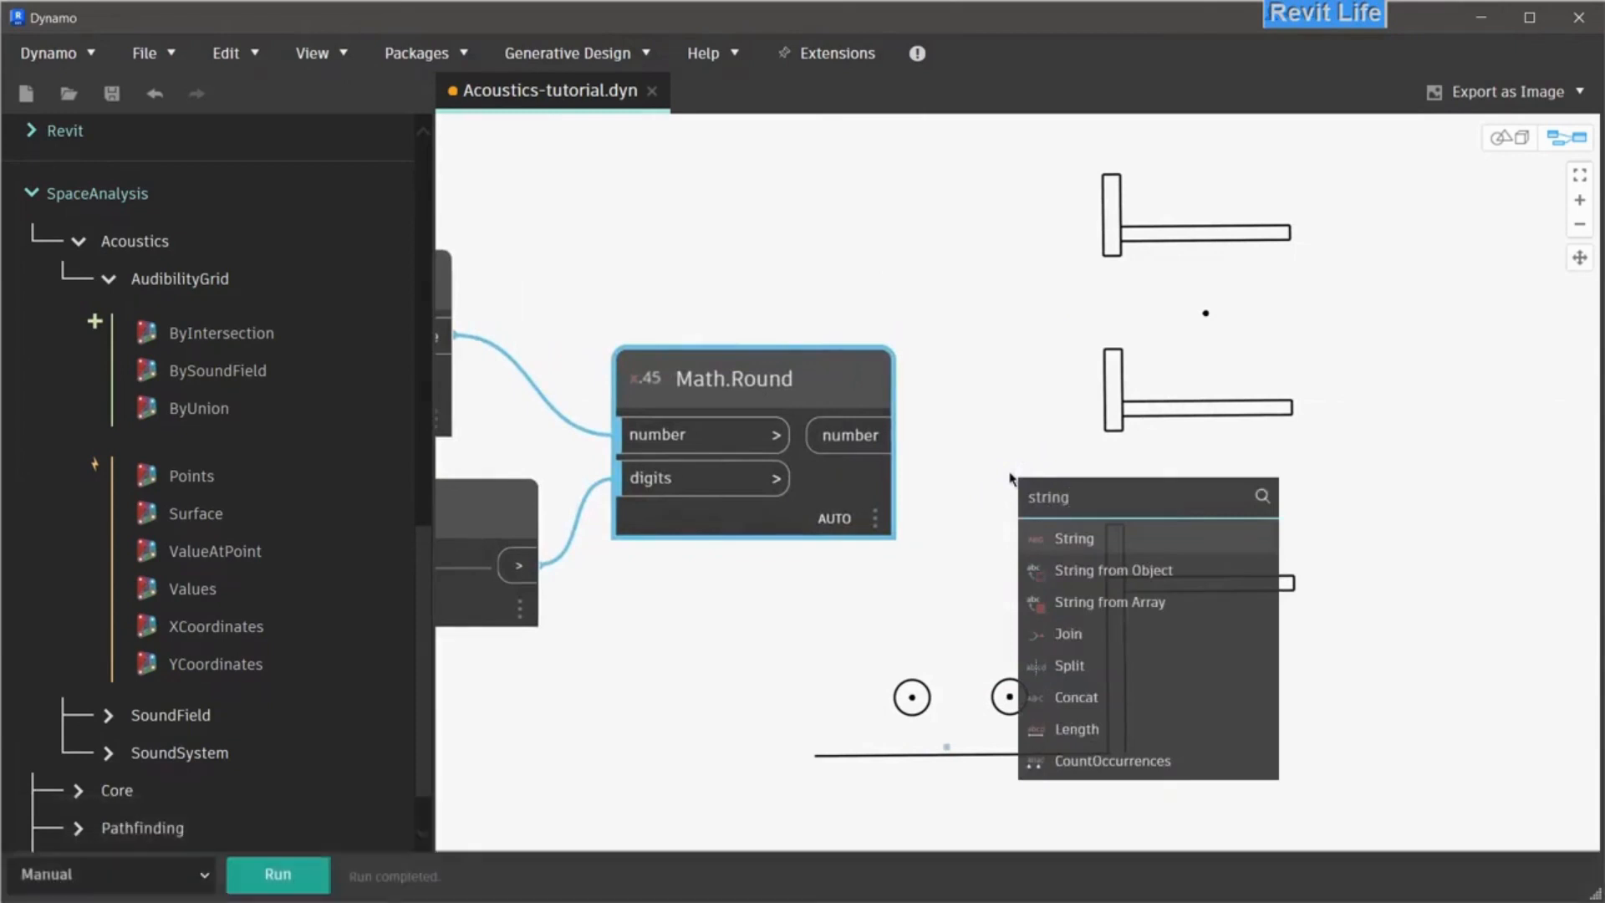
Convert rounded values to text and format them via a Math.Floor code block (0.59, 0.51)
click(1112, 570)
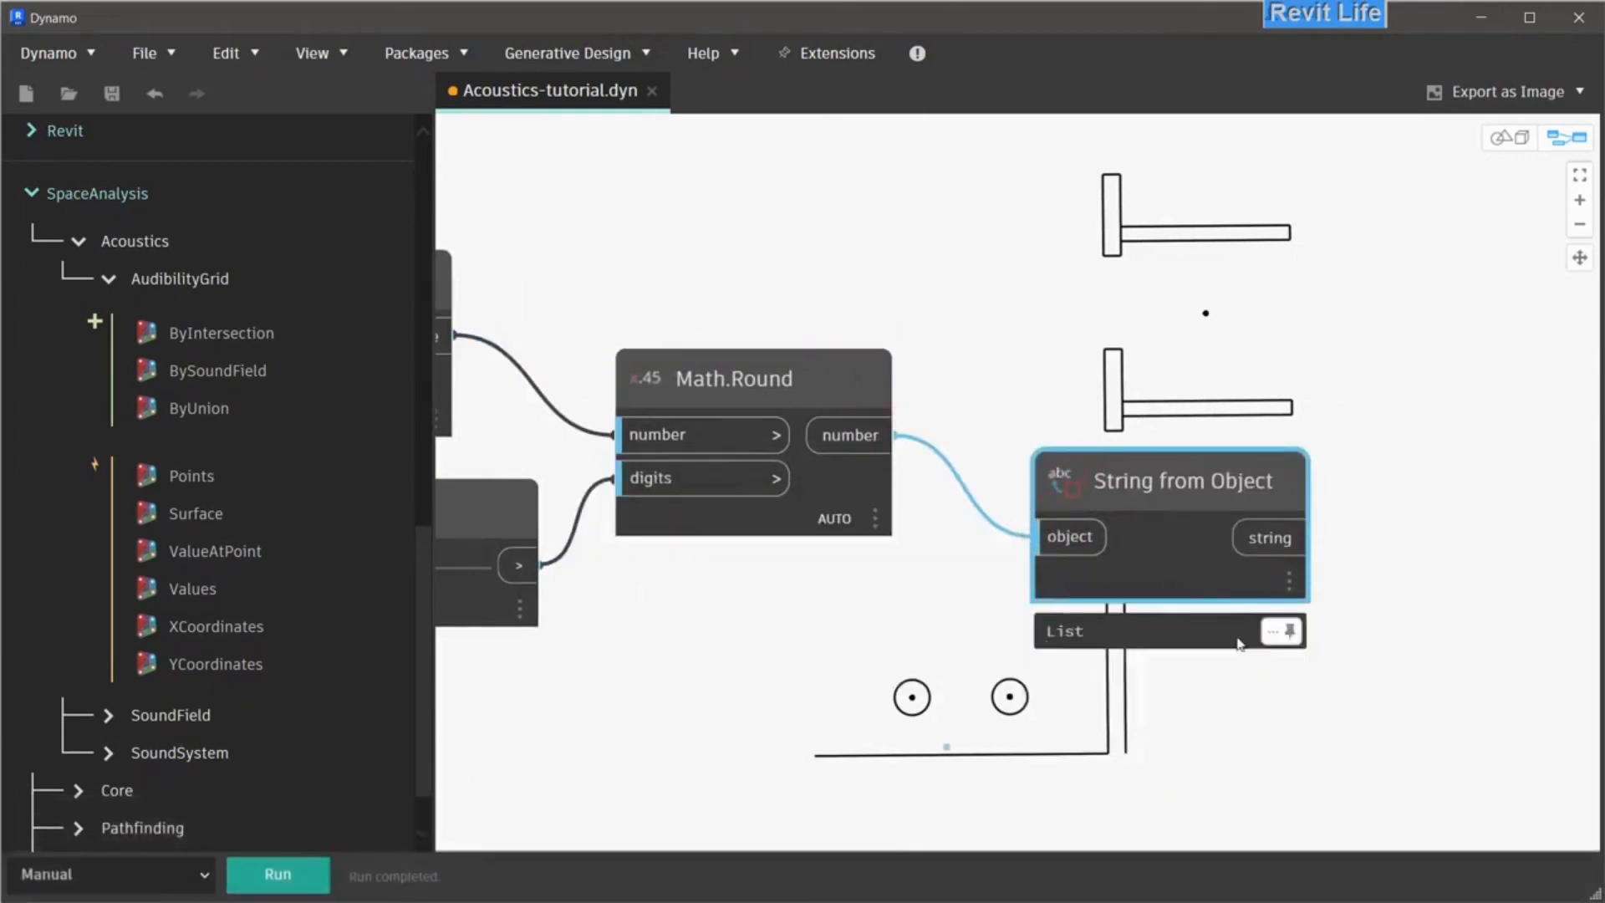
click(1281, 630)
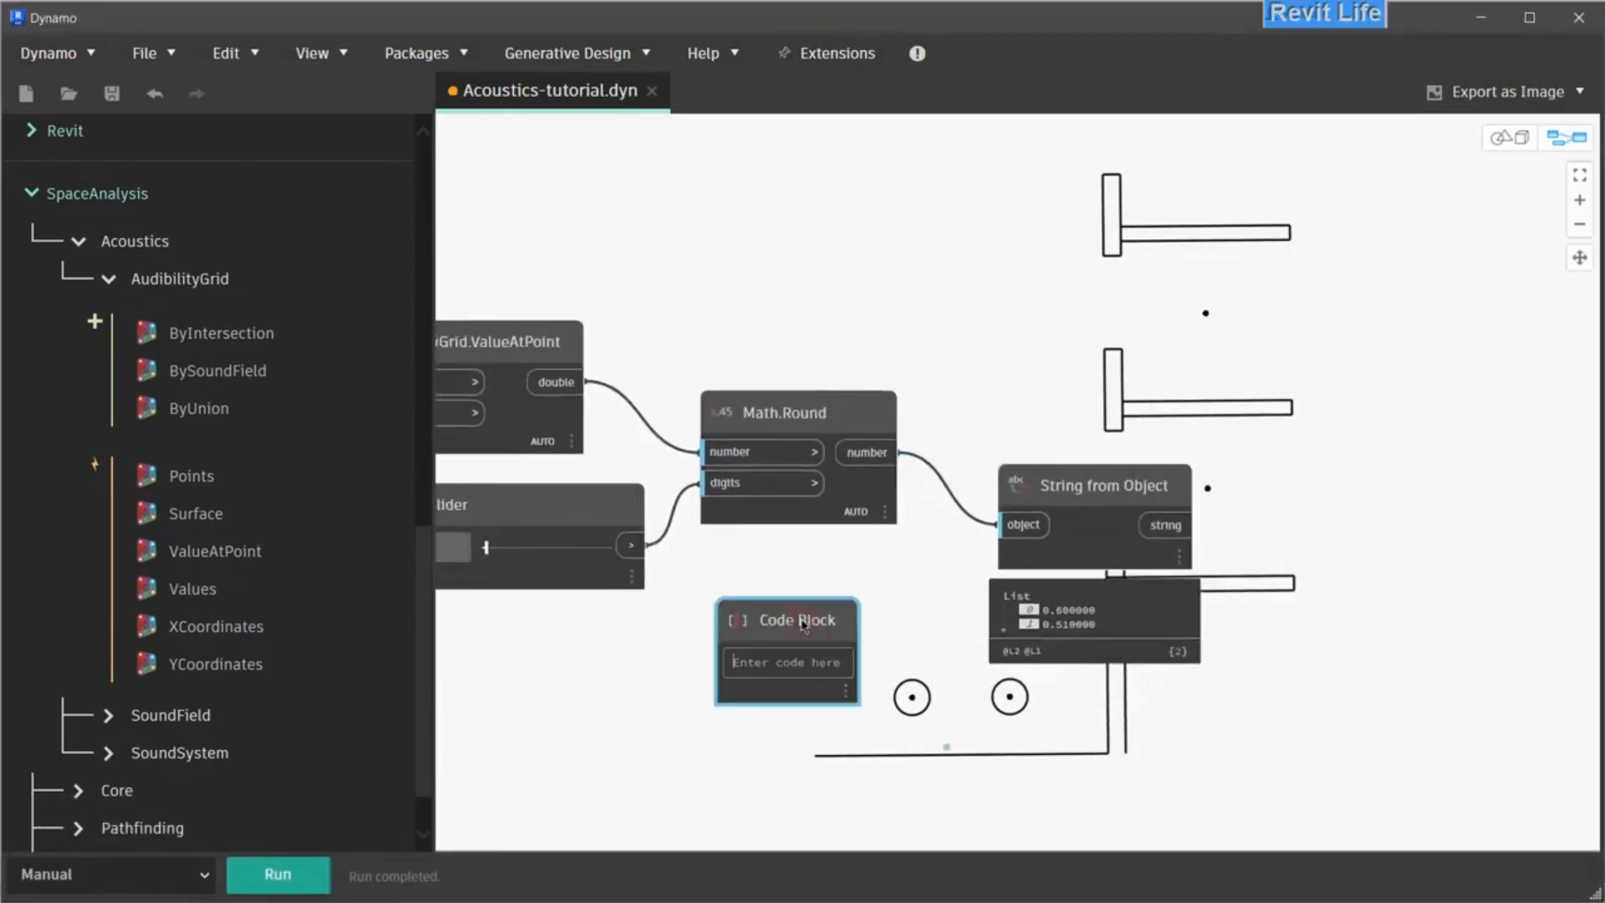
text(Math.Floor(n)
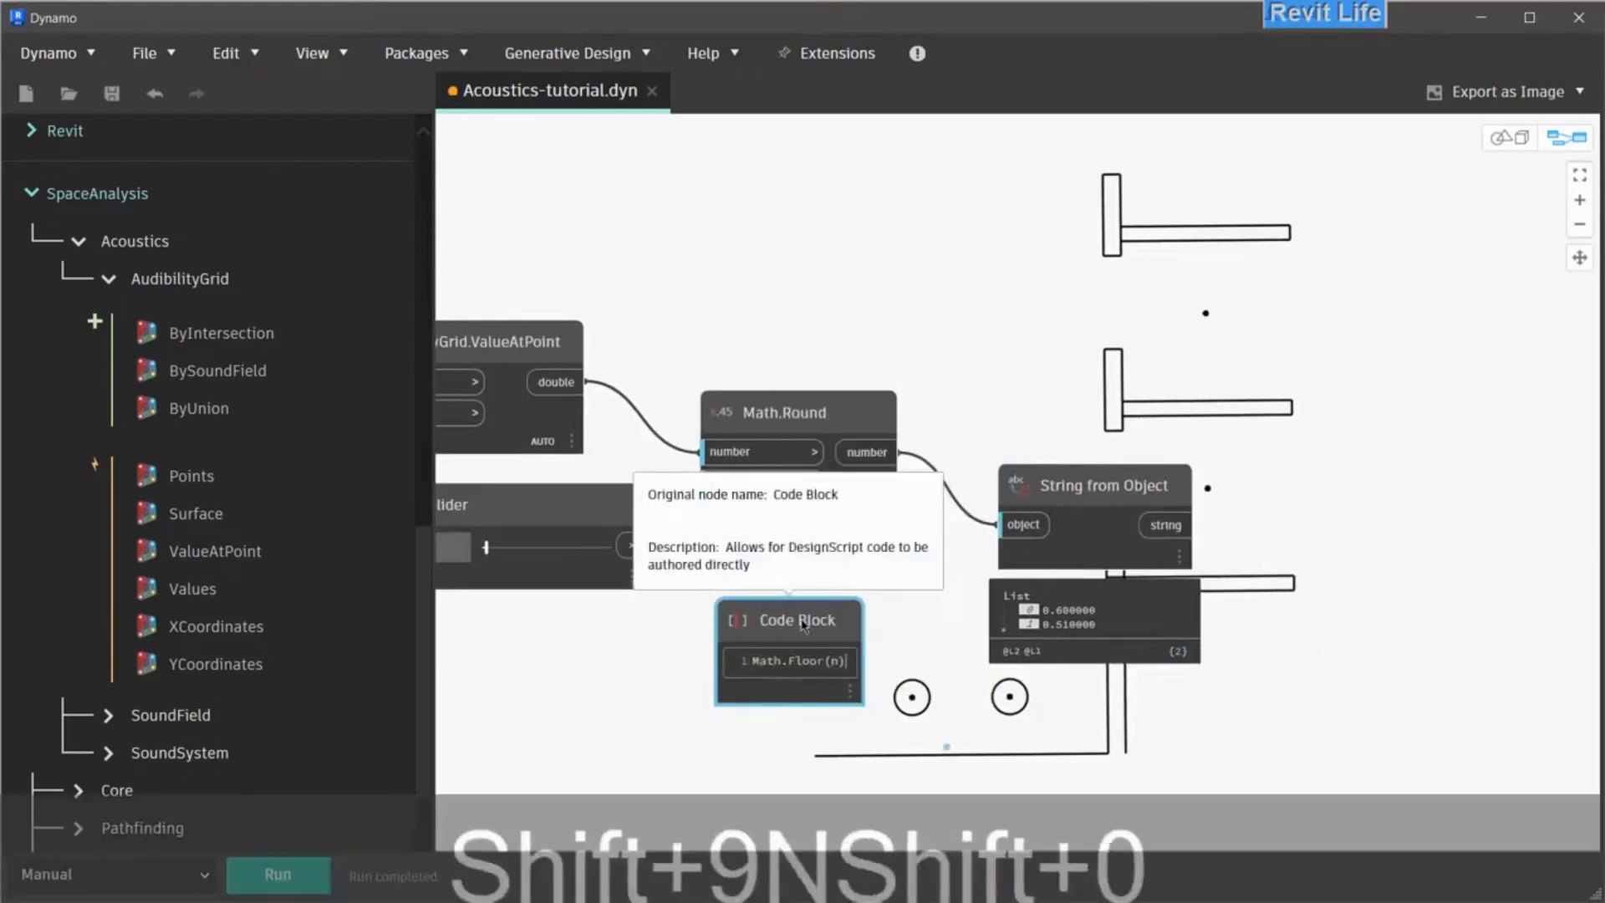
text("")
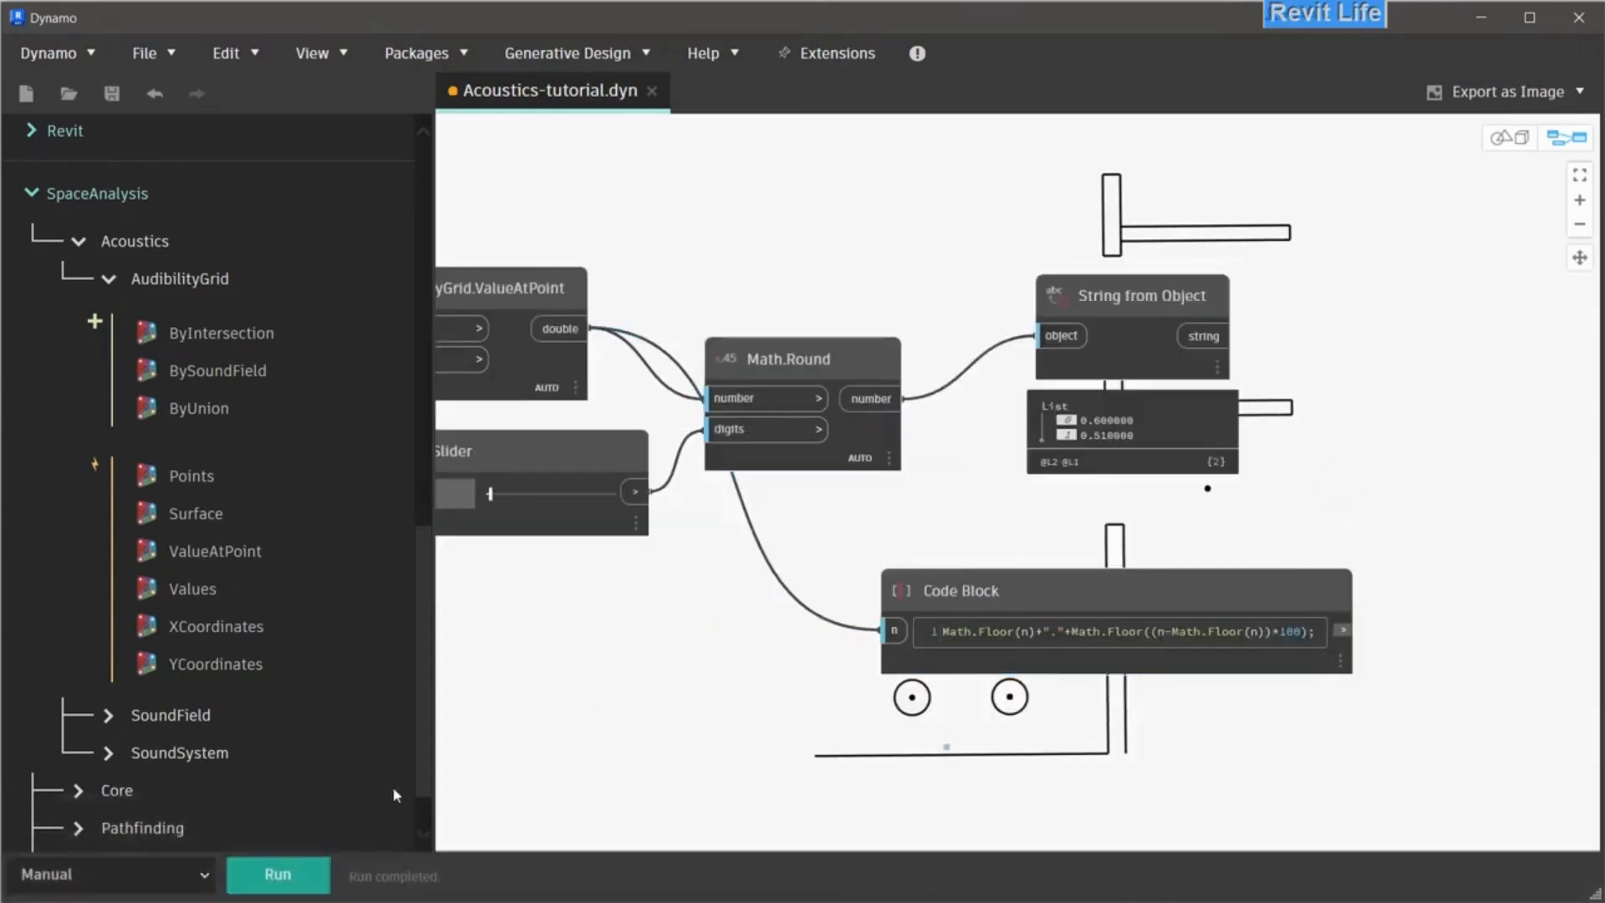
click(1116, 589)
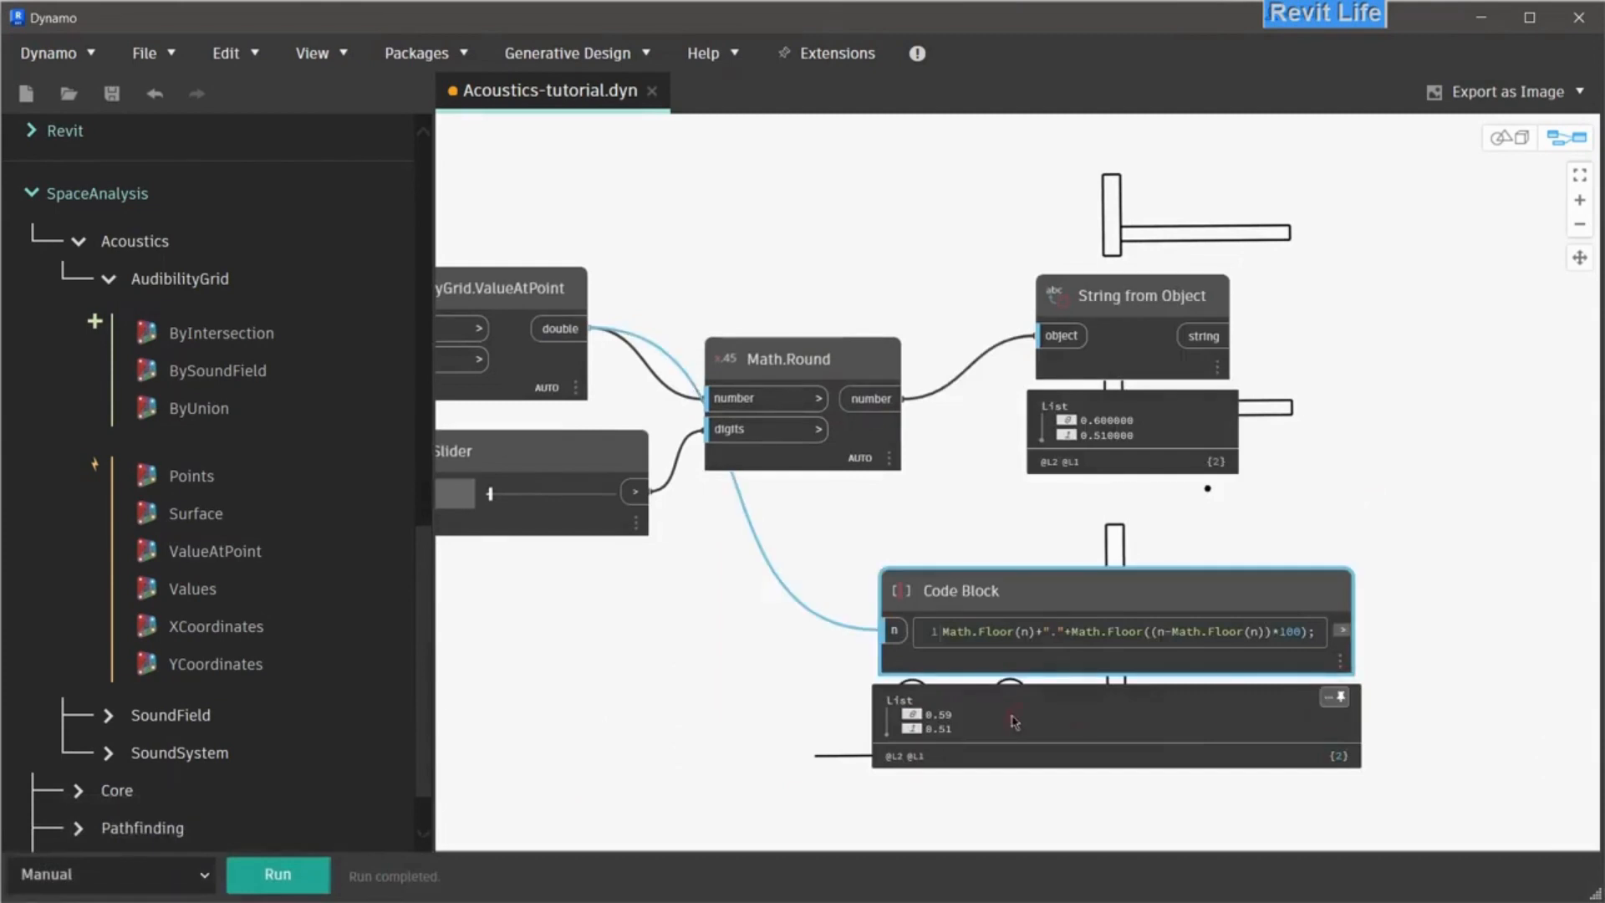
Label the points with formatted values (0.59, 0.51) via Label.ByPointAndString, grouped as 'Label'
click(801, 358)
text(label)
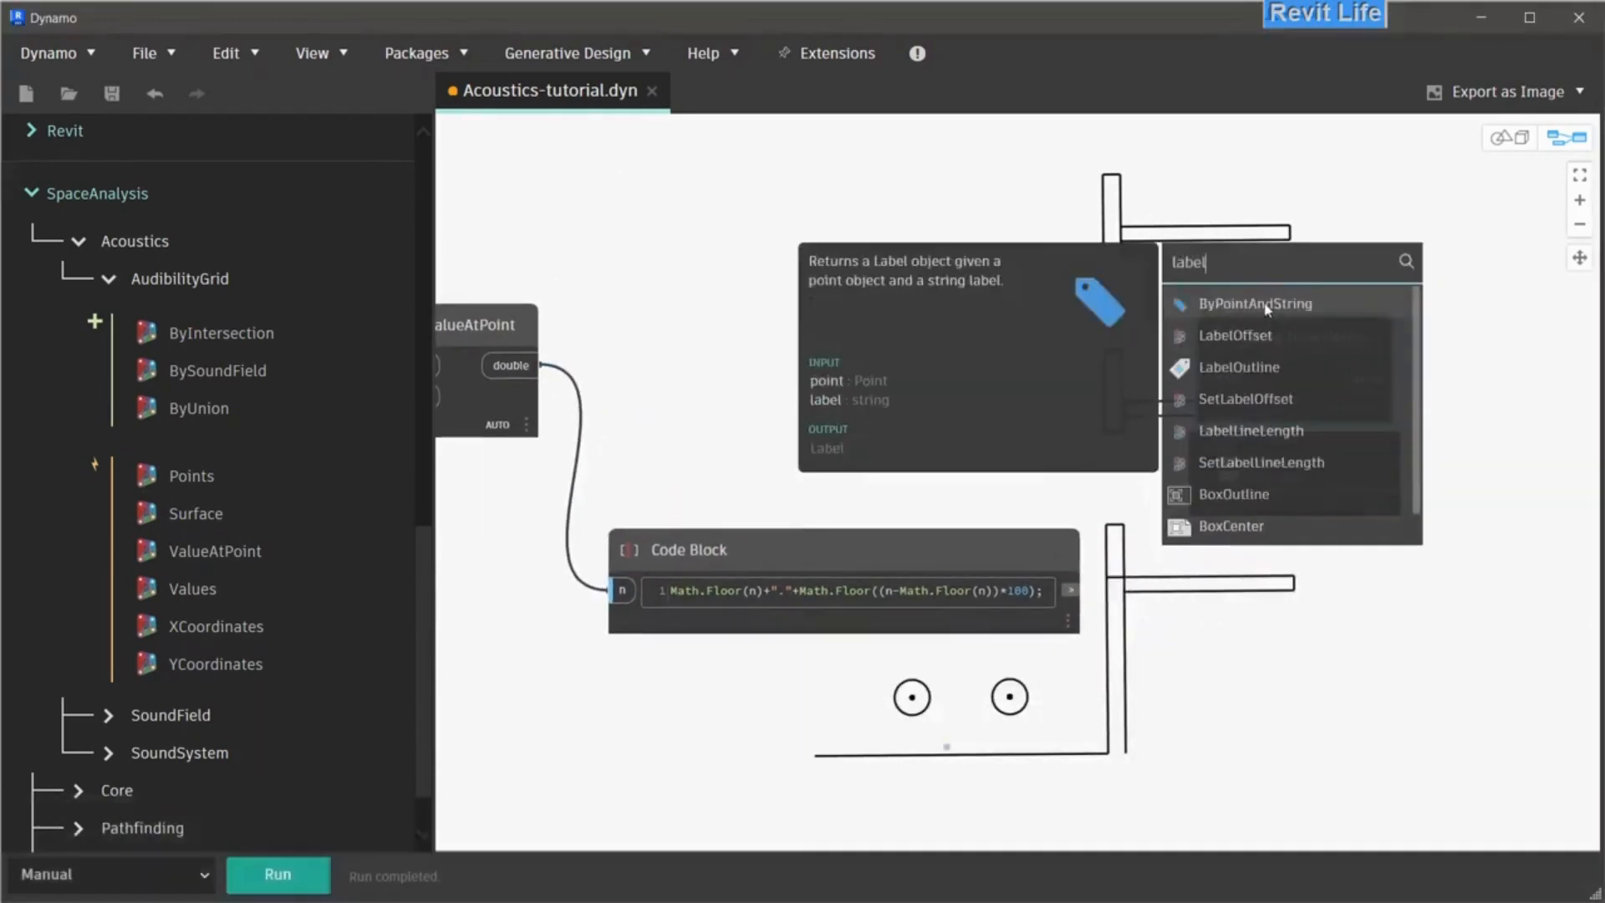
click(1253, 302)
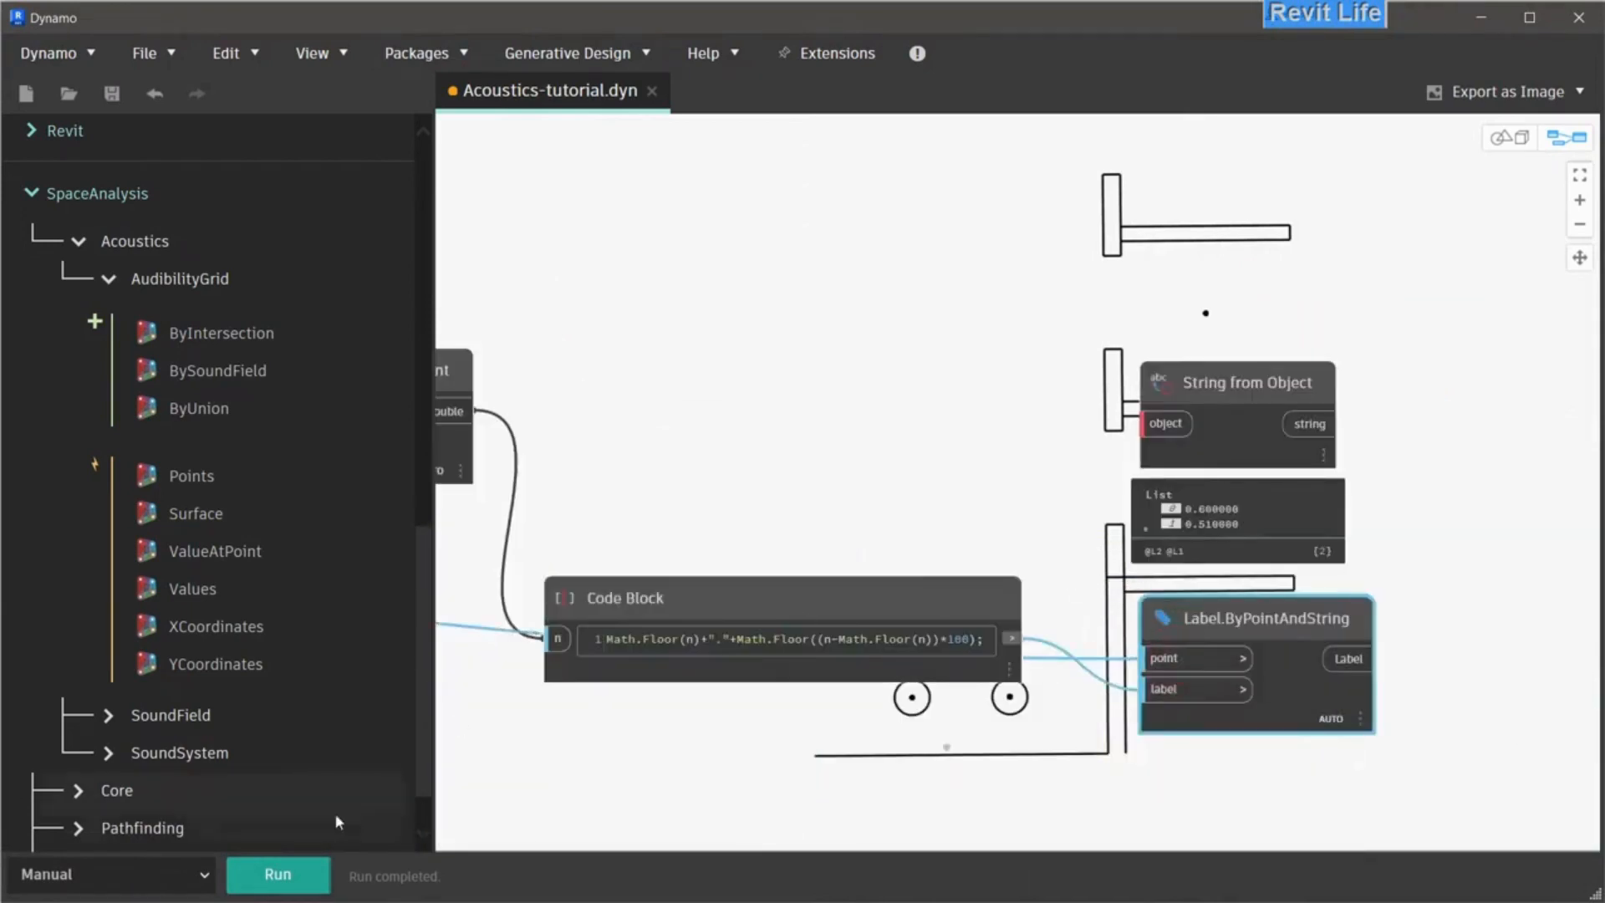
key(Delete)
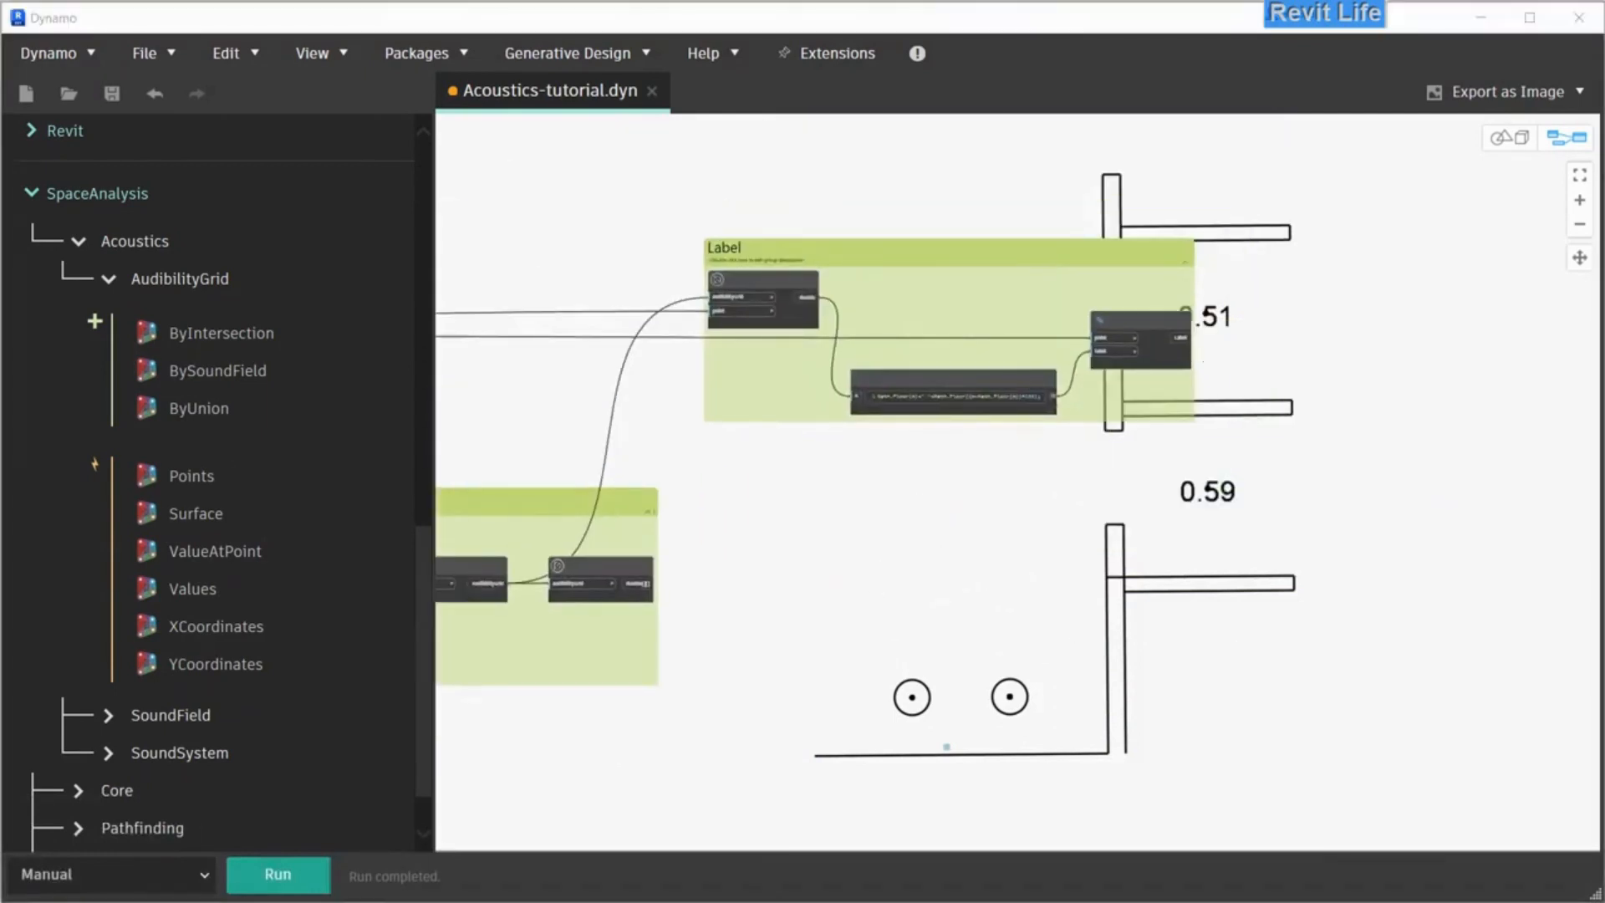
Add a Color Range node and a List Create node for its colours
text(v)
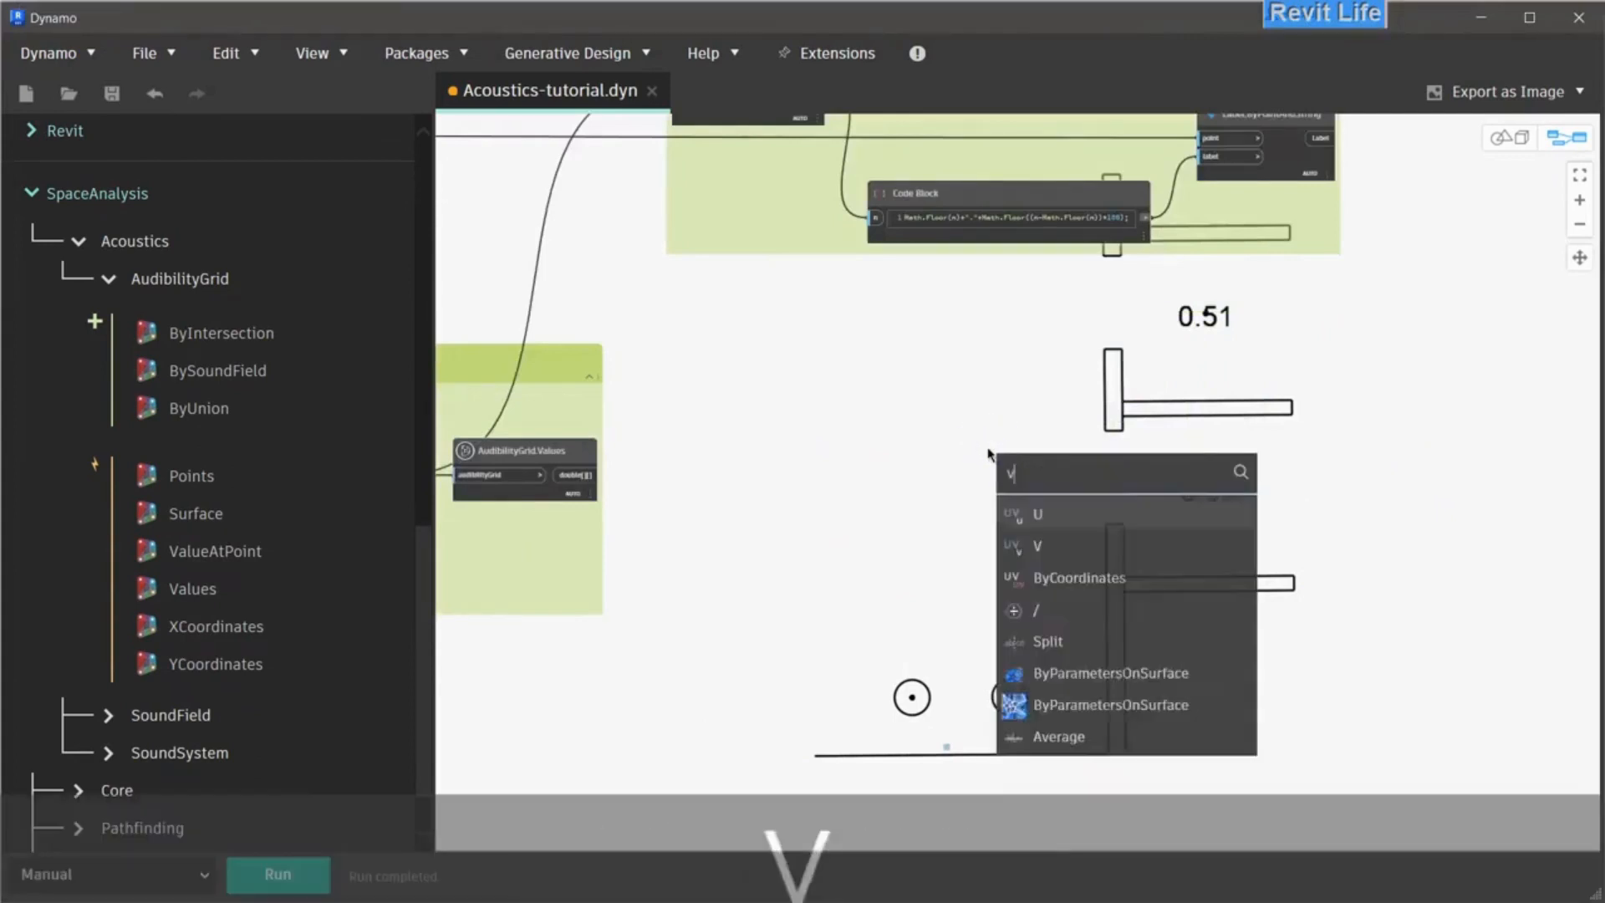
text(color ra)
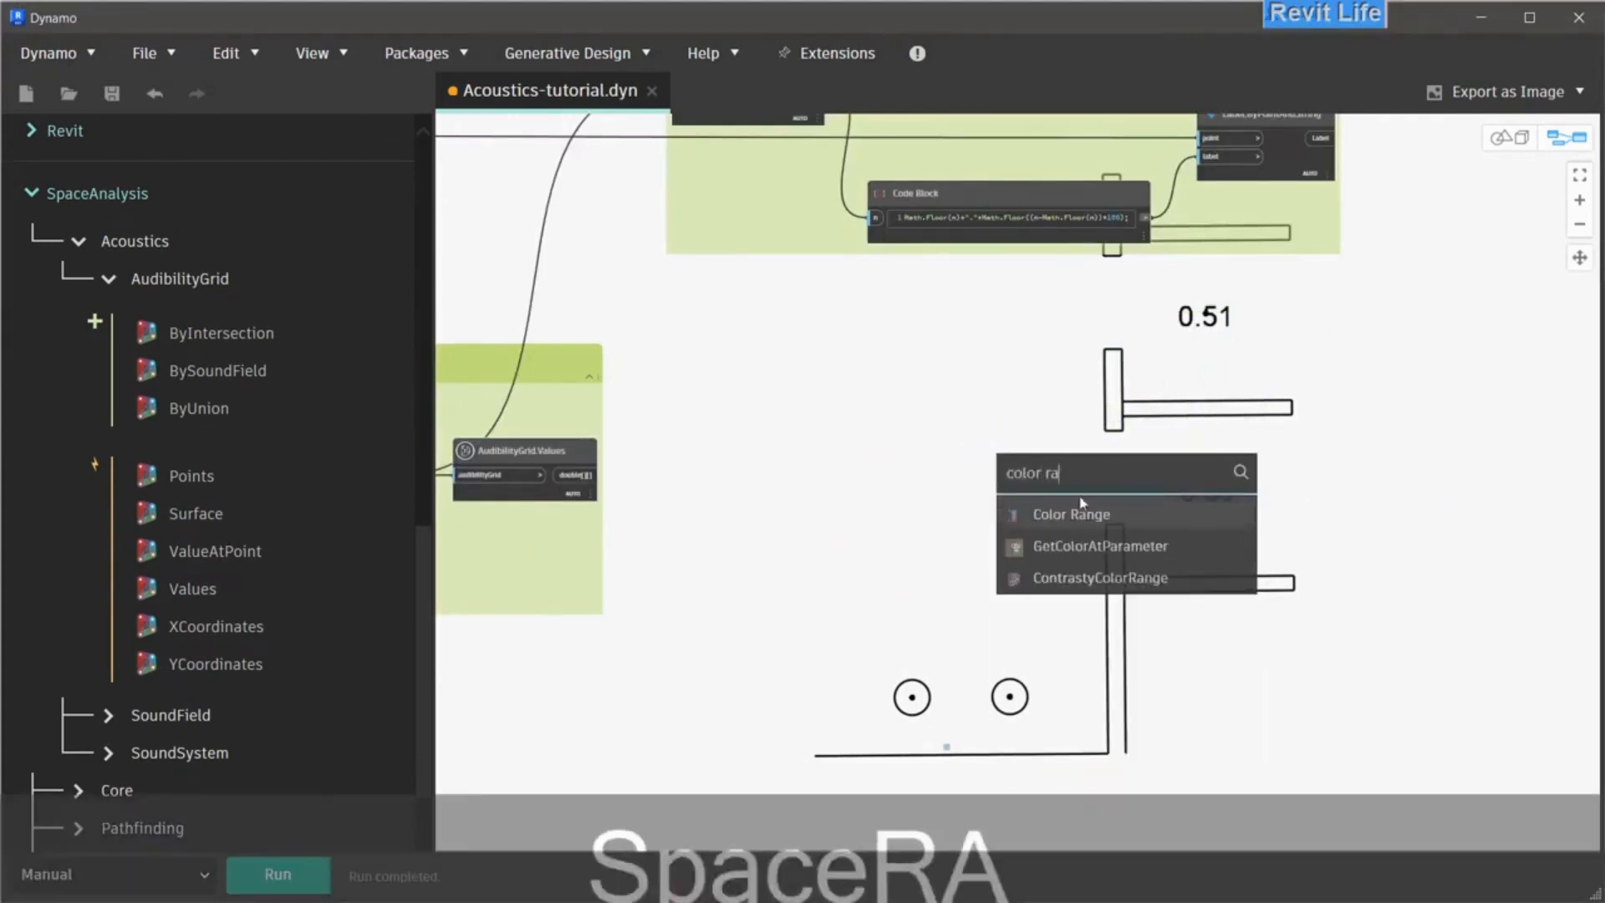
click(1071, 514)
text(list)
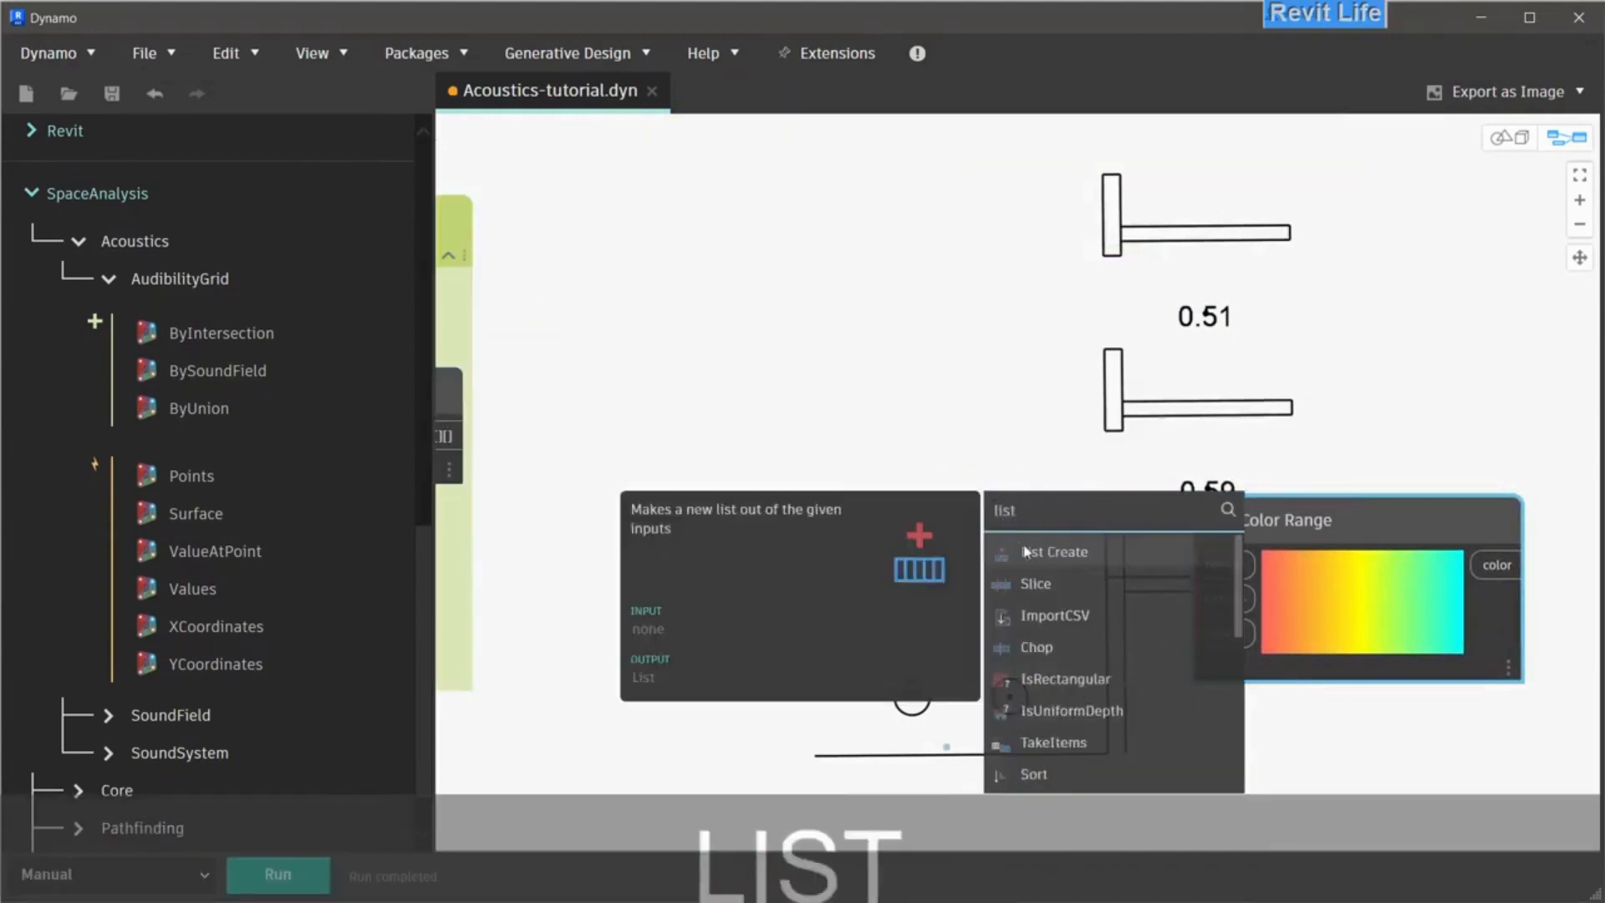
click(1054, 551)
text(c)
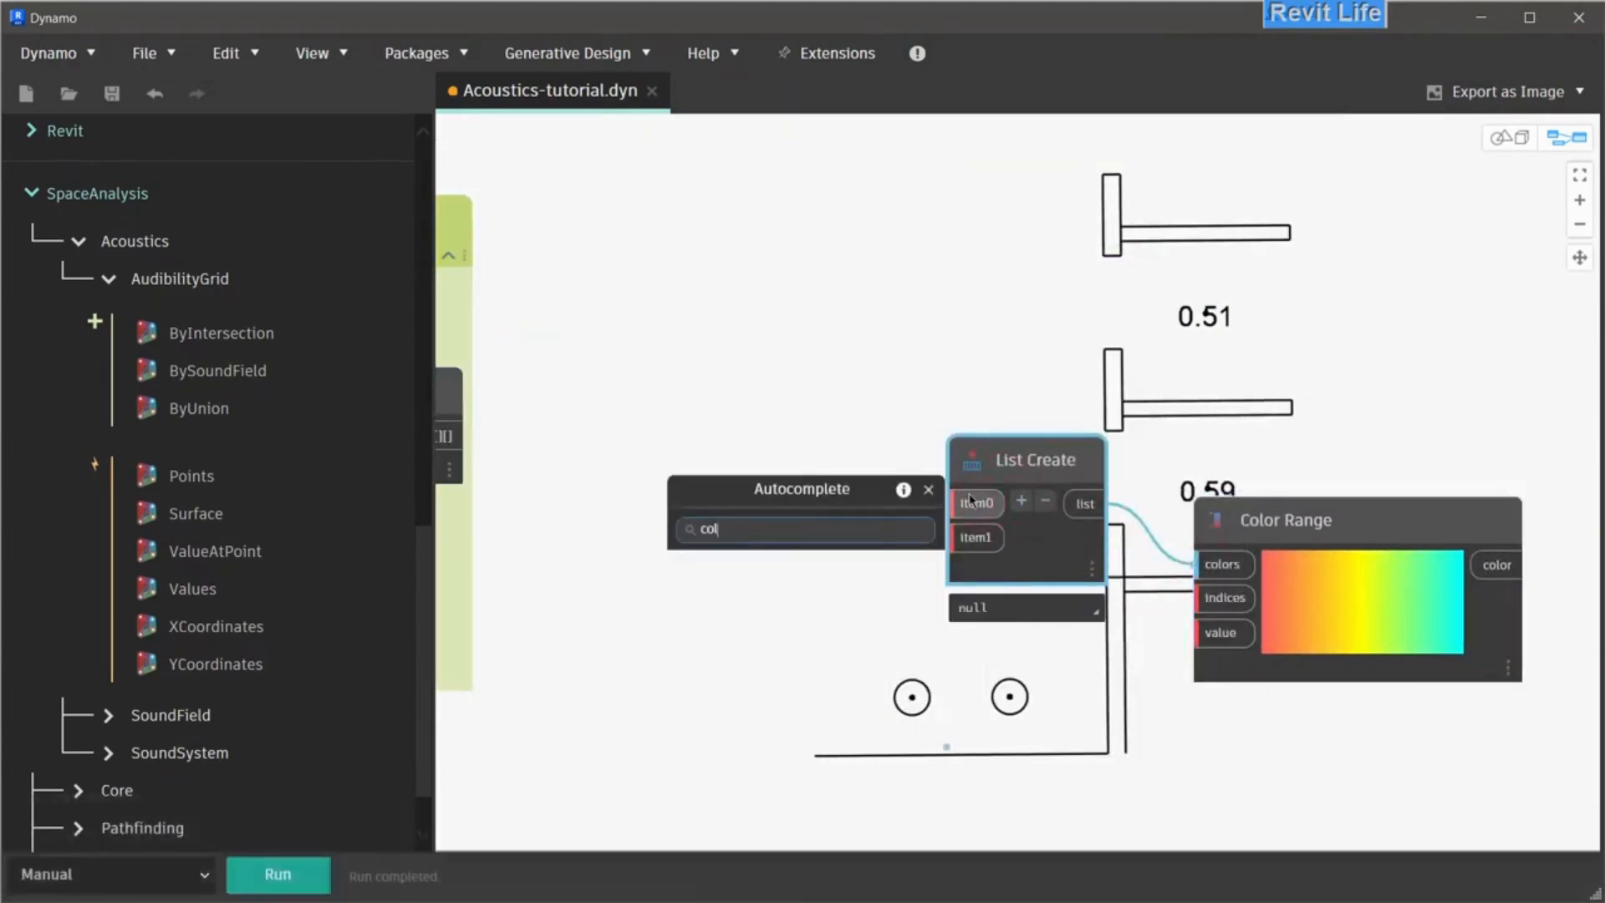
Add white and violet Color Palettes with 0..1..#2 indices and run the graph
text(olo)
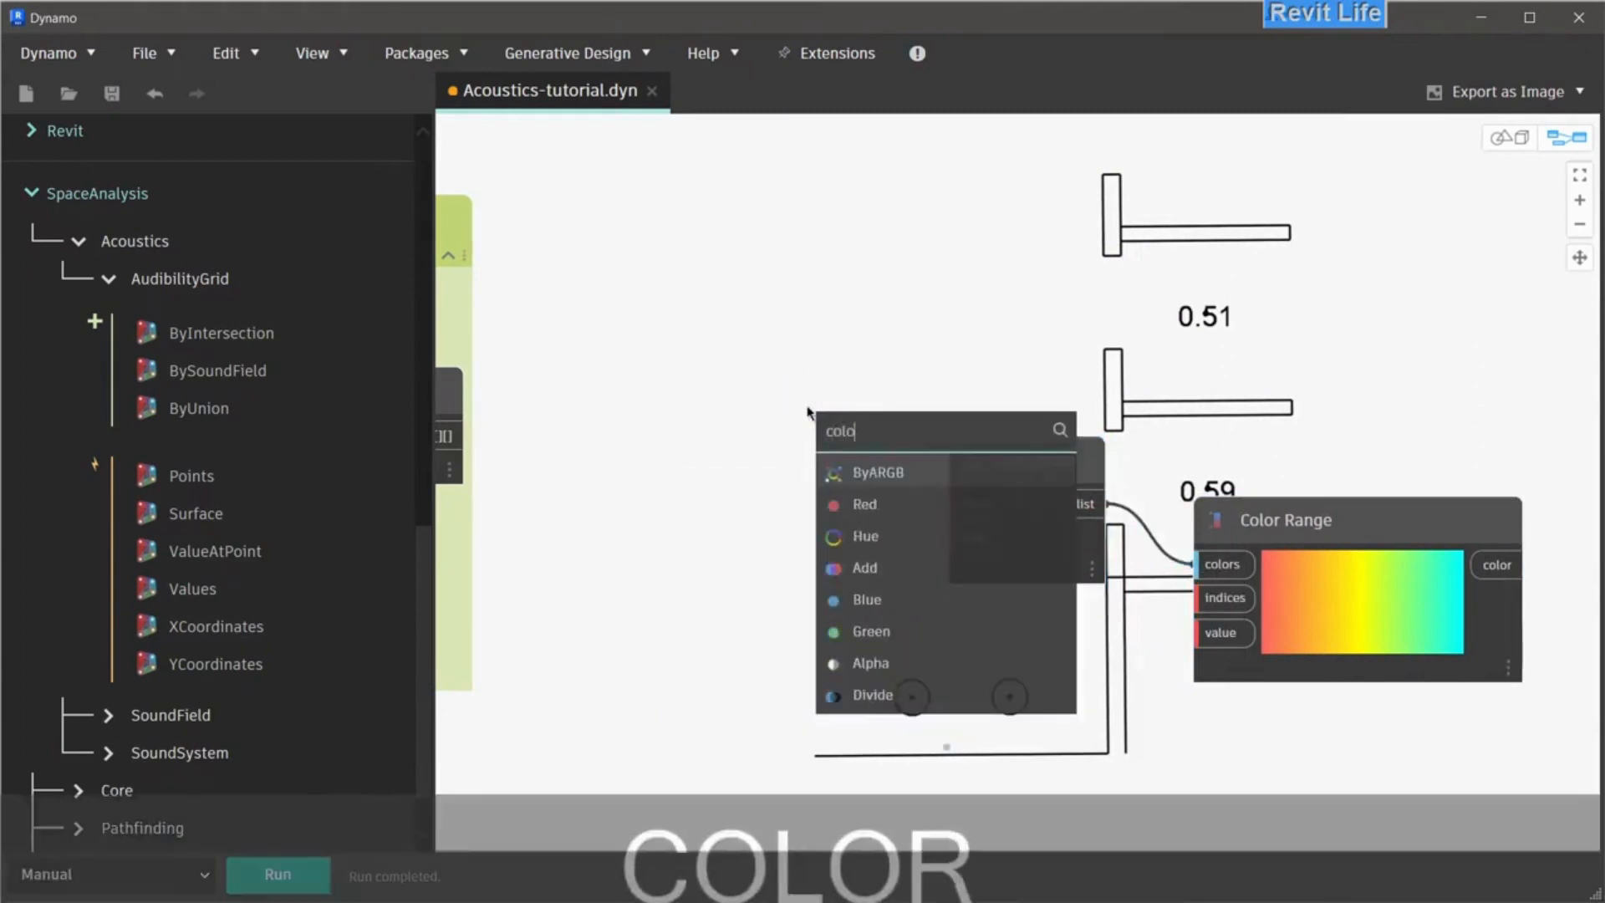
click(879, 471)
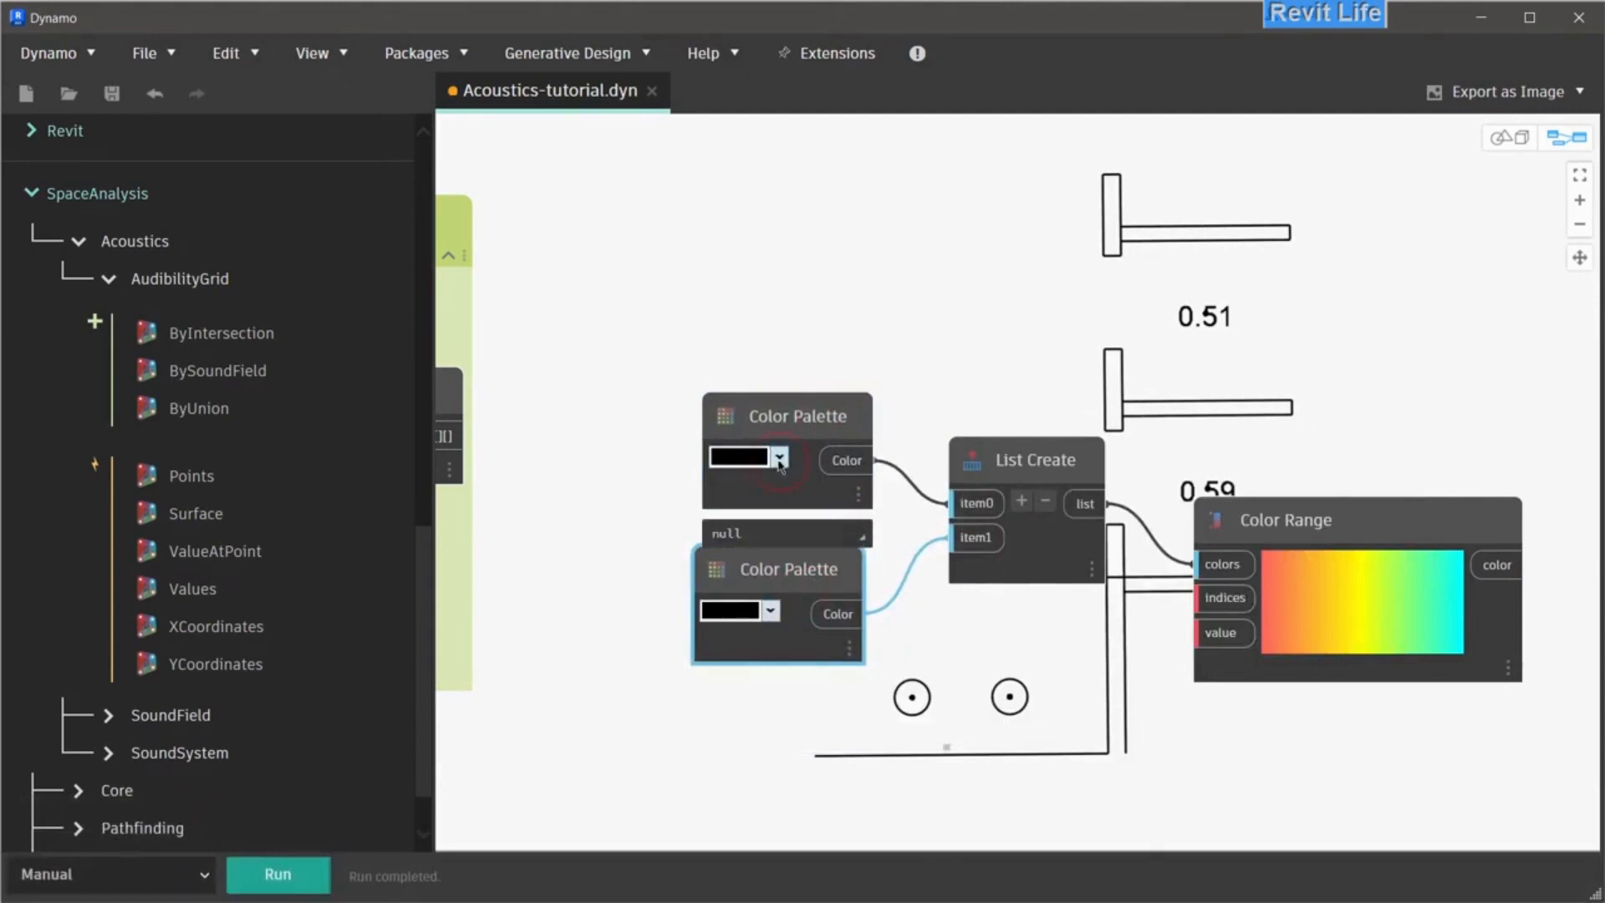
click(774, 457)
text(0..1..#2)
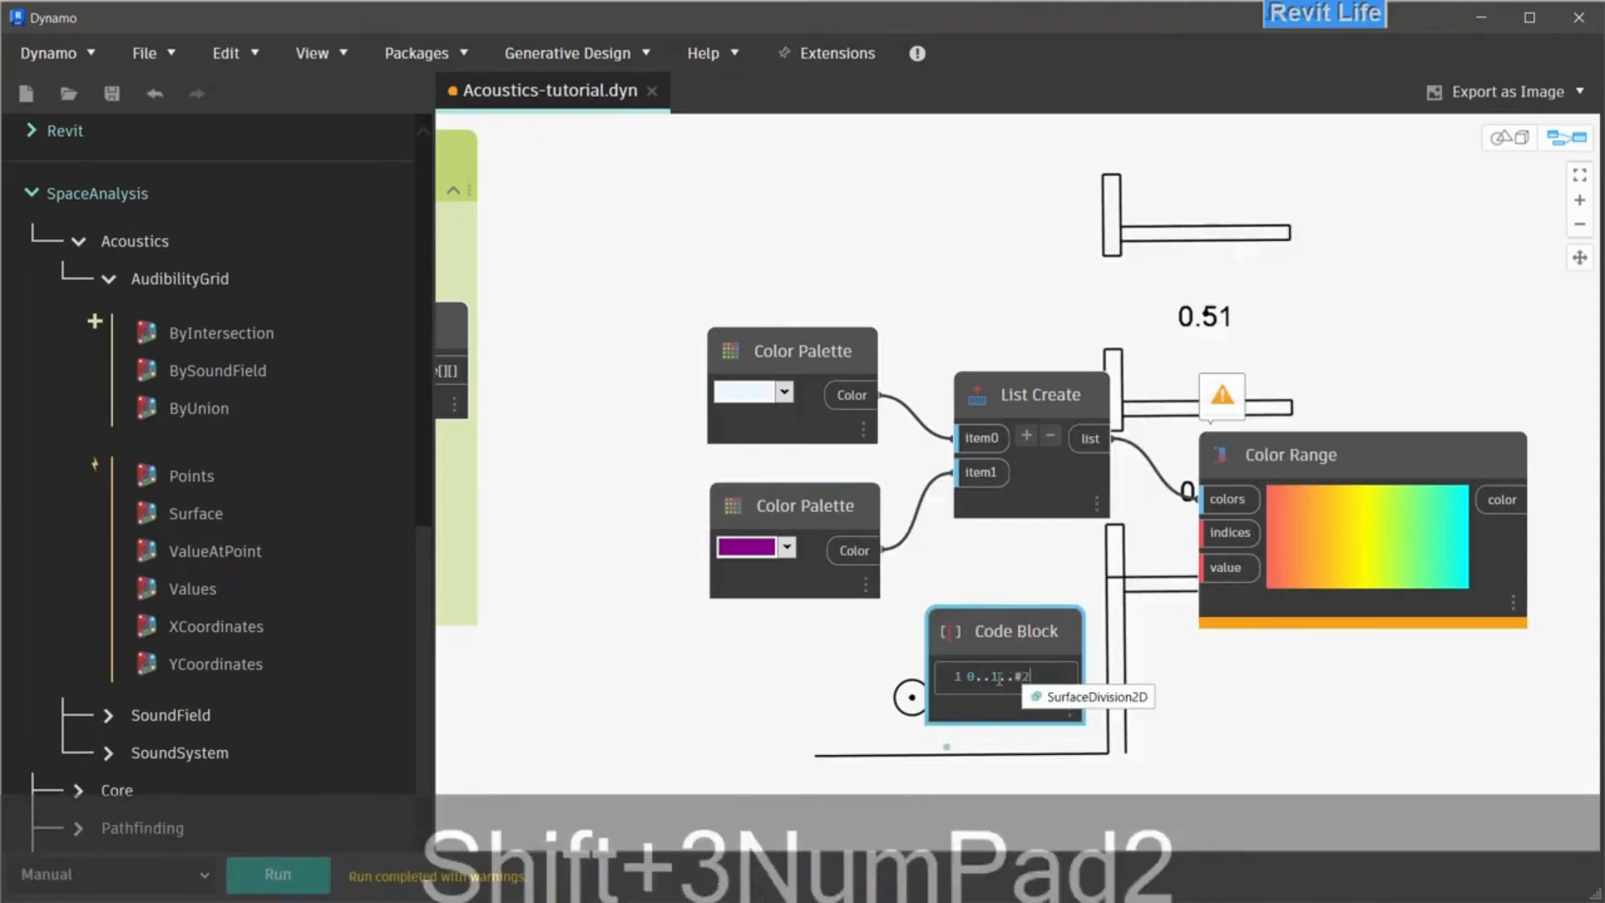
click(278, 874)
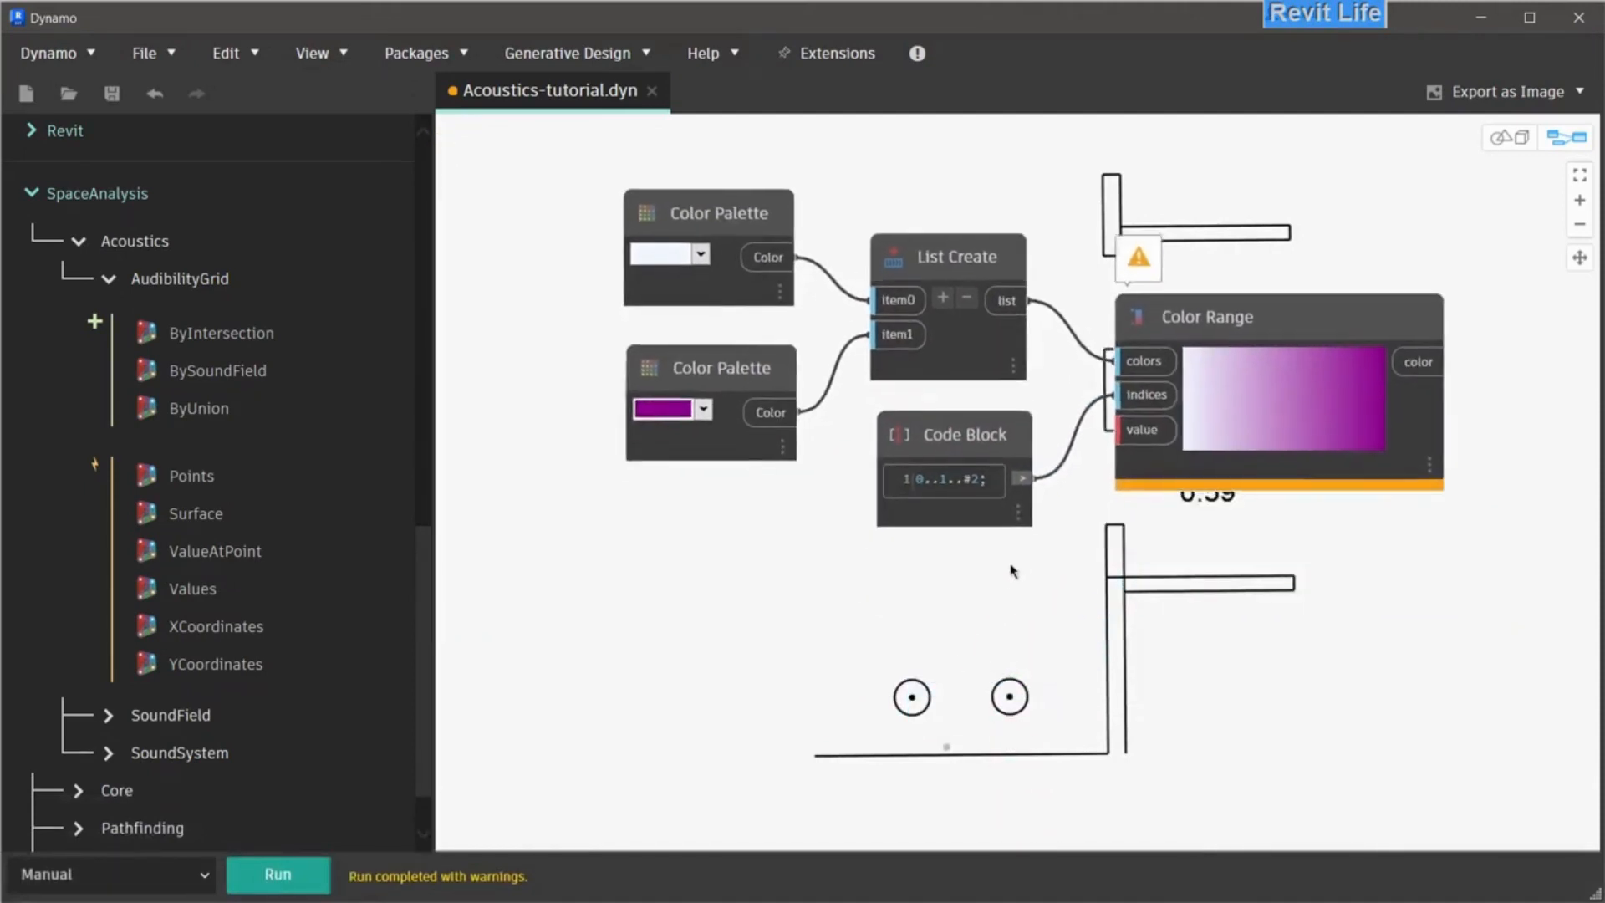
Place Math.Map feeding the Color Range value and add an AudibilityGrid.Surface node
double_click(1008, 697)
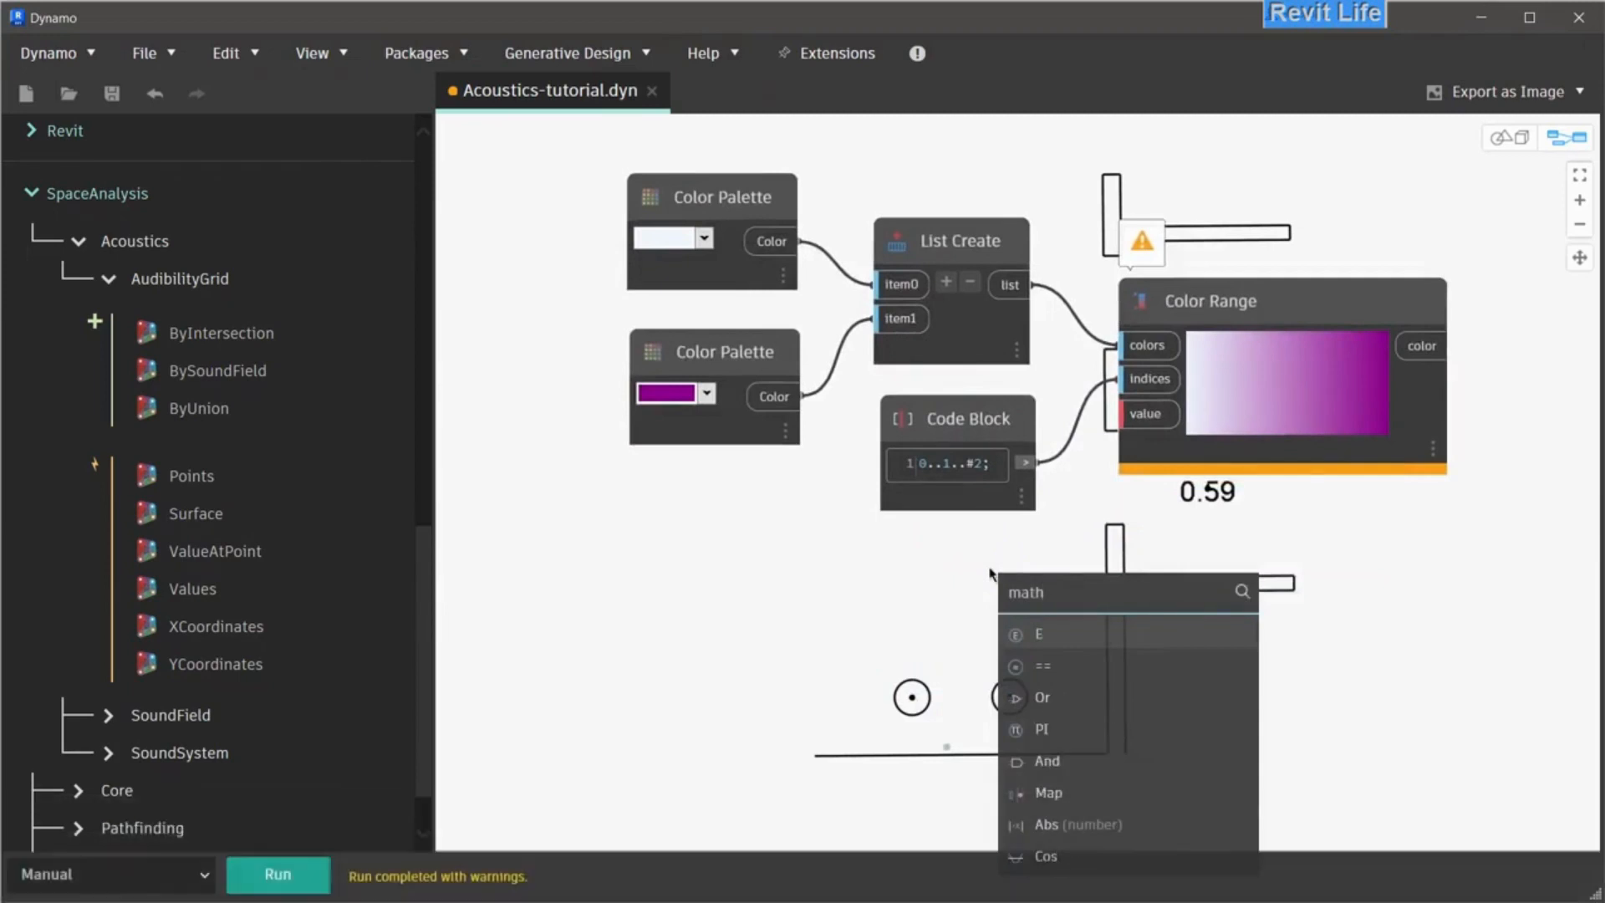
right_click(937, 660)
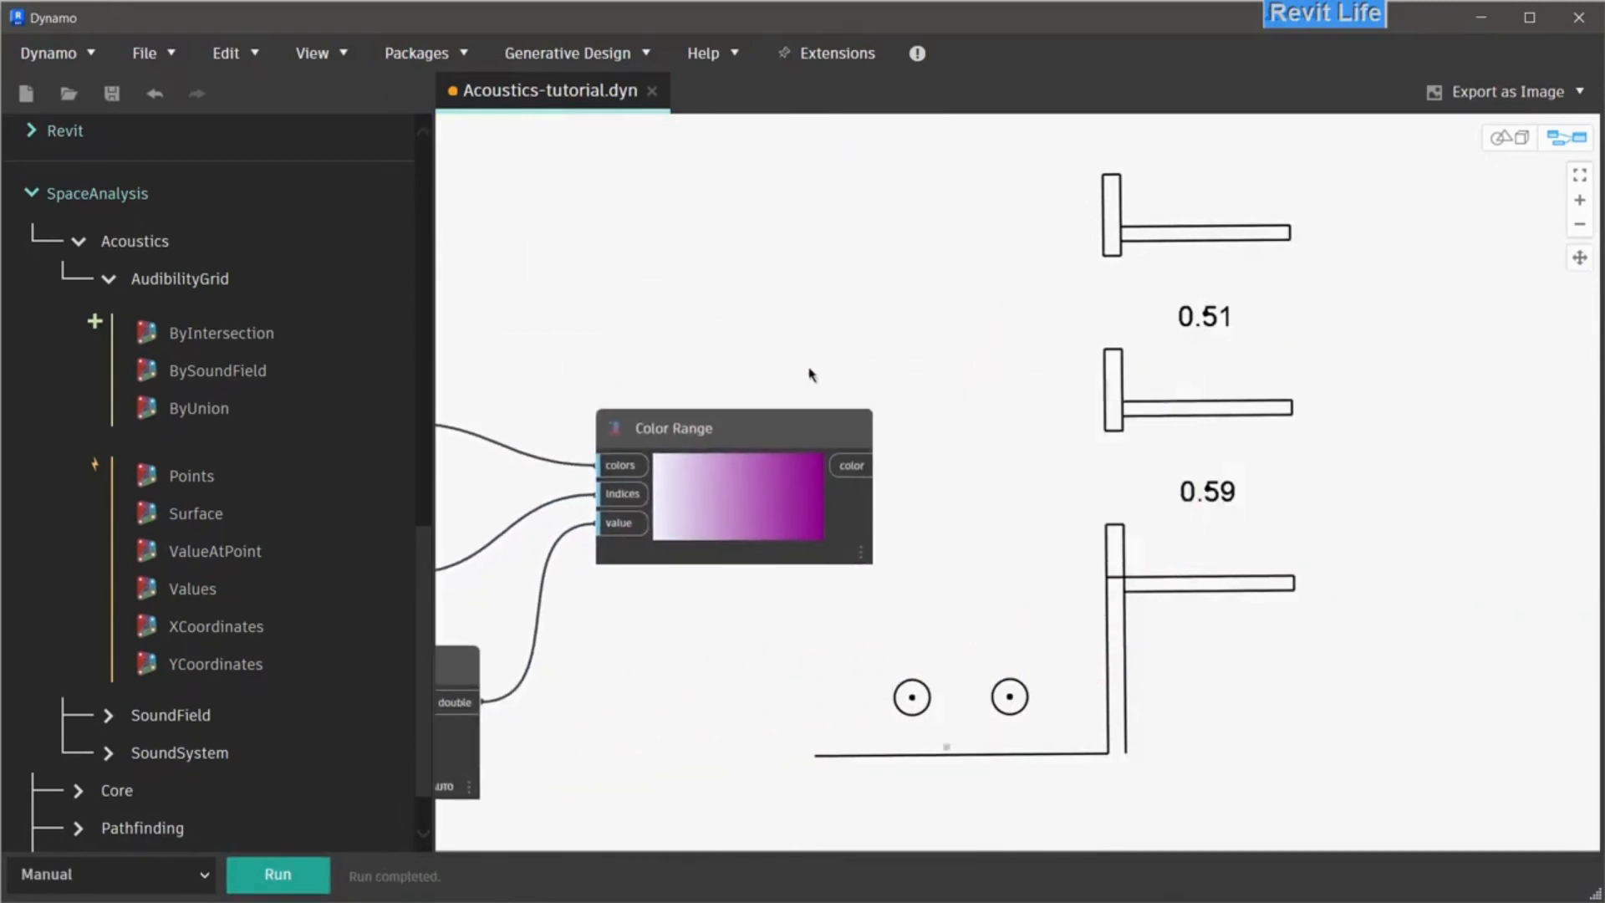
right_click(936, 410)
text(geometrycolo)
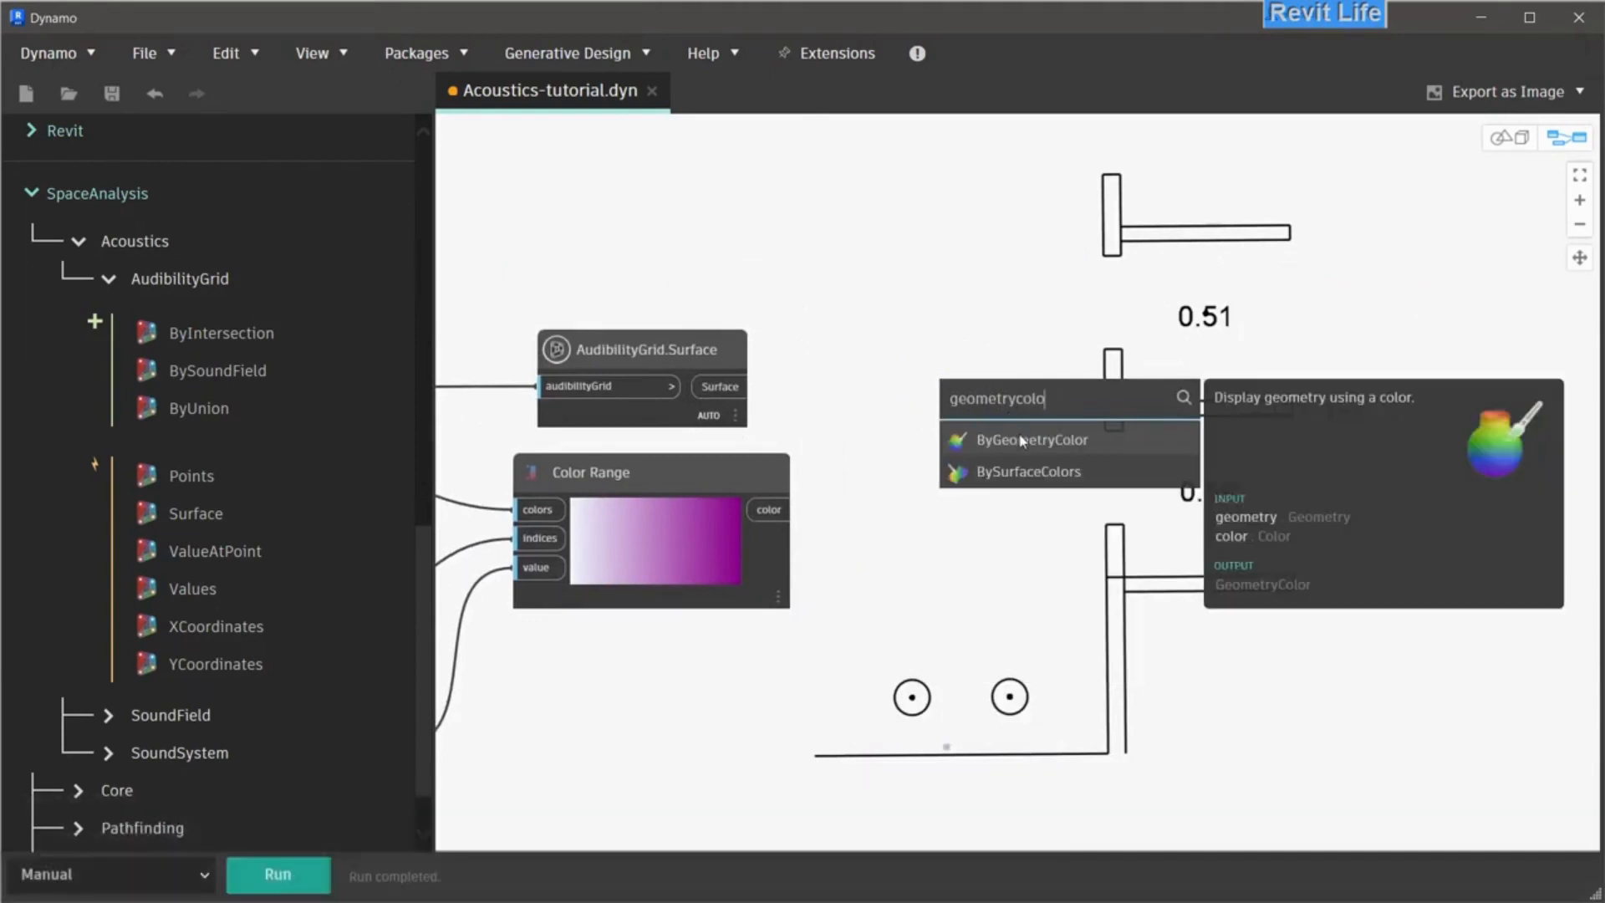
Colour the surface with GeometryColor.BySurfaceColors, run it, and switch to Automatic beside Revit
click(1029, 470)
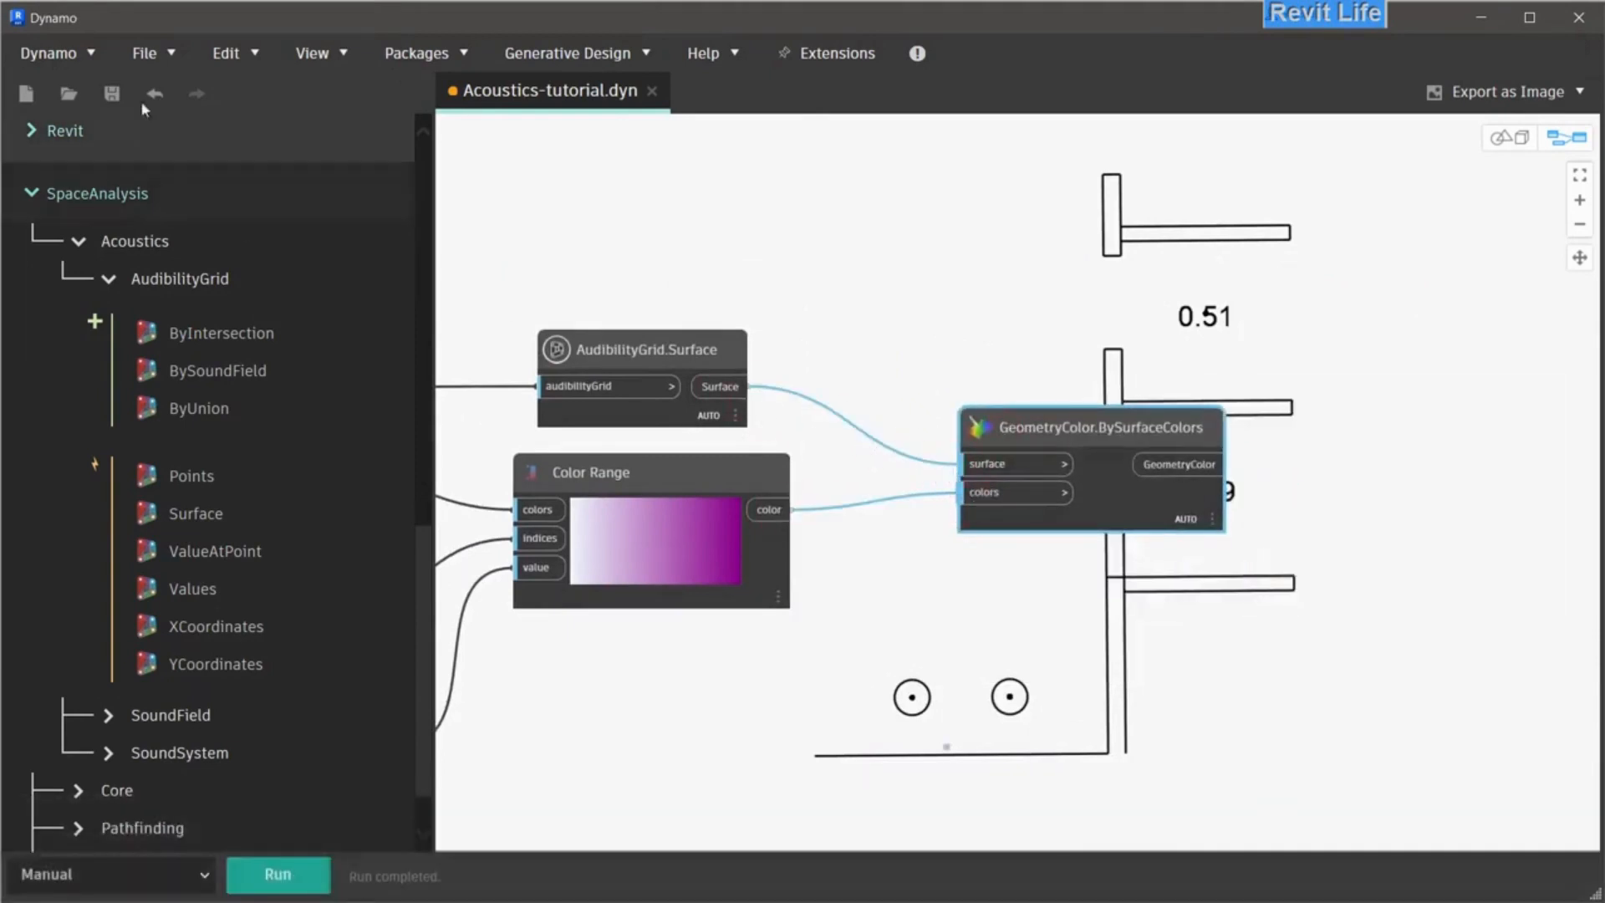
click(277, 874)
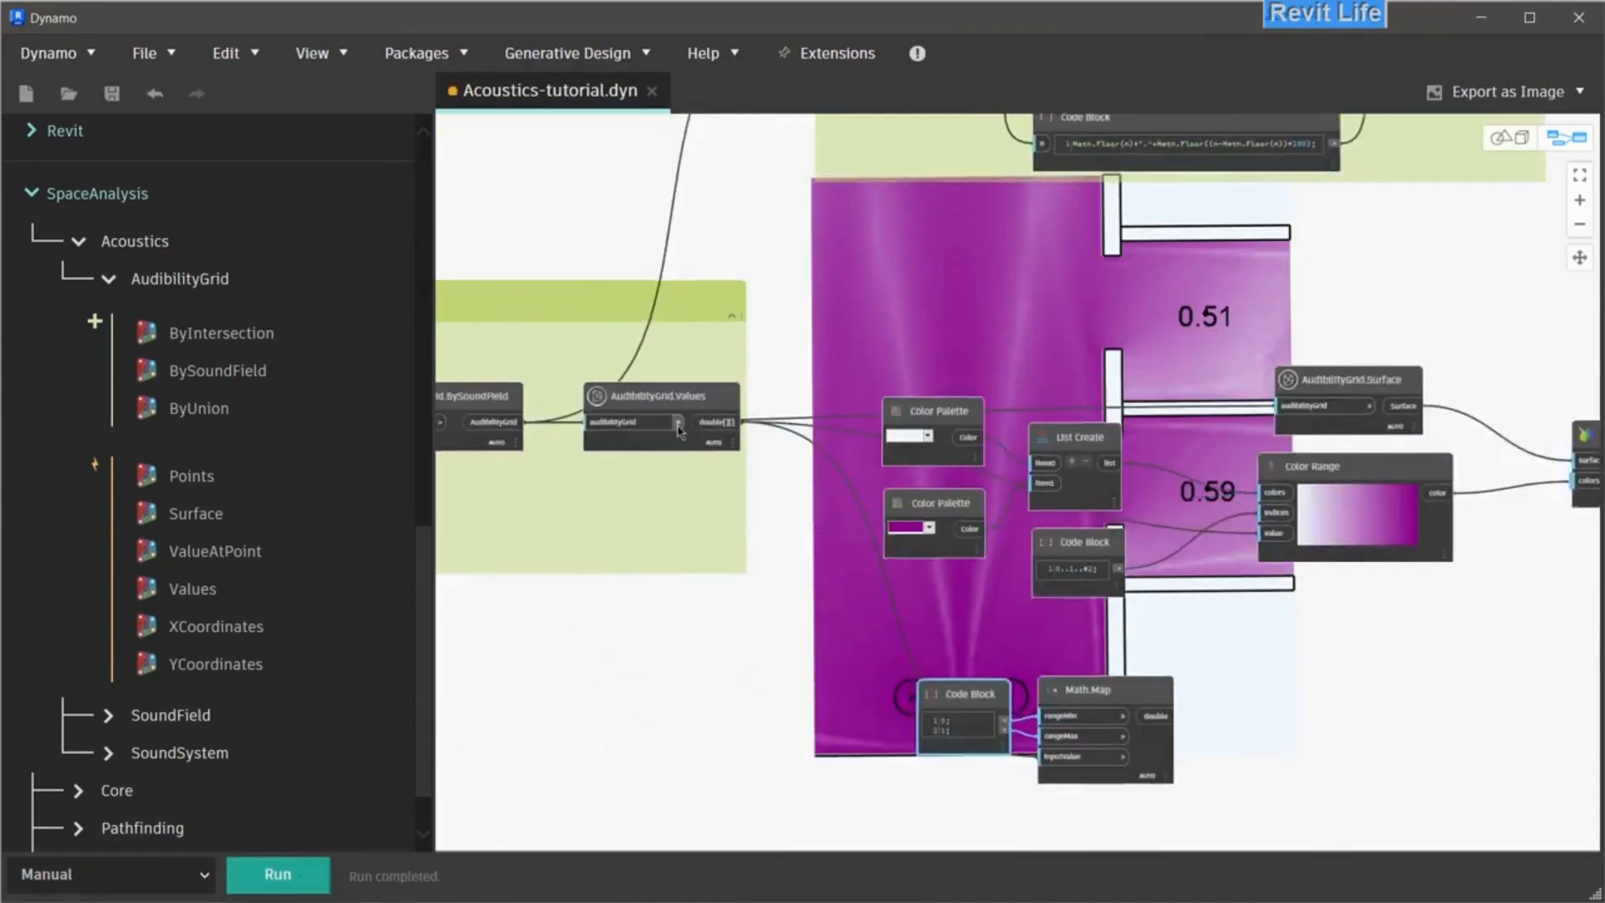
click(660, 396)
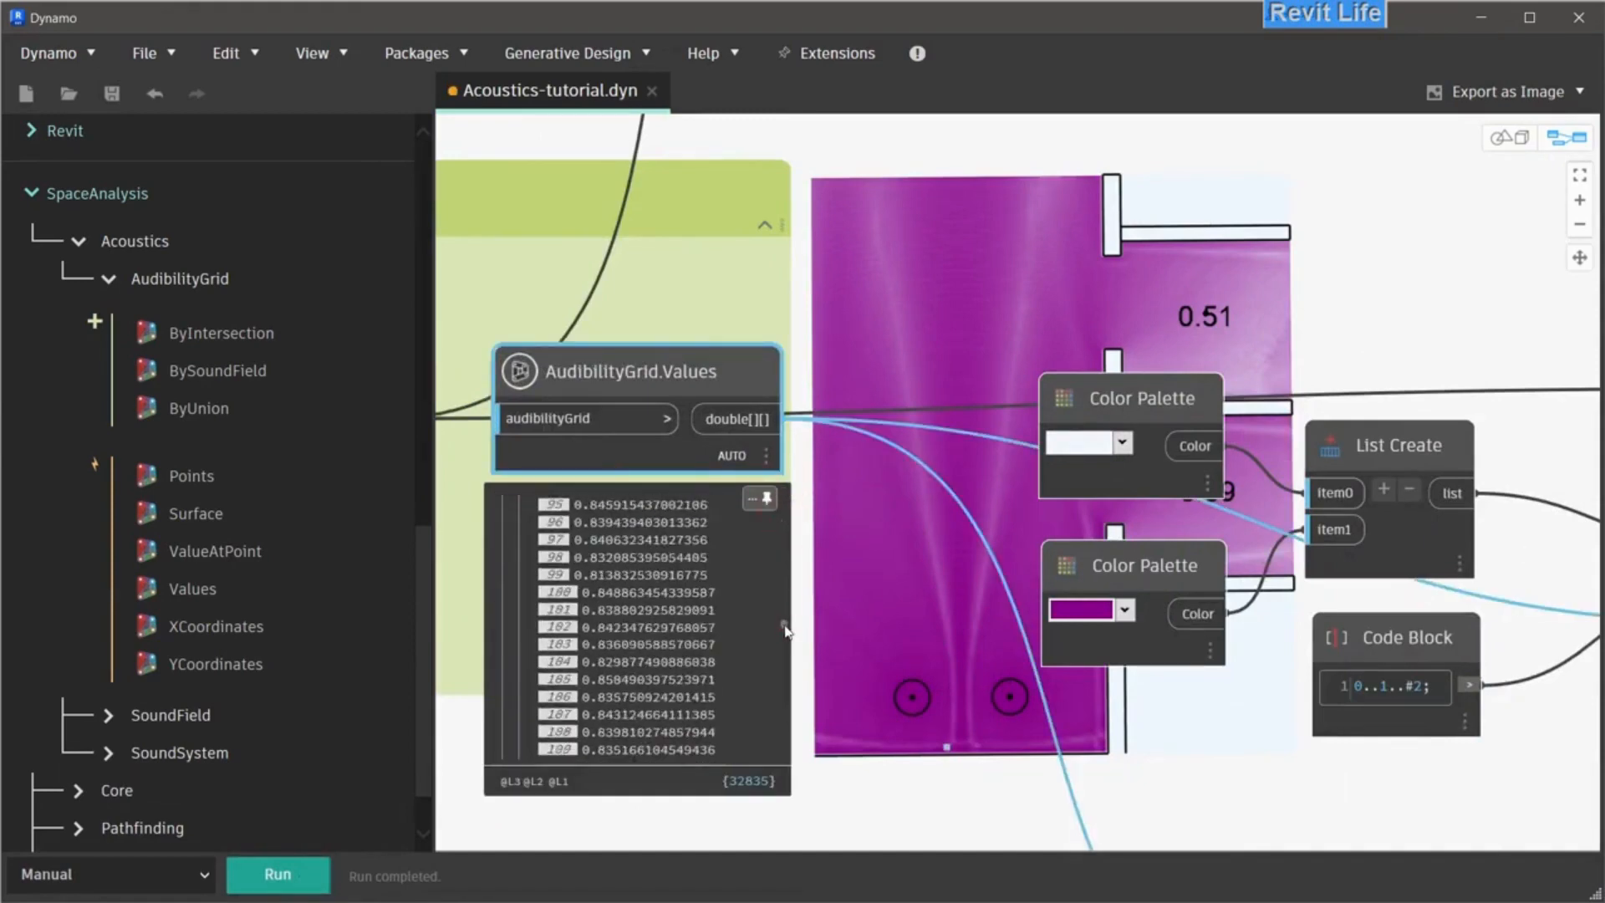
click(758, 498)
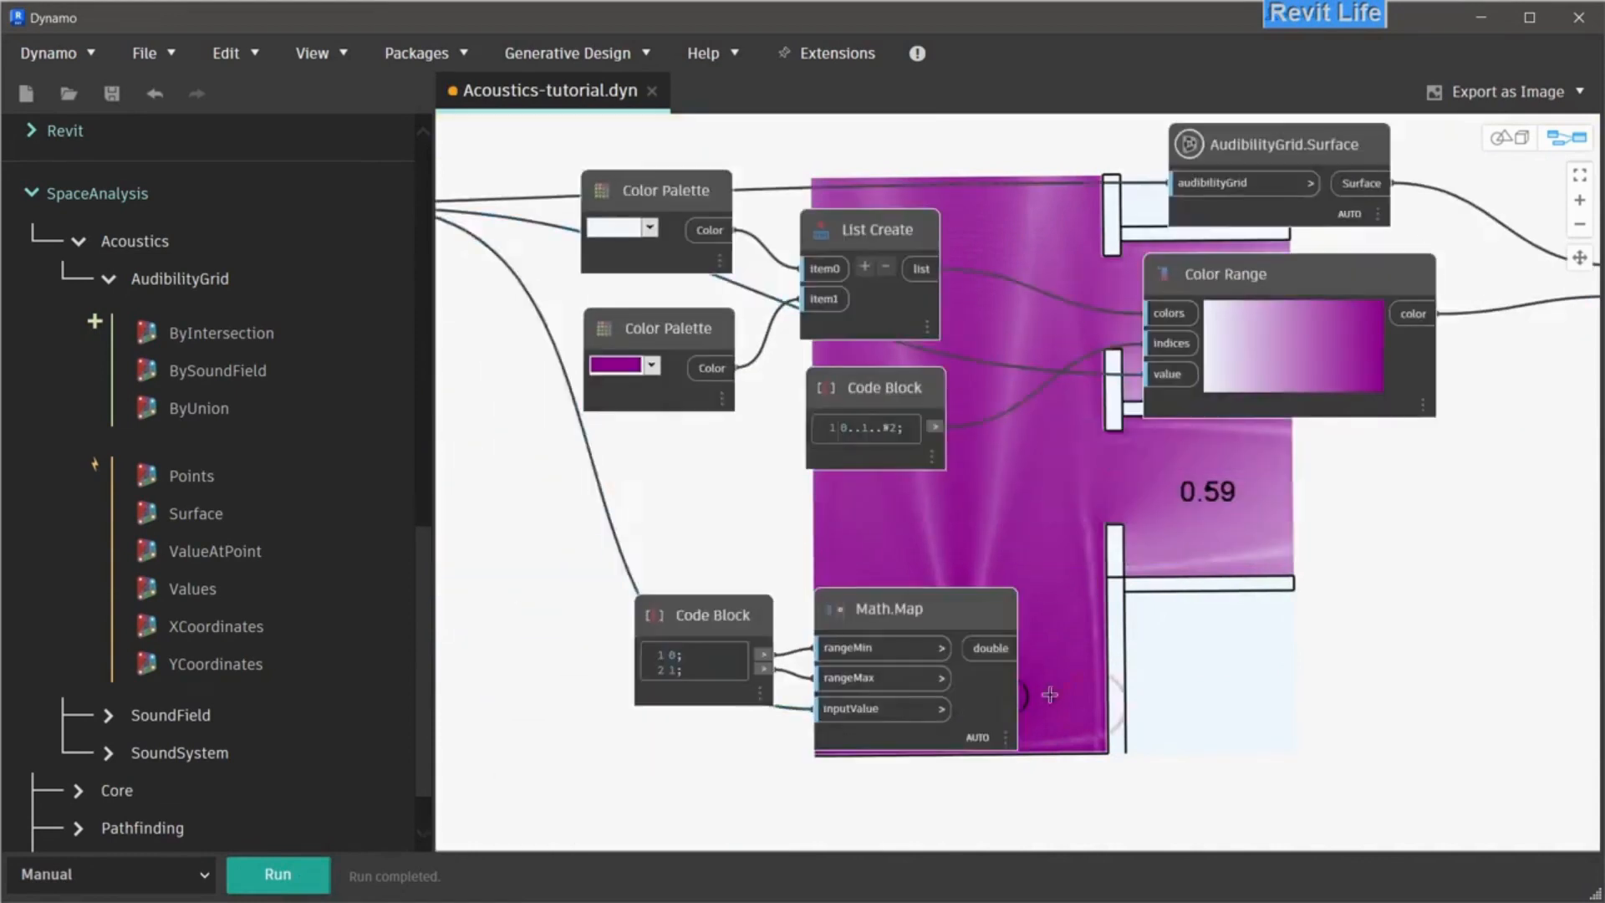
scroll(down, 3)
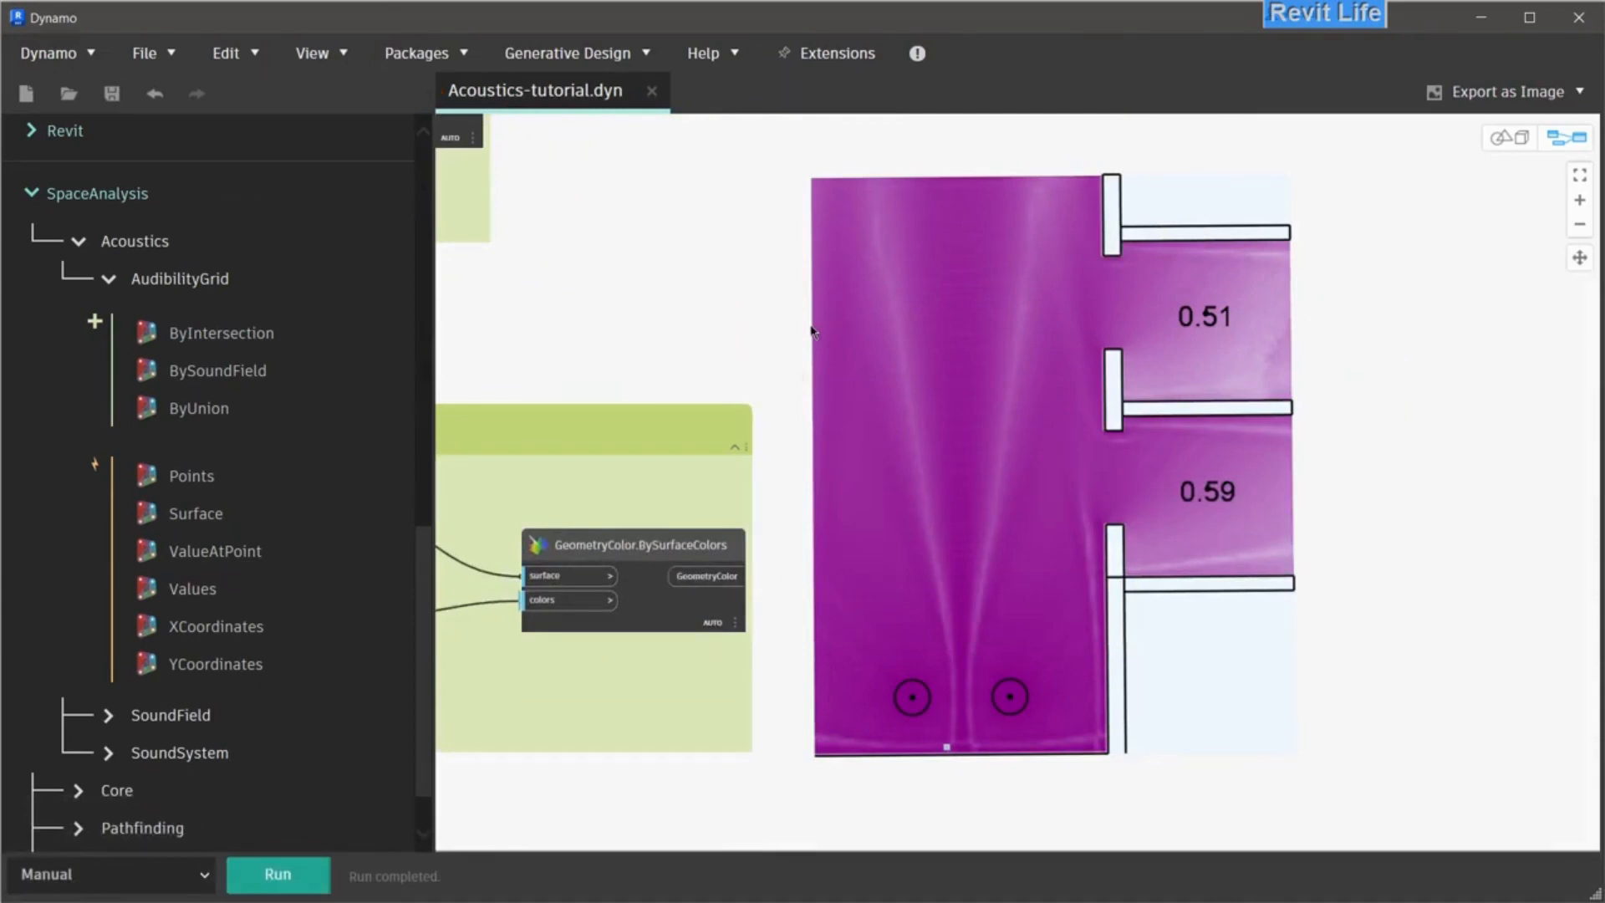
mouse_move(374, 249)
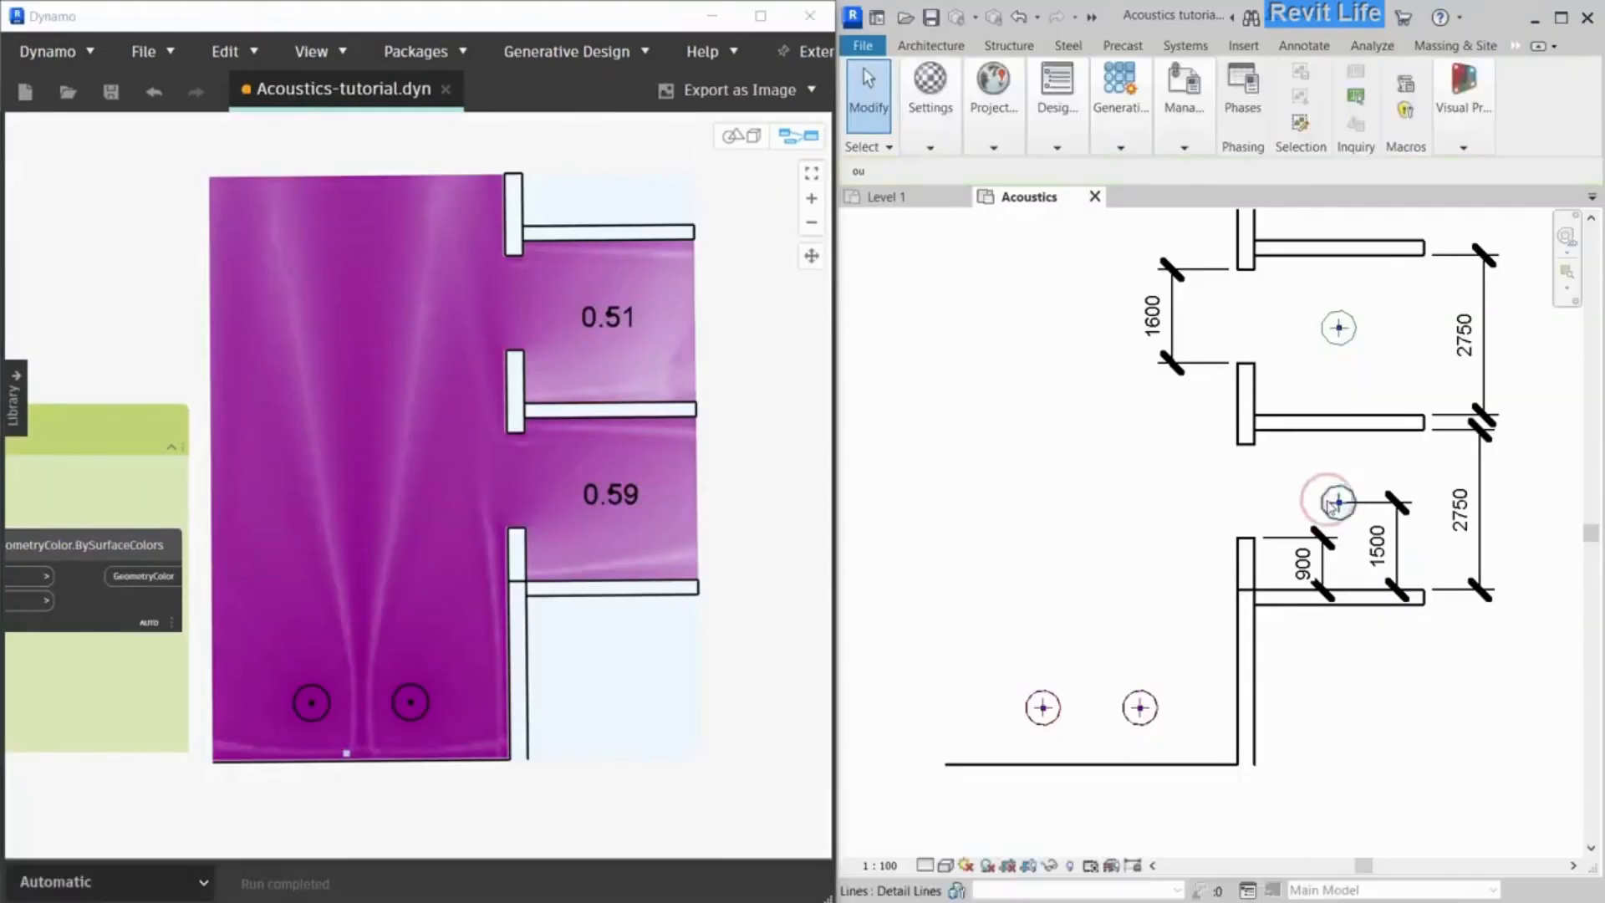
Move both listener points and extend the lower balconies with upturned ends (labels 0.26, 0.41)
click(1337, 502)
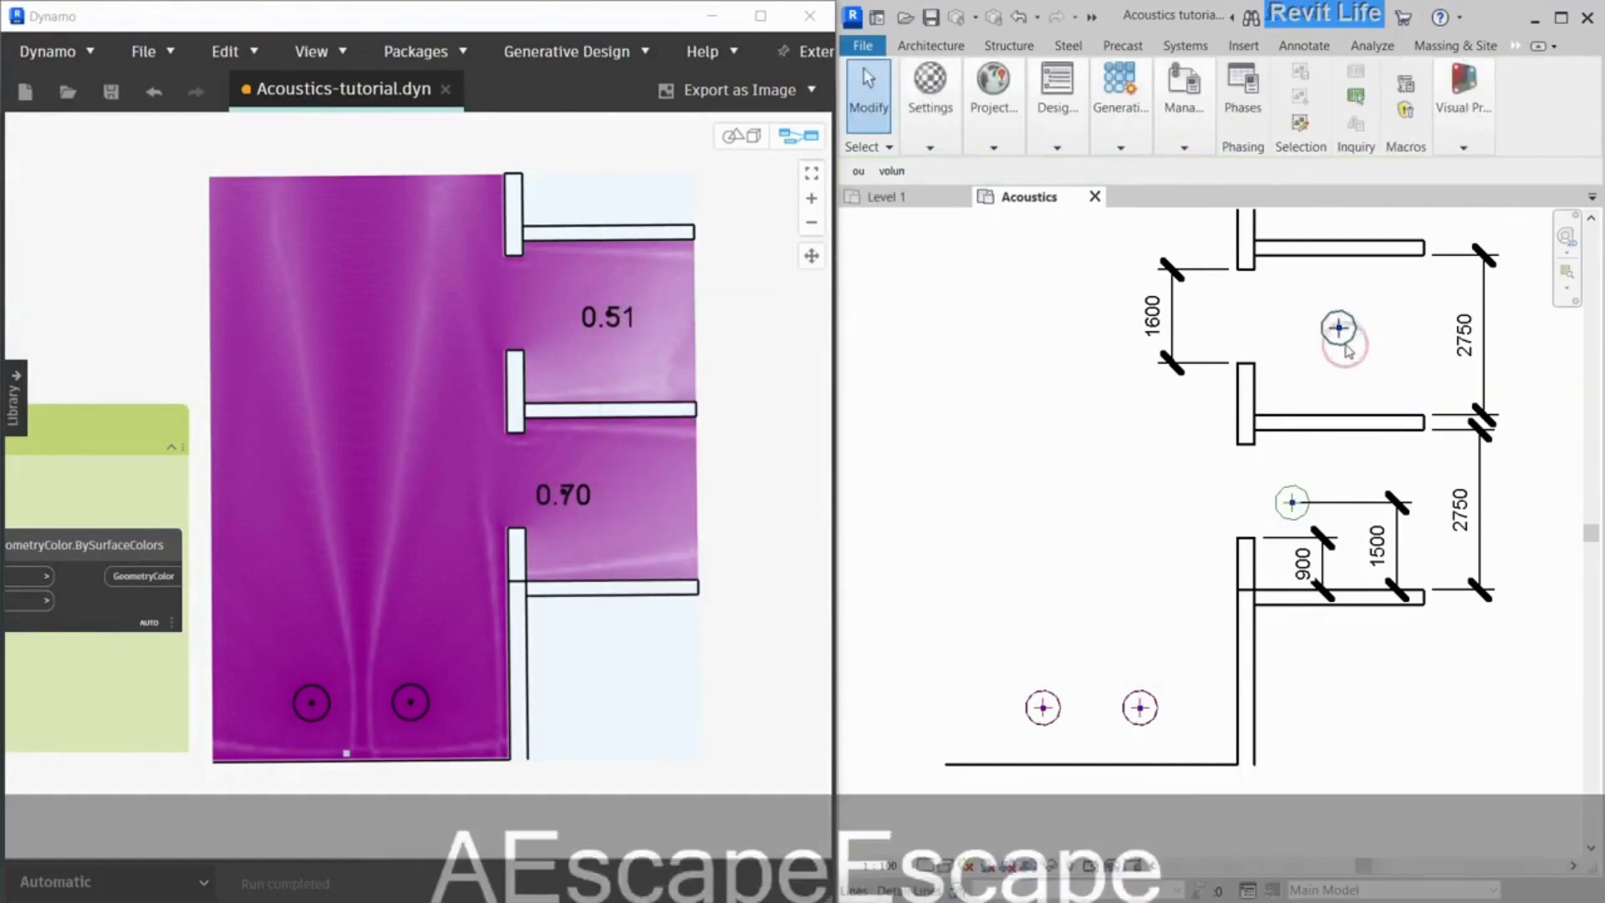
click(1337, 327)
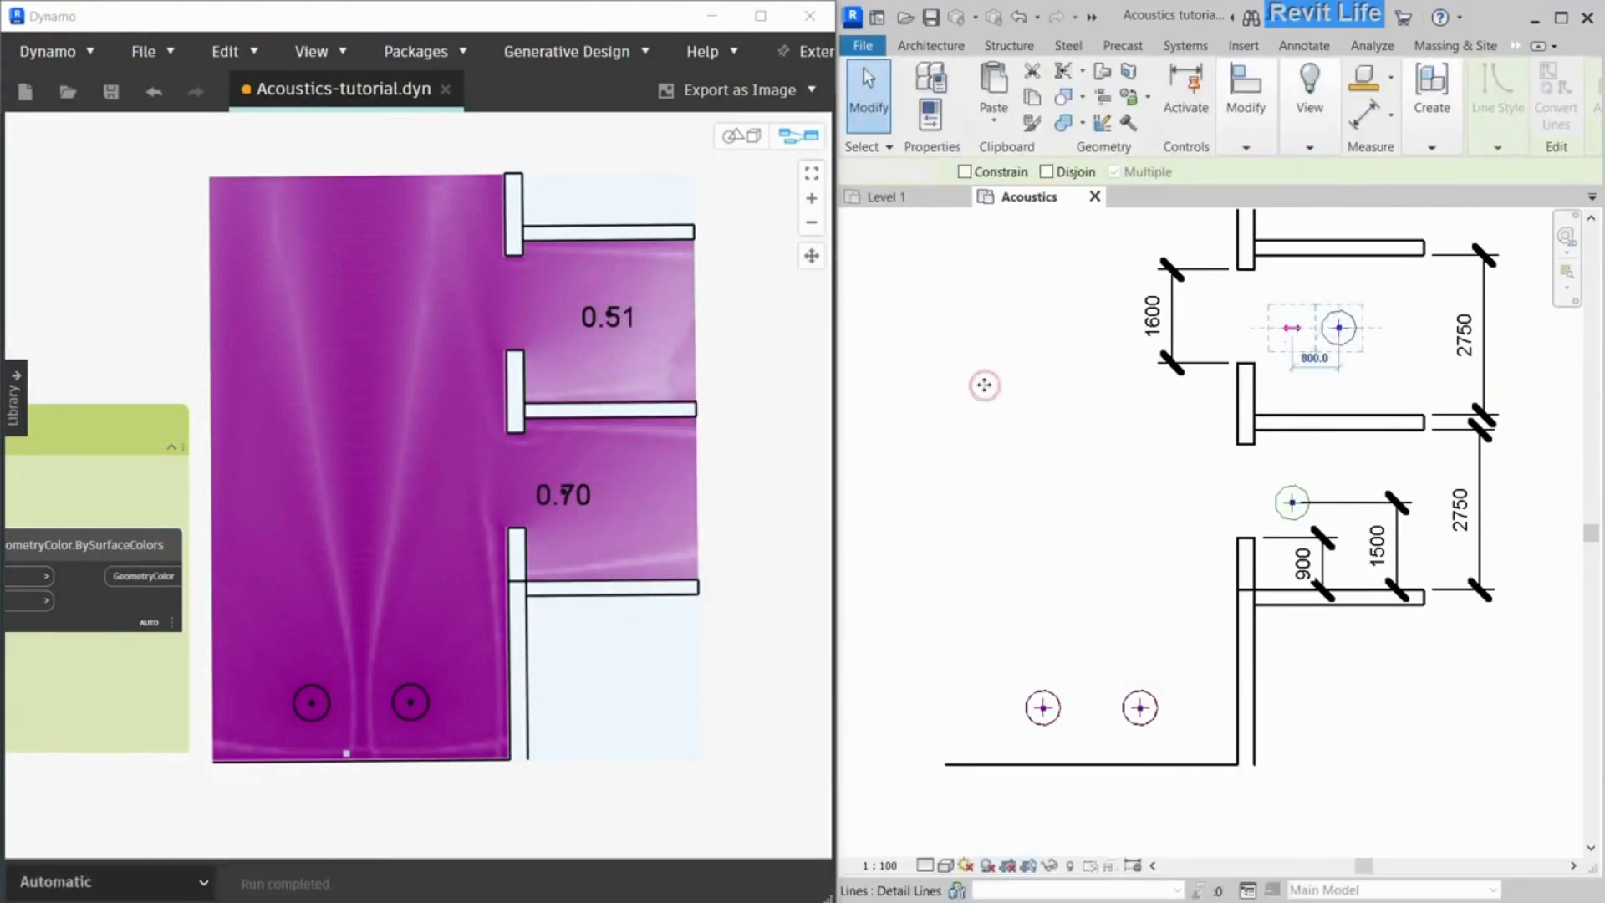
click(1111, 486)
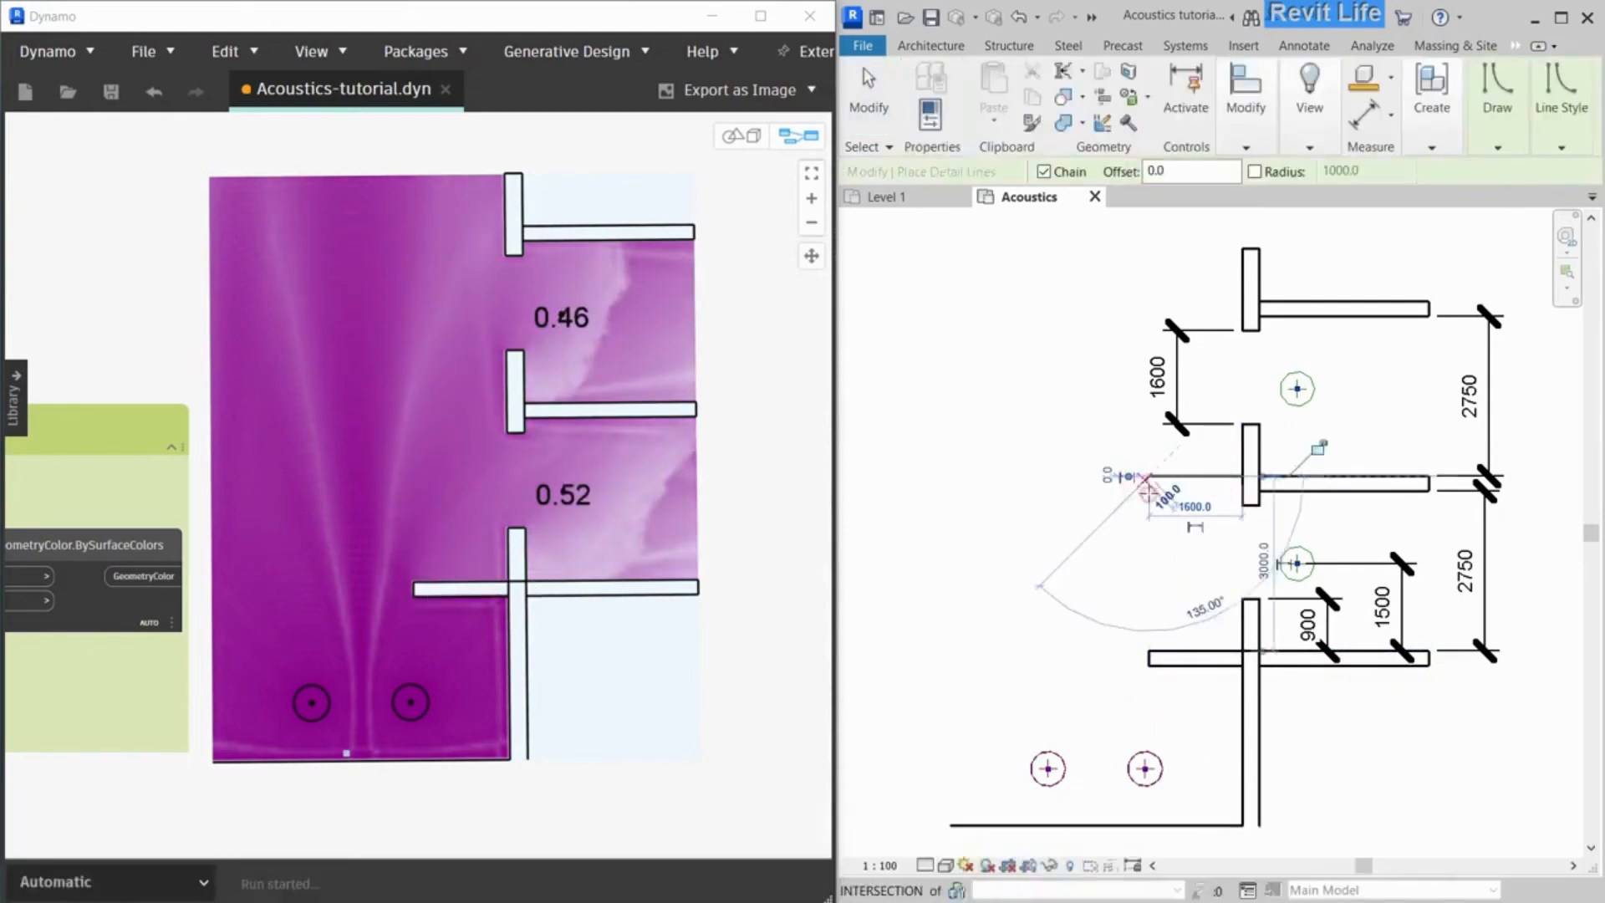
key(Escape)
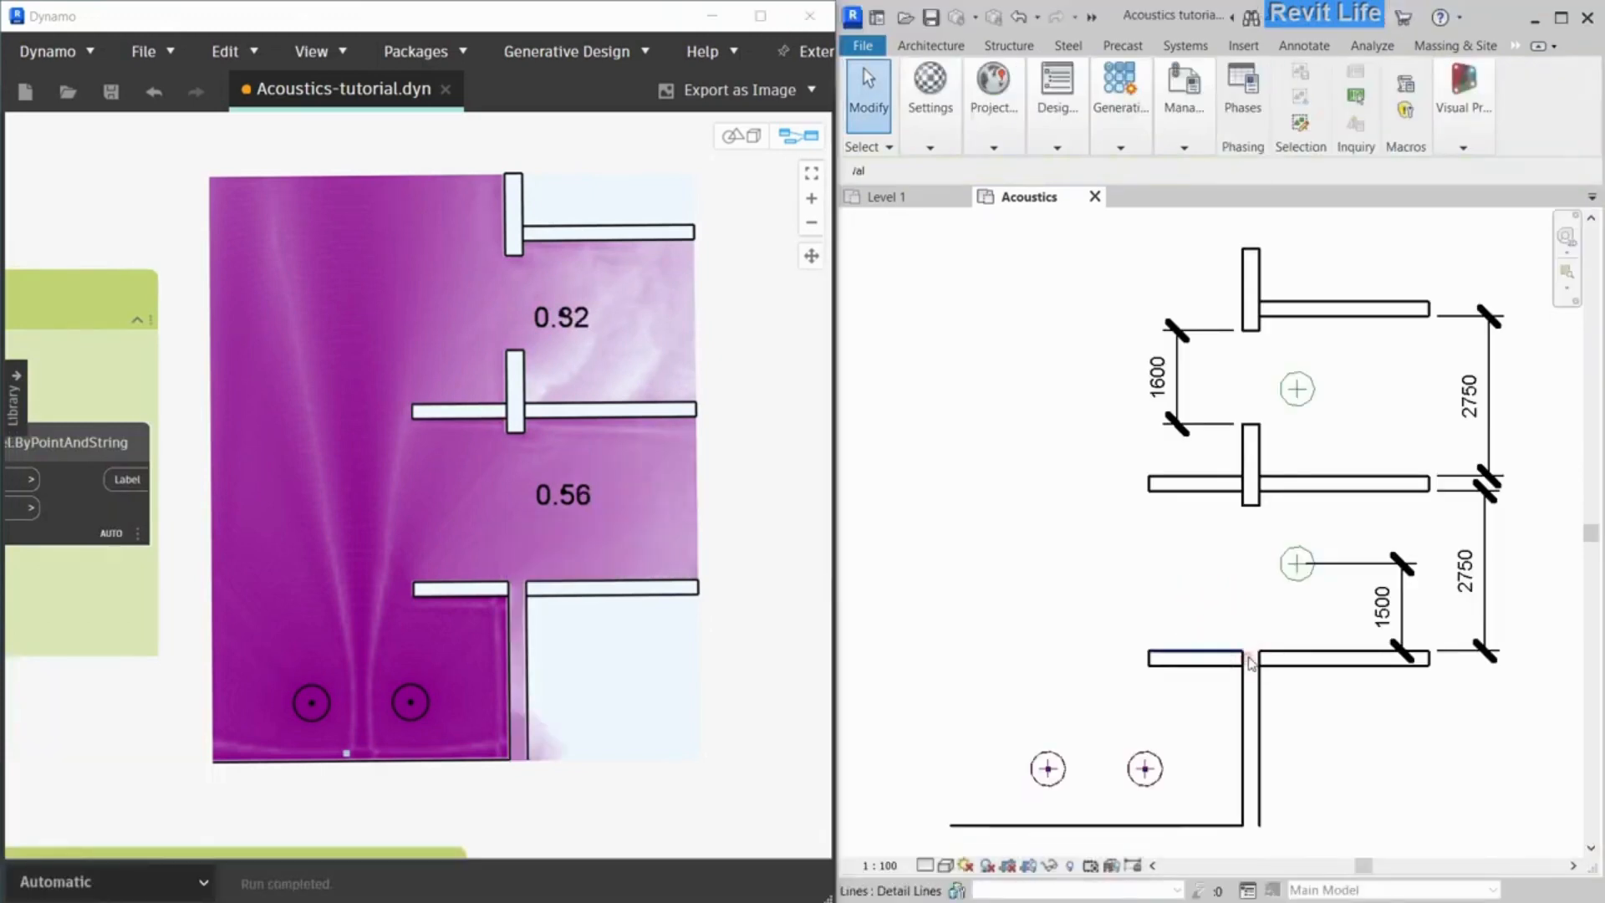
click(1203, 656)
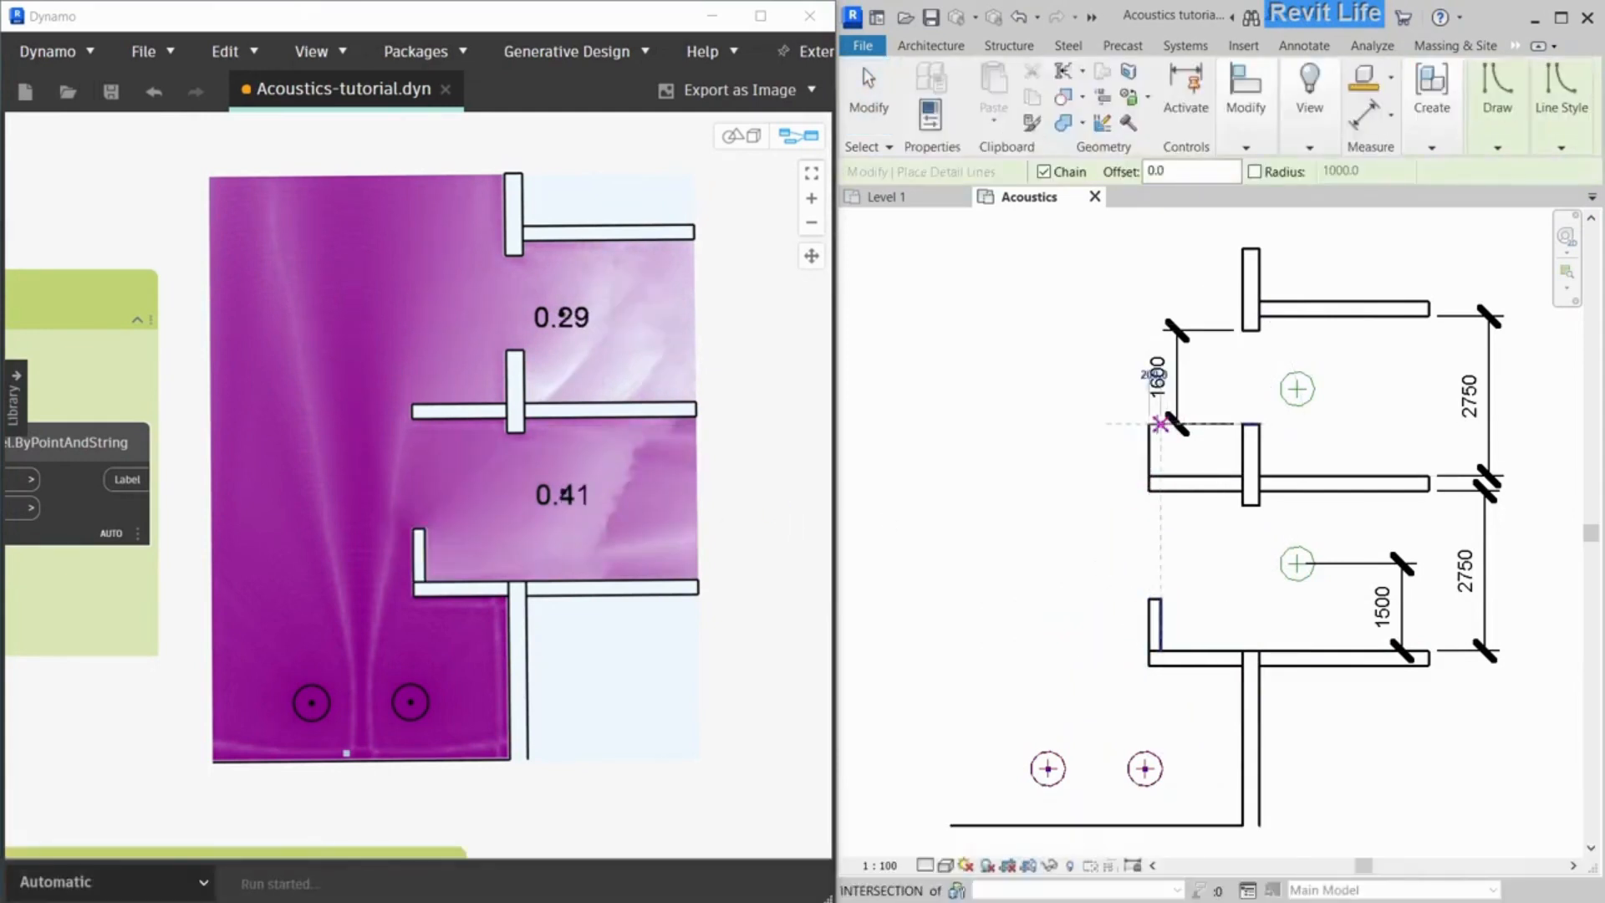
key(Escape)
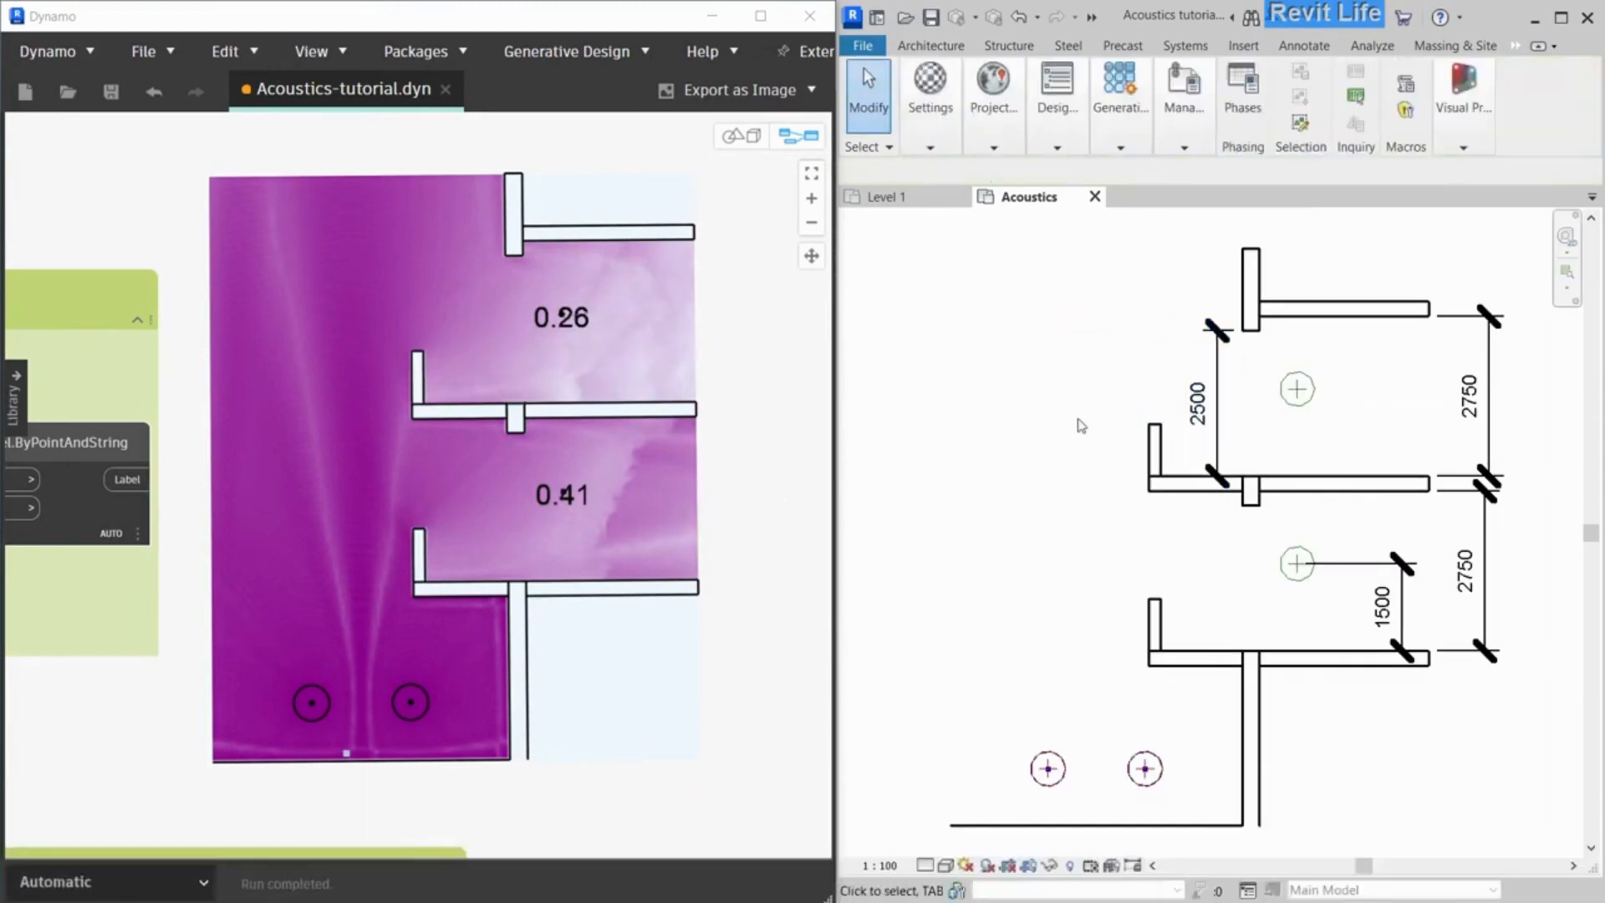
Set balcony spacing to 2100, slope the middle underside, move the lower upstand outward
click(1213, 502)
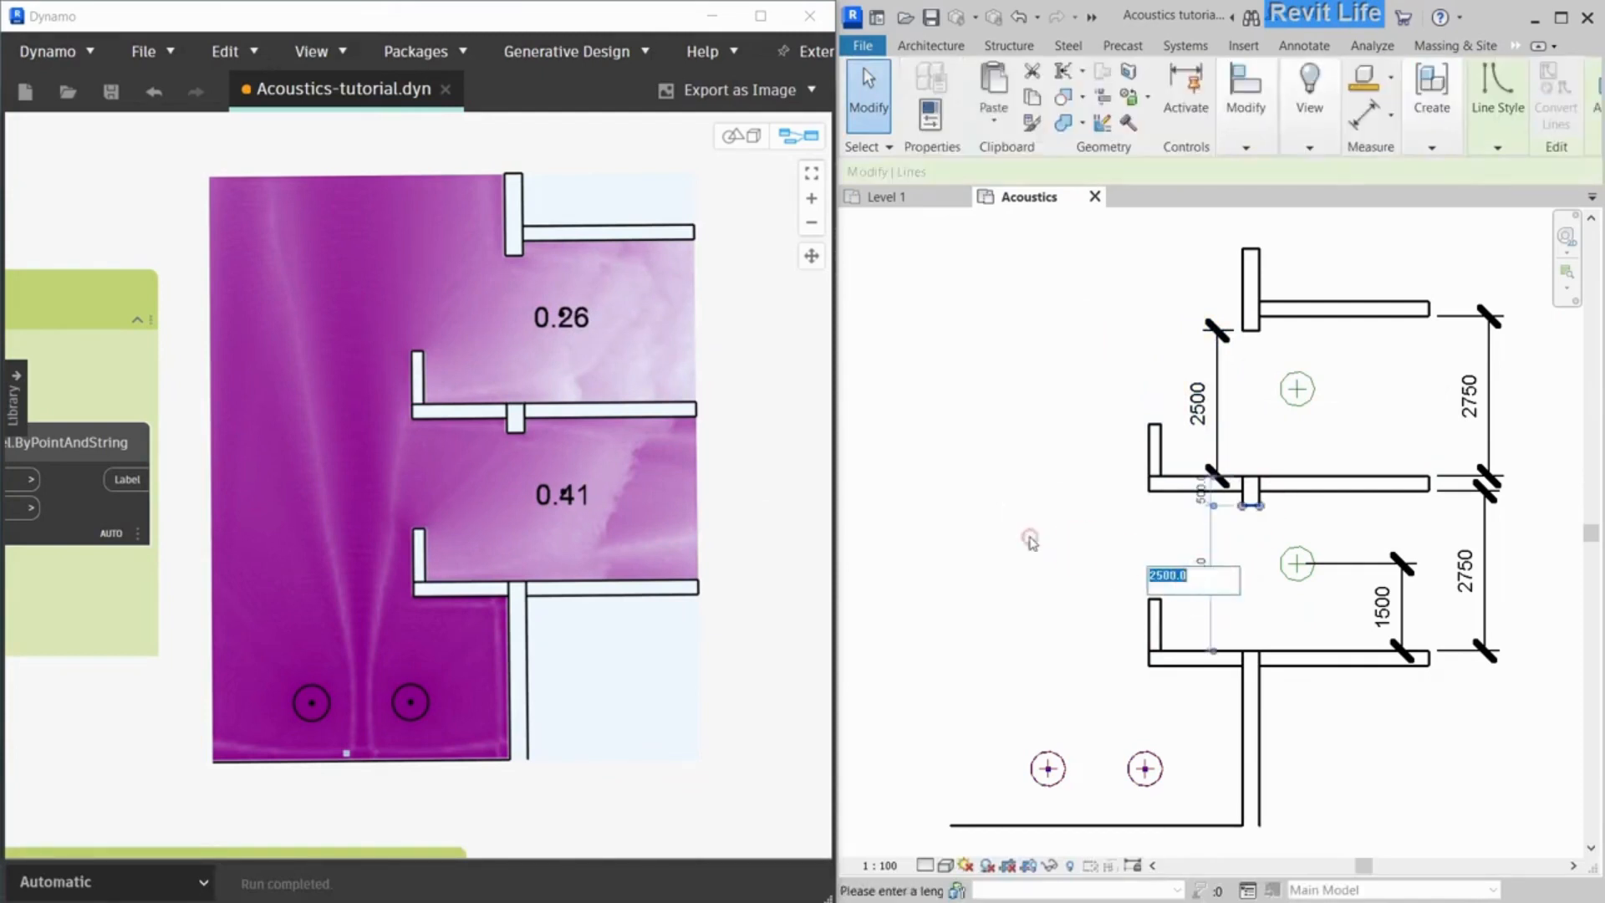
key(Return)
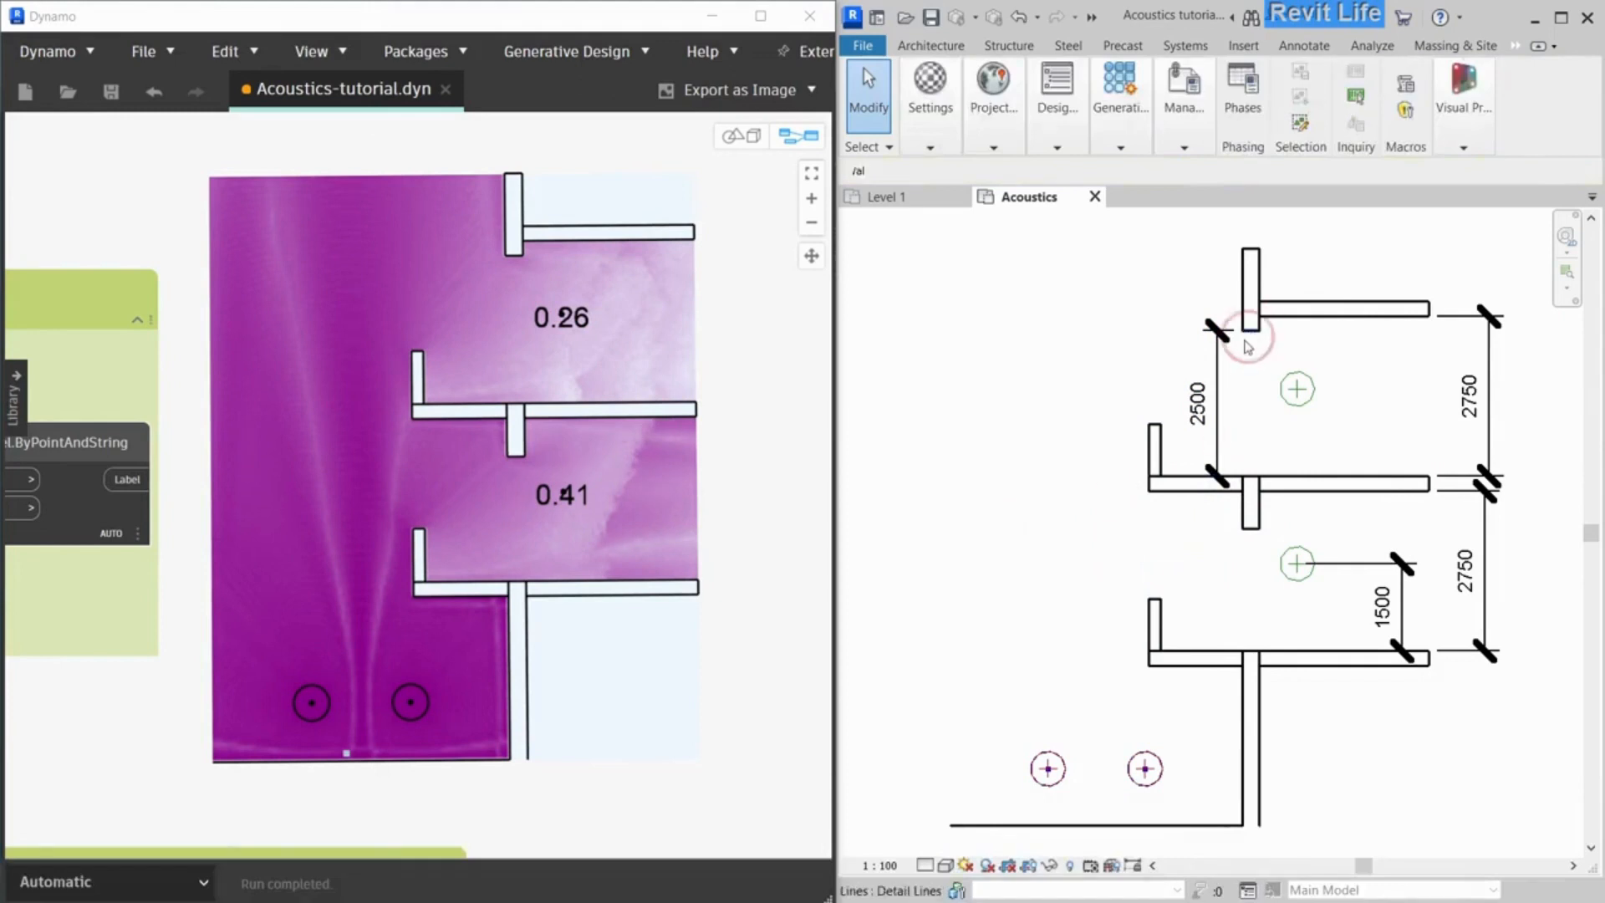
click(1246, 351)
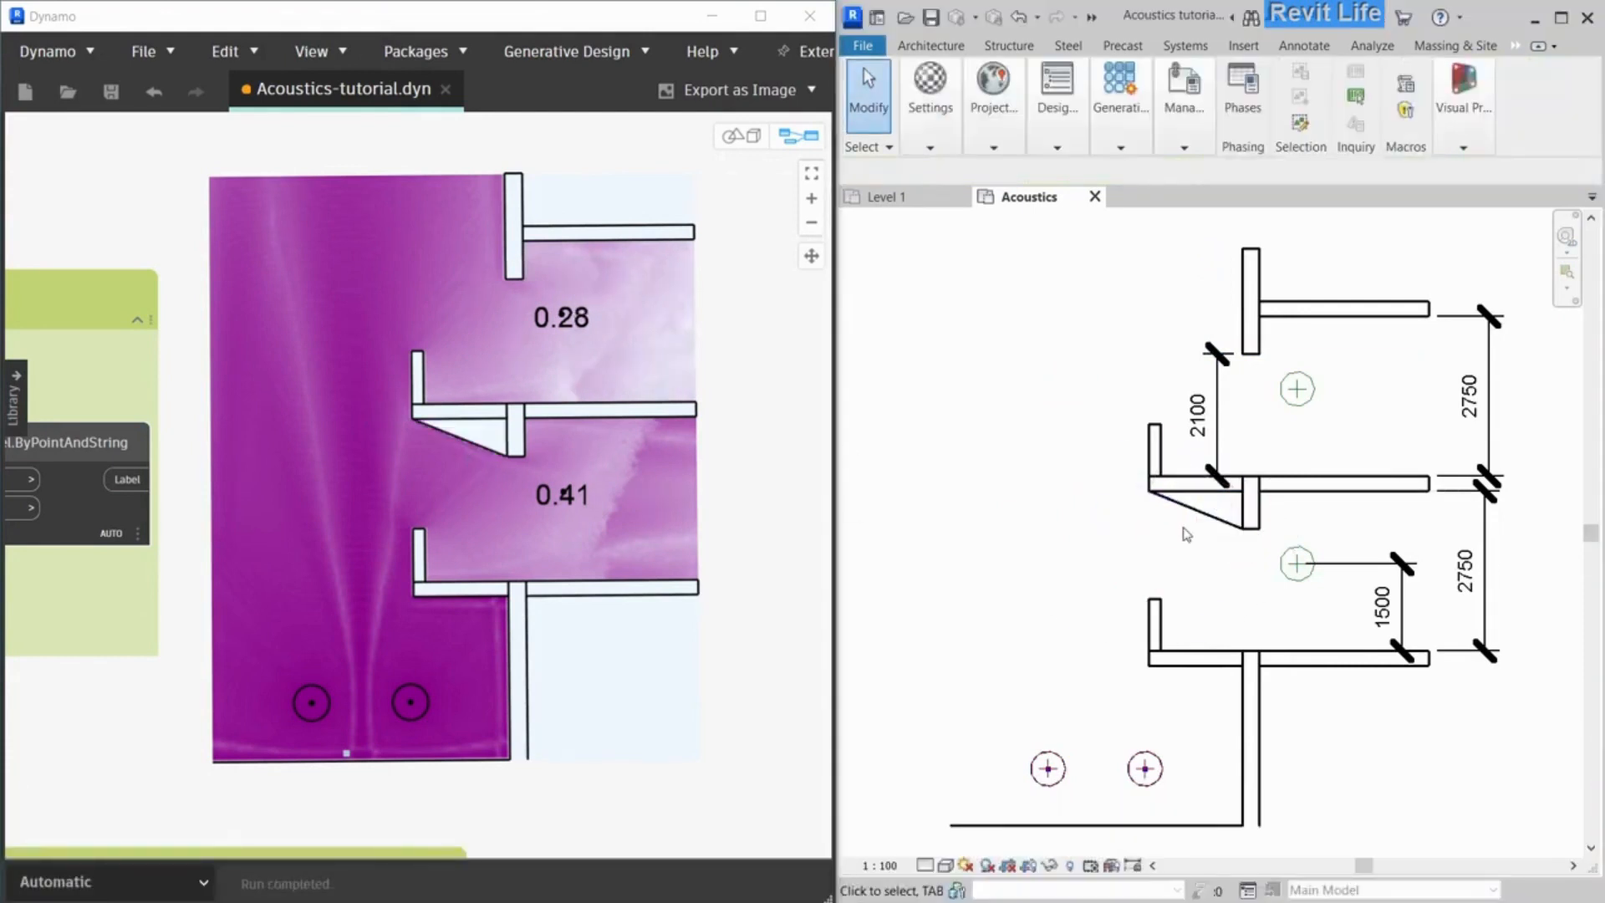
click(1158, 482)
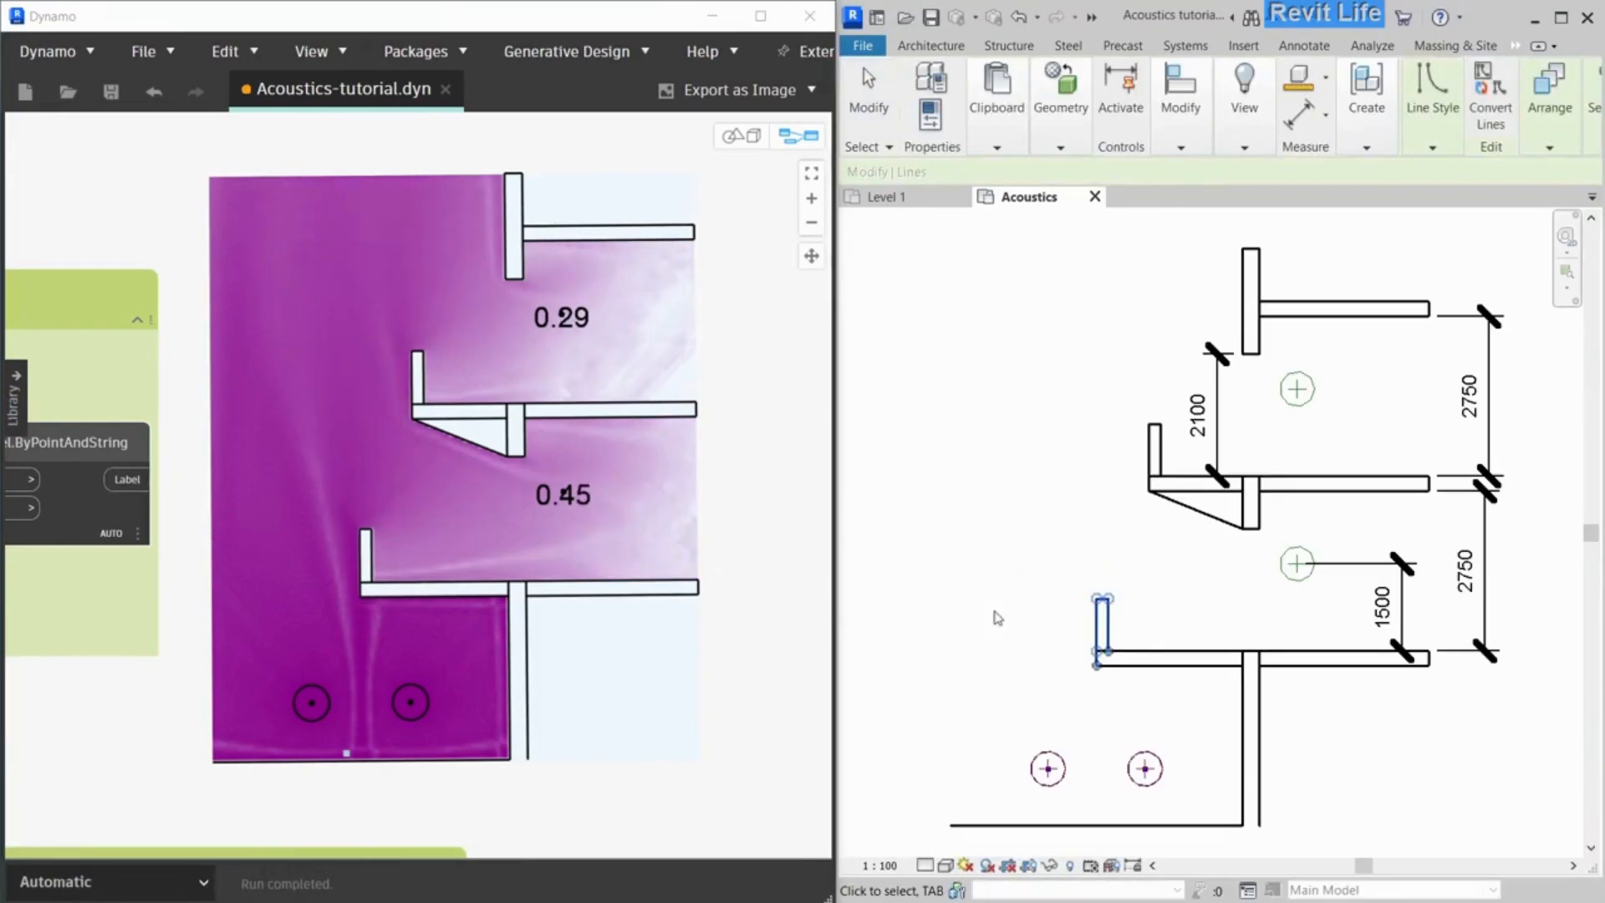
key(Escape)
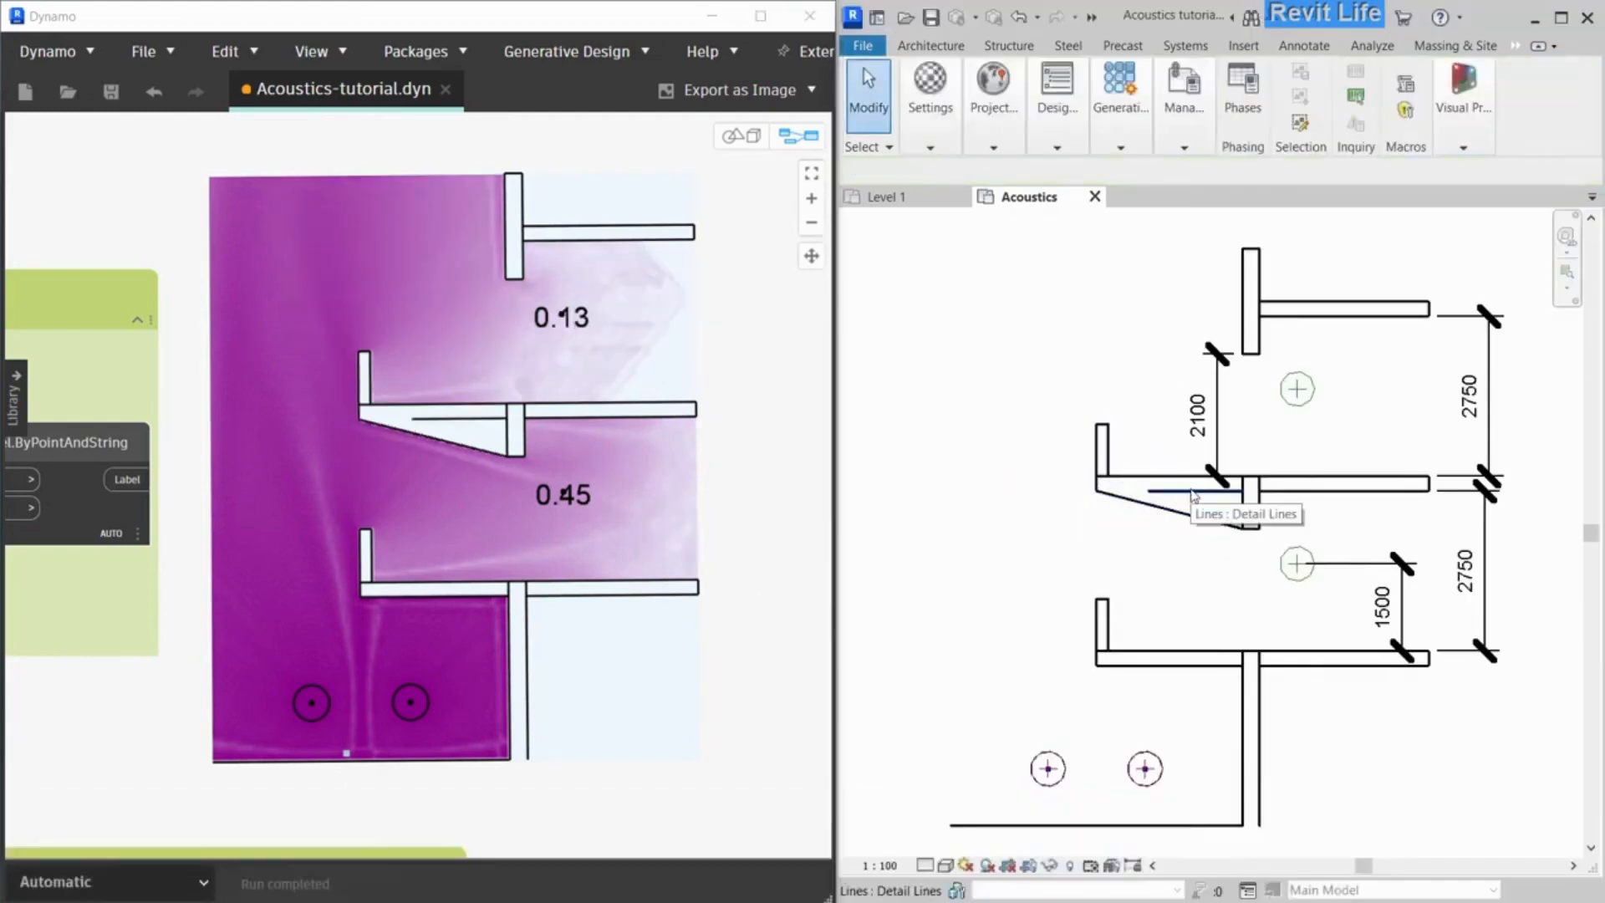
mouse_move(1120, 702)
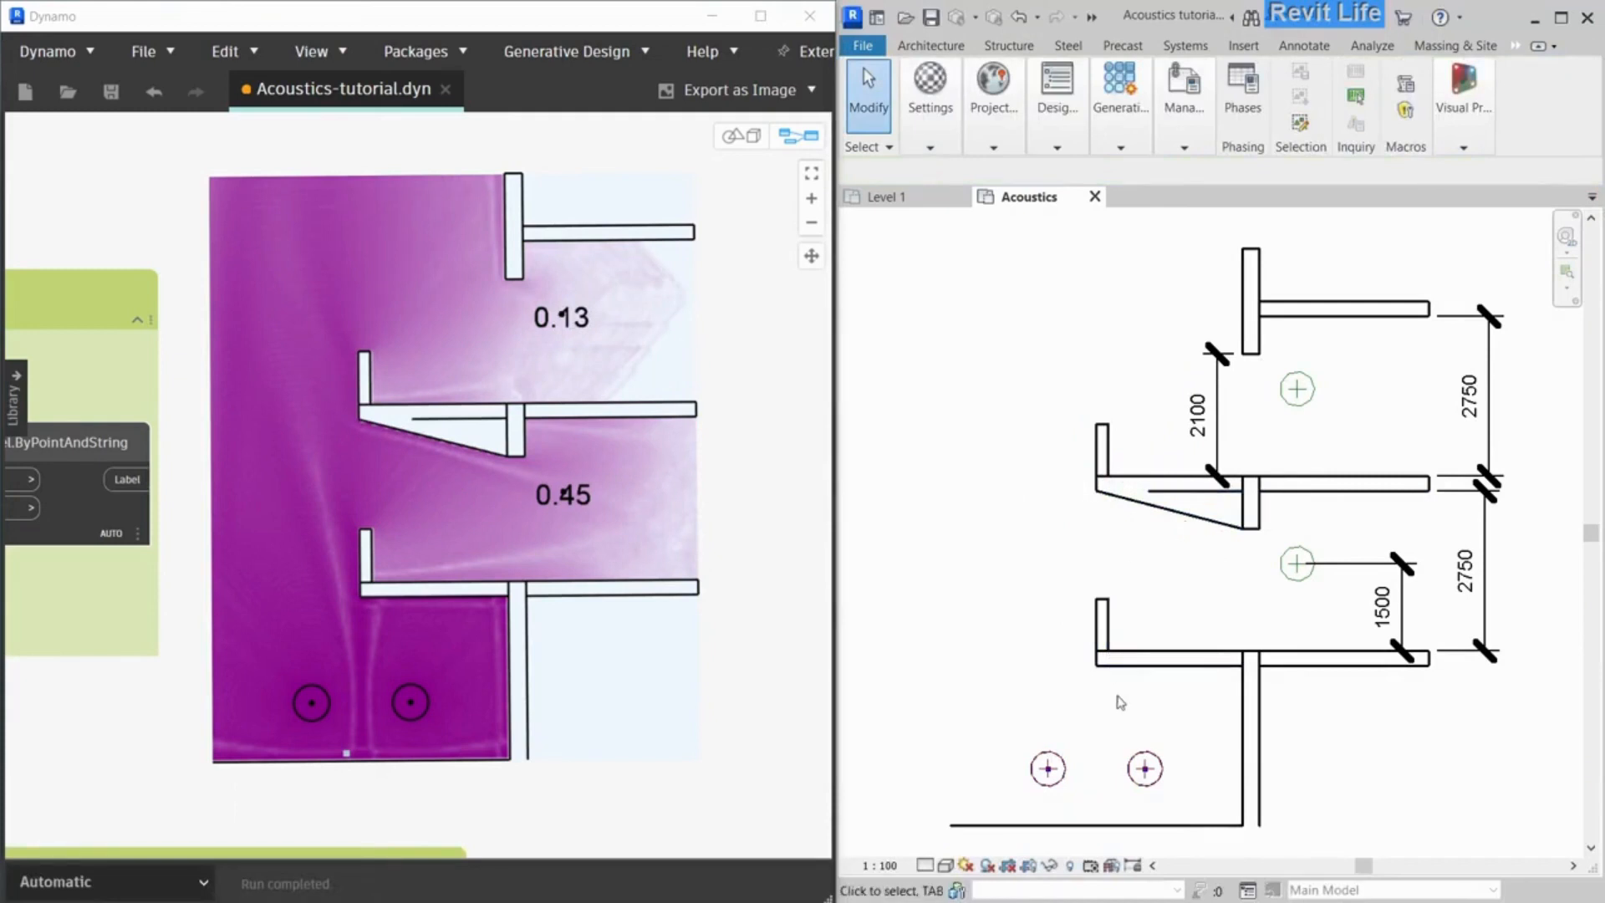
Draw a pointed middle-balcony nose and a left zigzag wall as detail lines (labels 0.19, 0.57)
click(1099, 666)
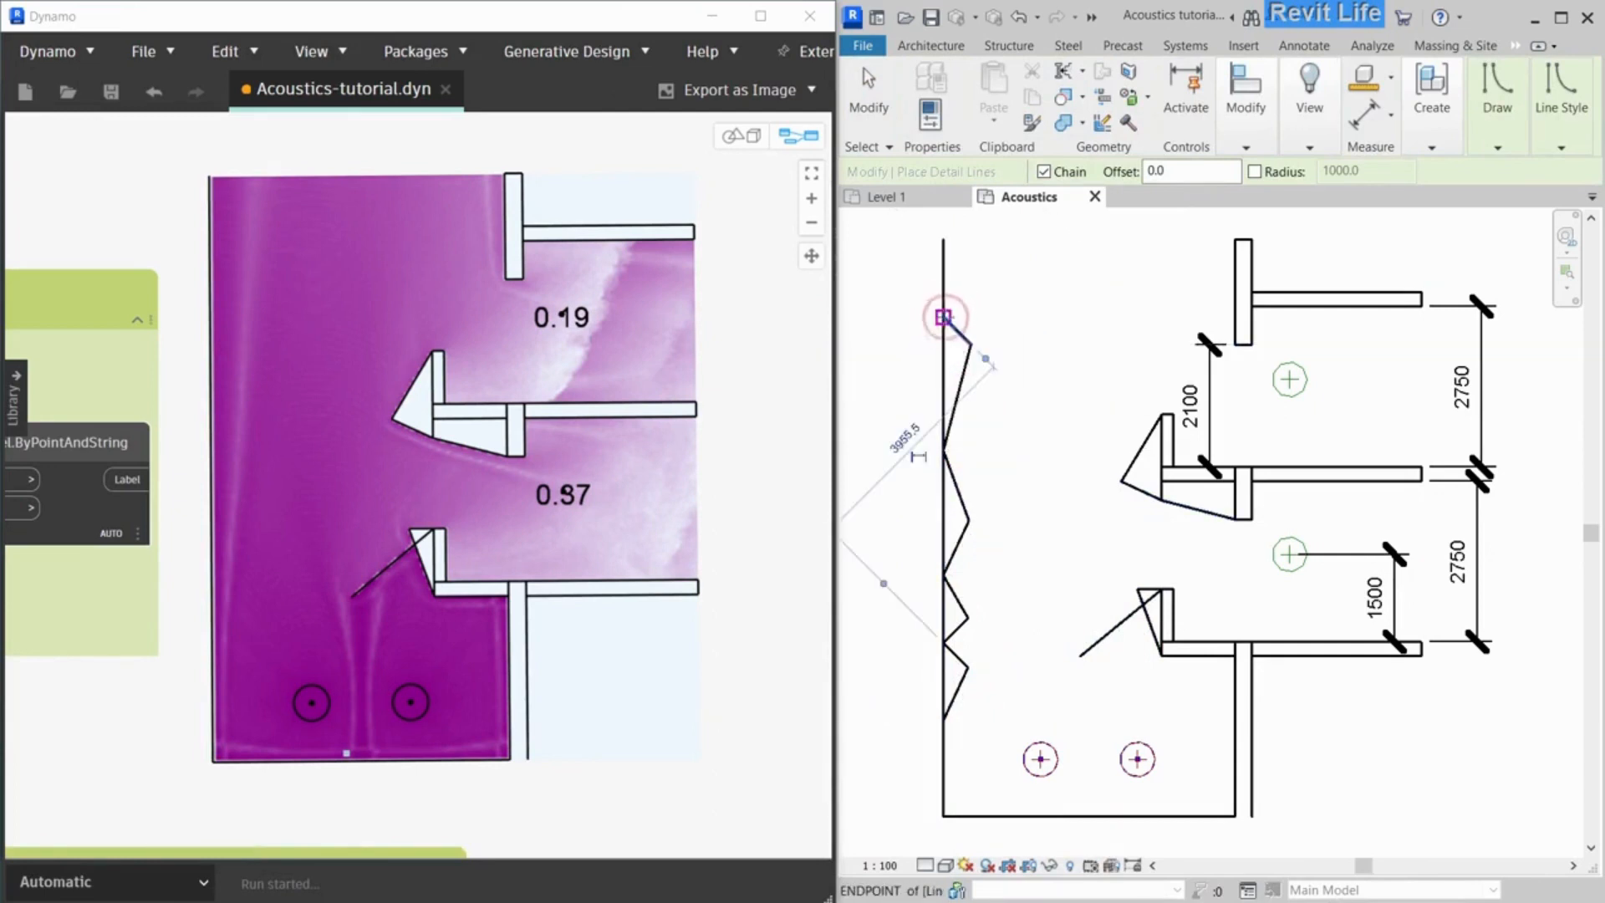
key(Escape)
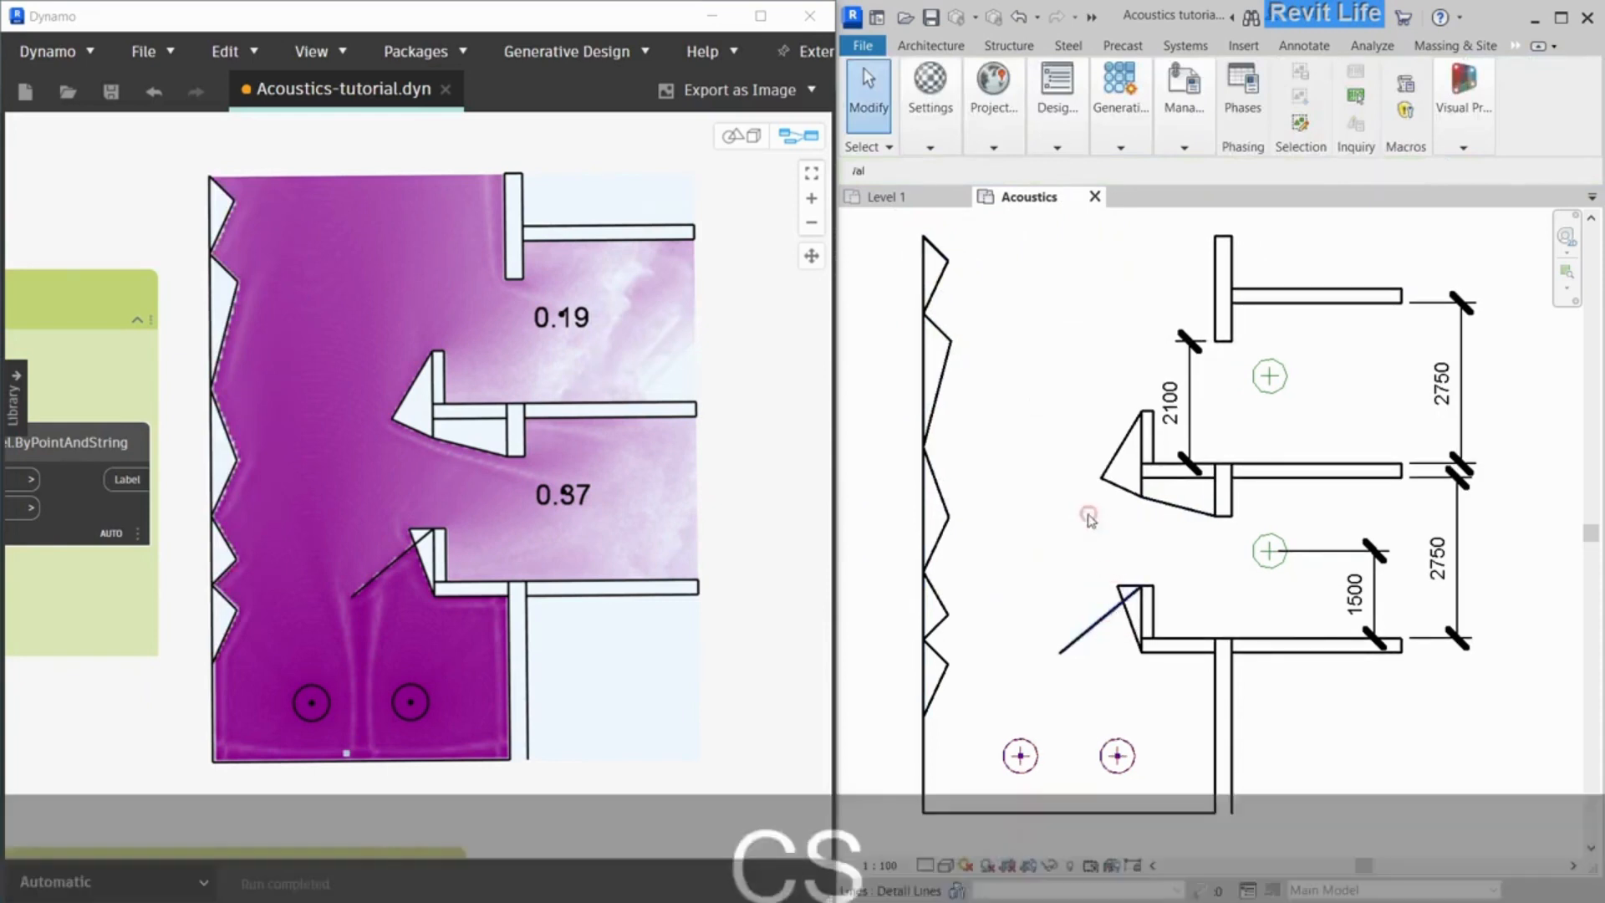
Give the top and bottom balconies wedge fronts, raising labels to 0.85 and 0.54
click(1090, 514)
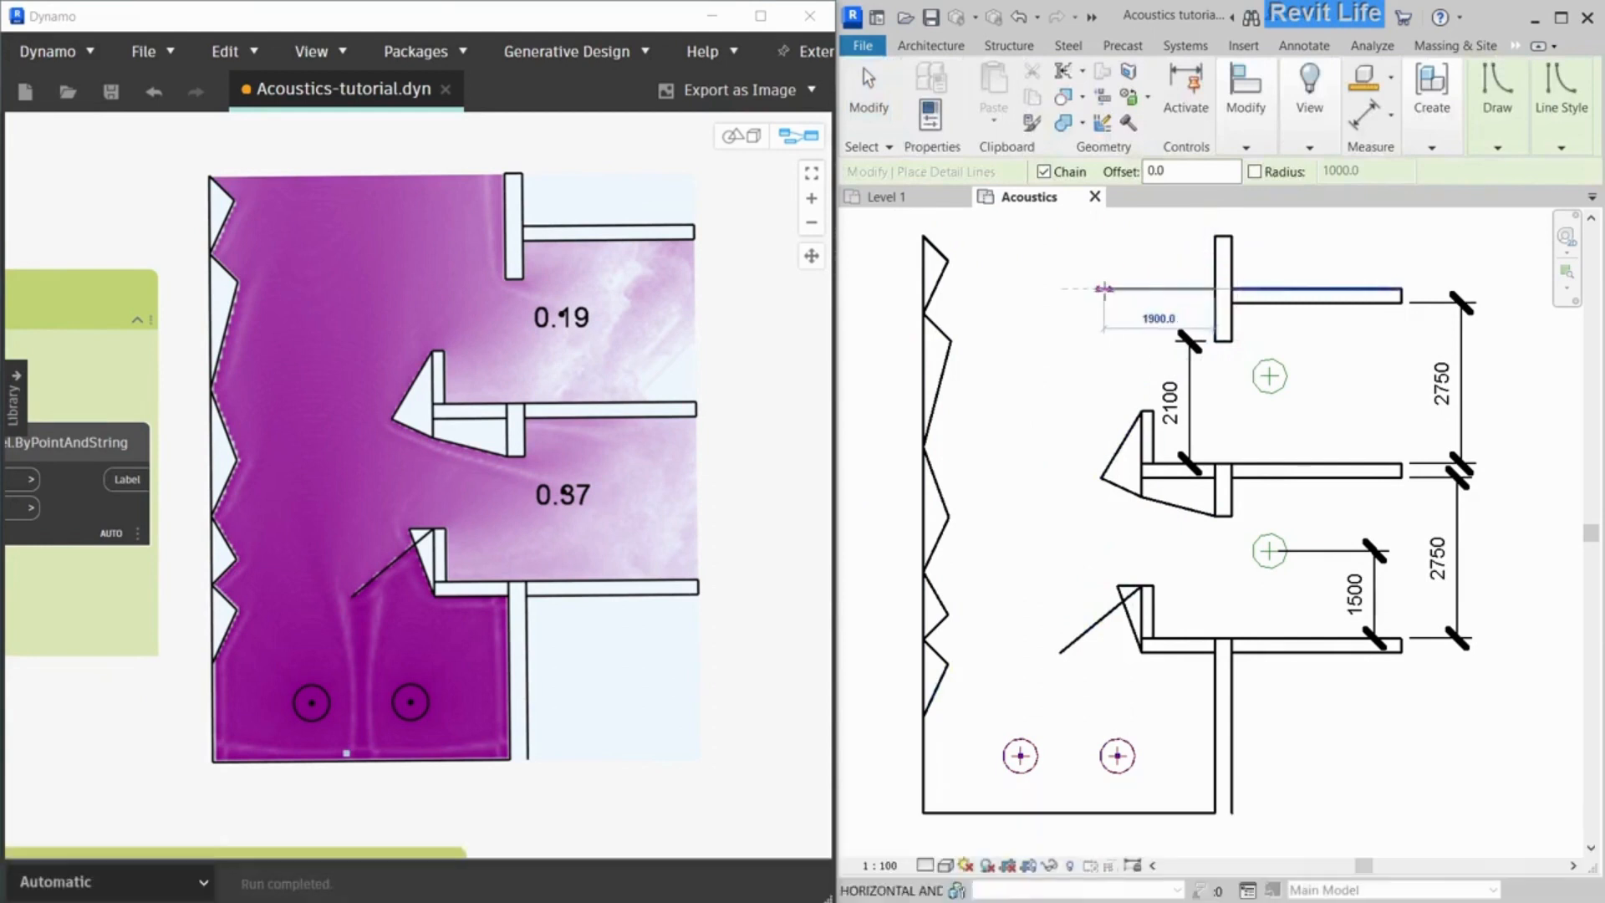
key(Escape)
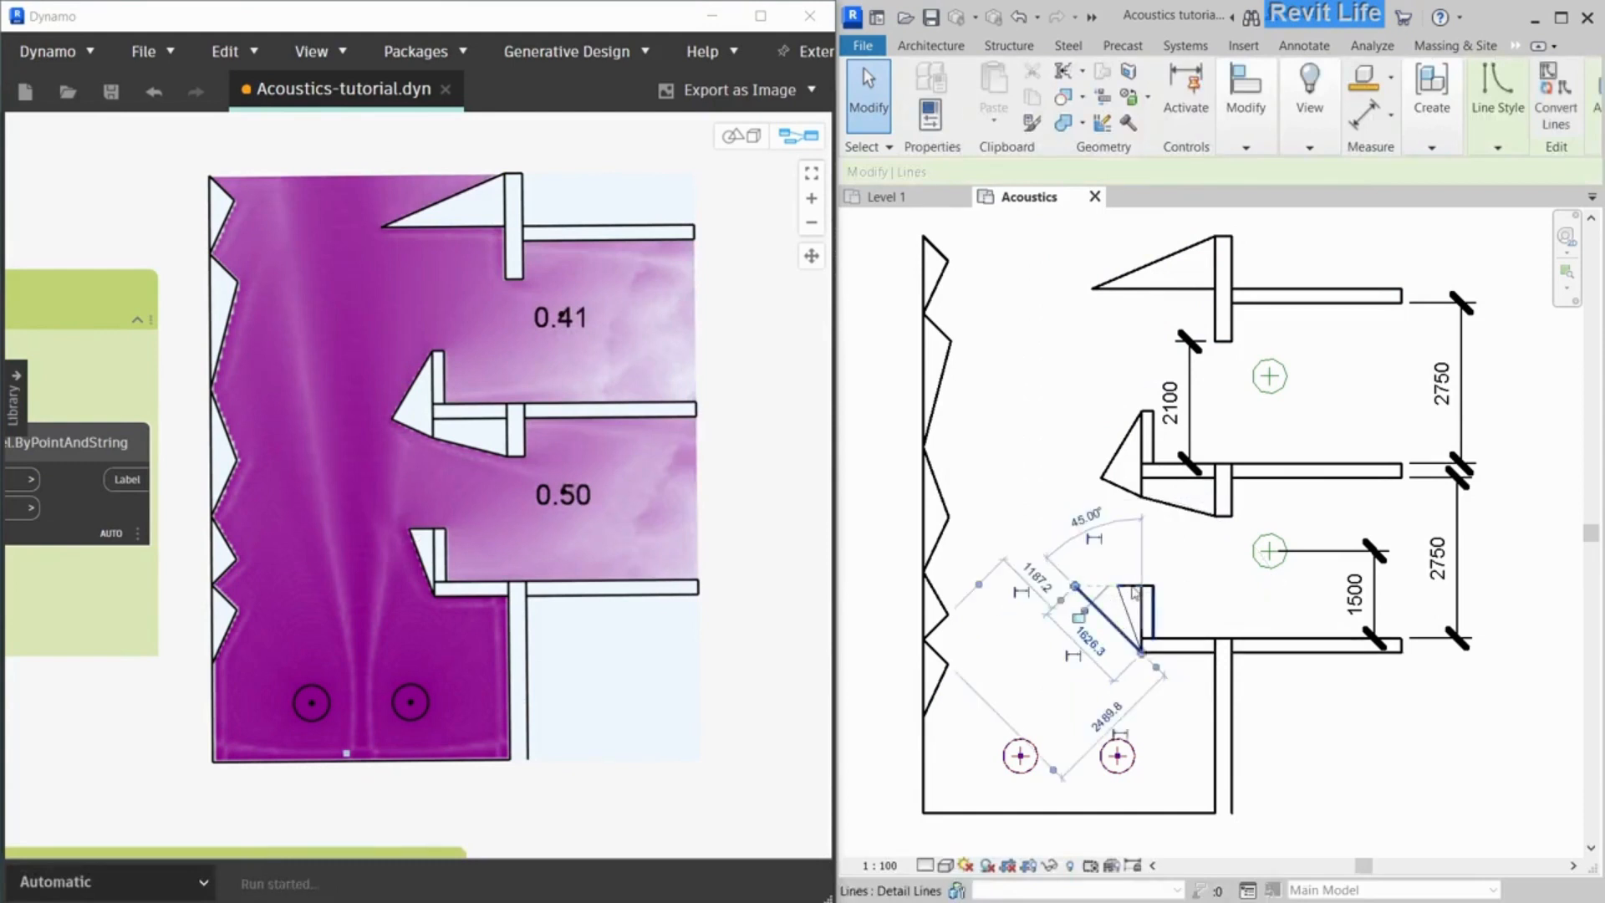
click(1067, 520)
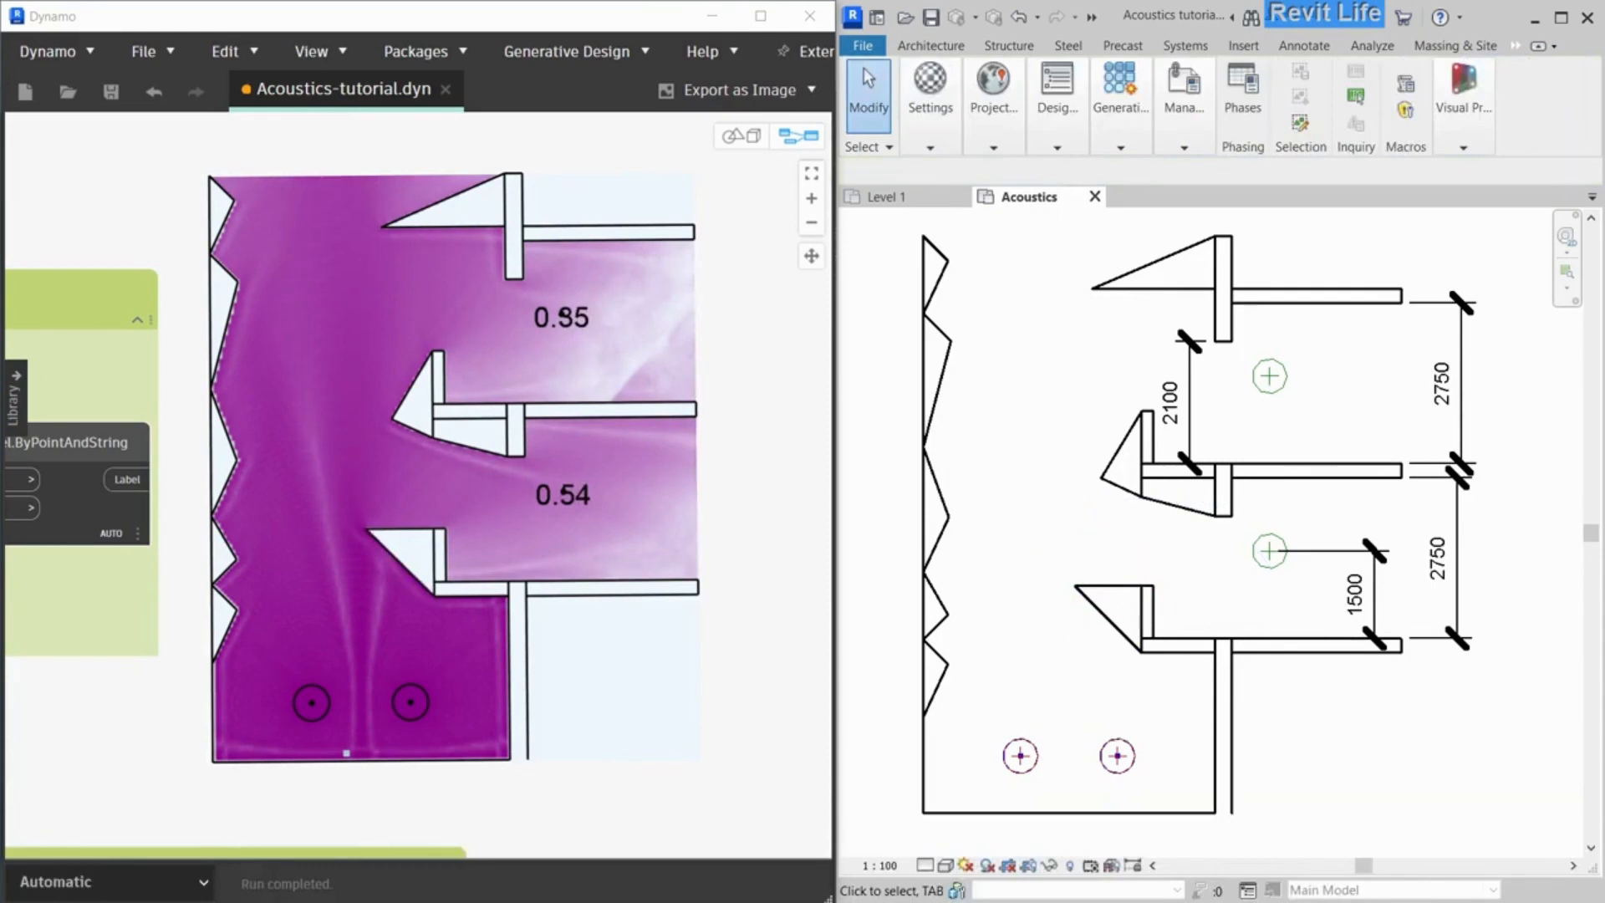
click(1100, 479)
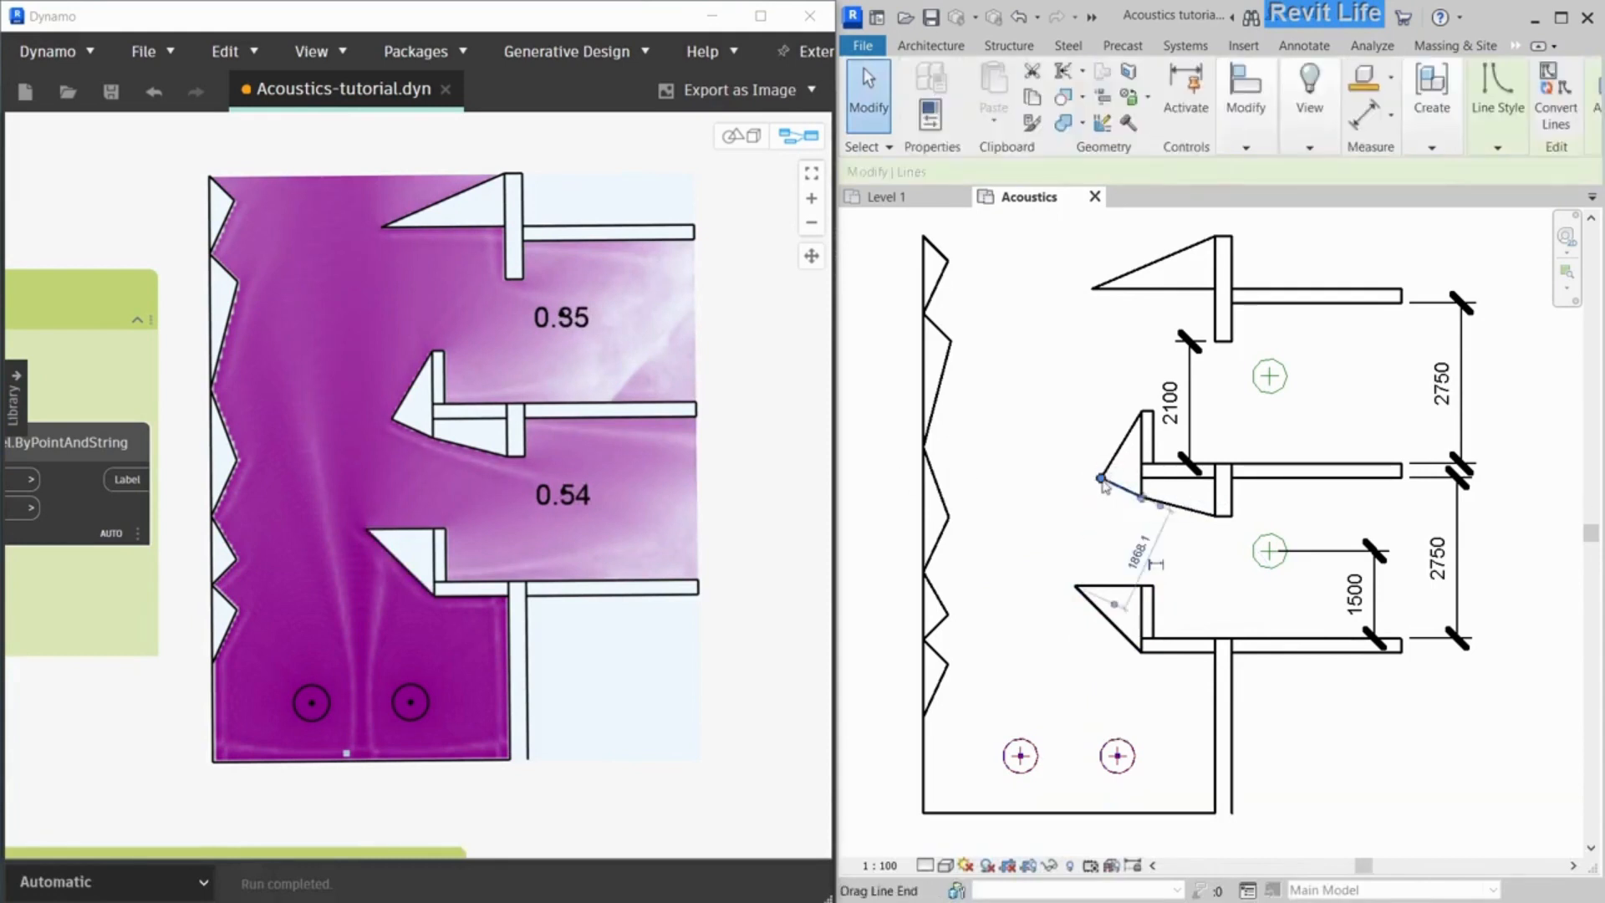